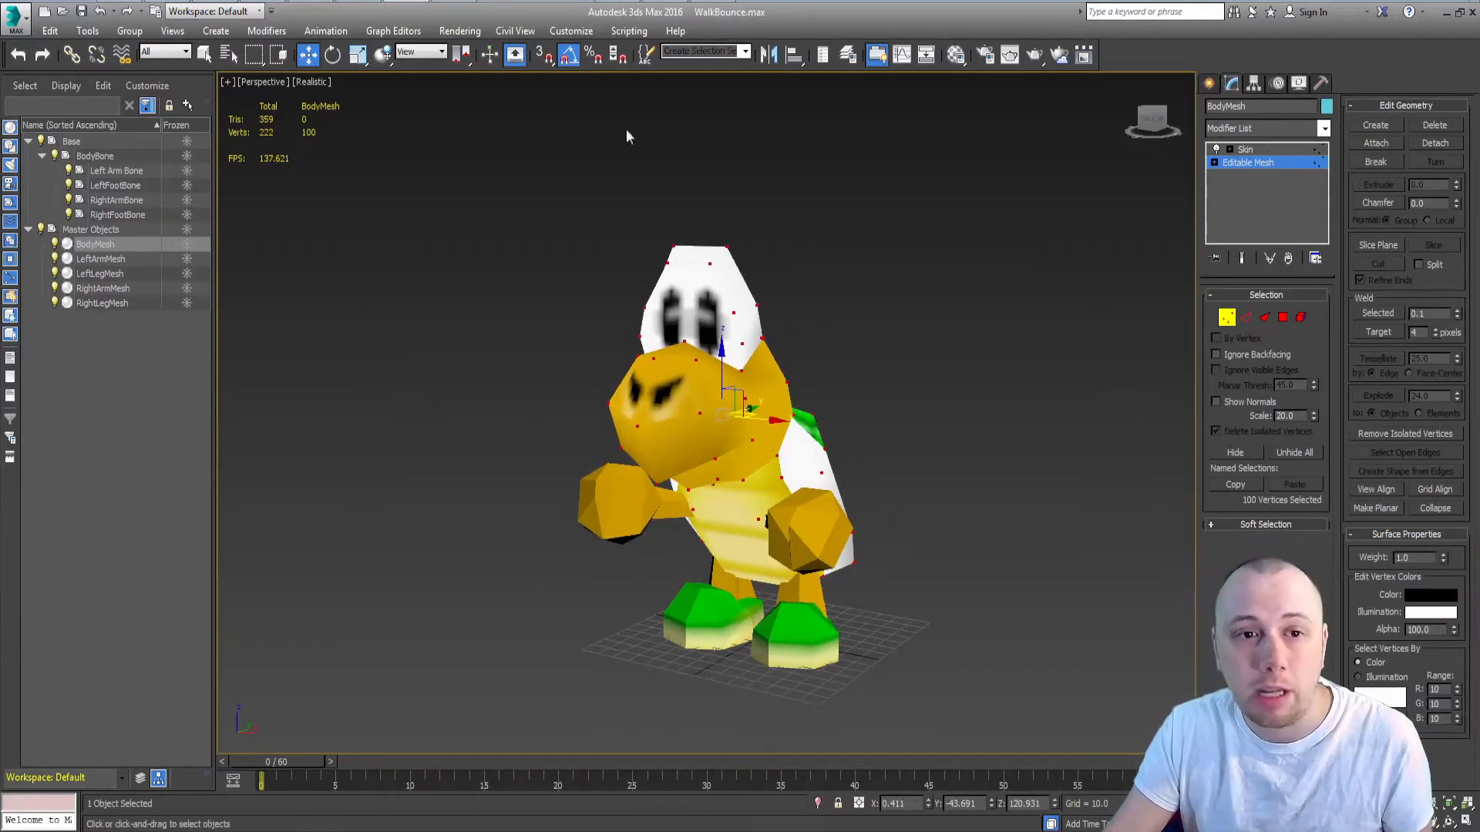
- View the Koopa body mesh in Wireframe, then restore Realistic shading
left_click(311, 81)
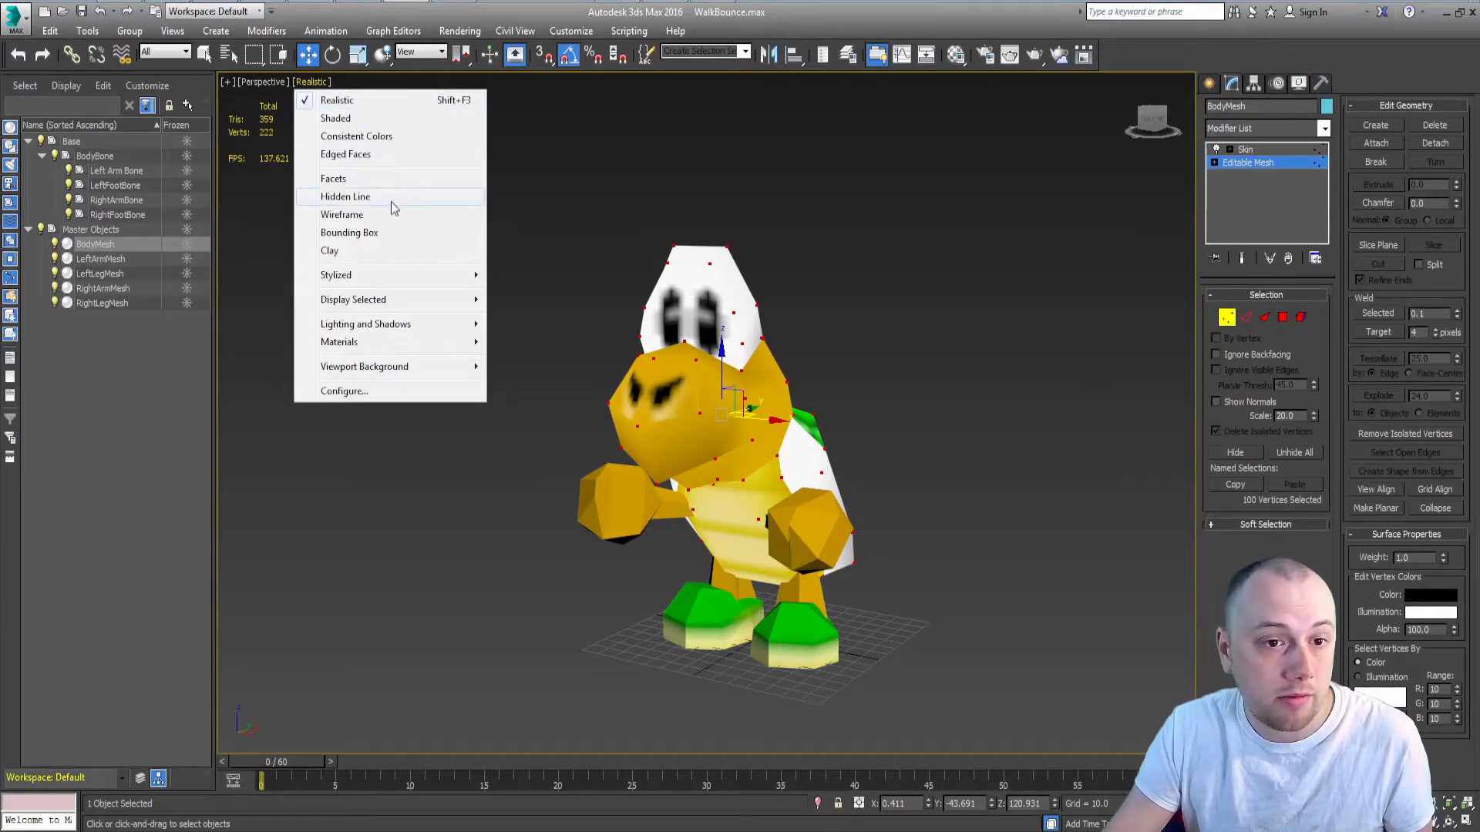
left_click(341, 214)
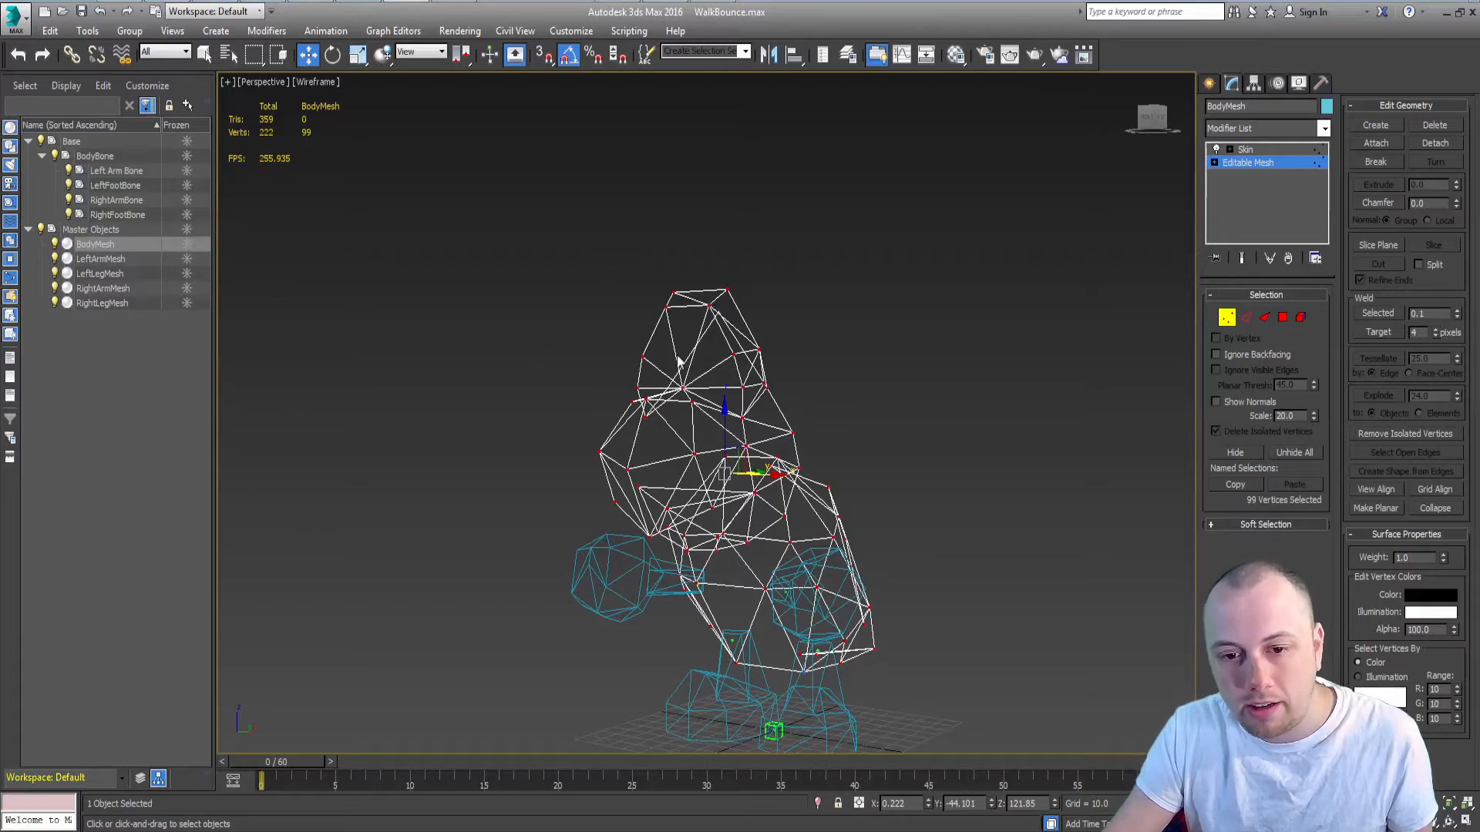
mouse_move(675, 246)
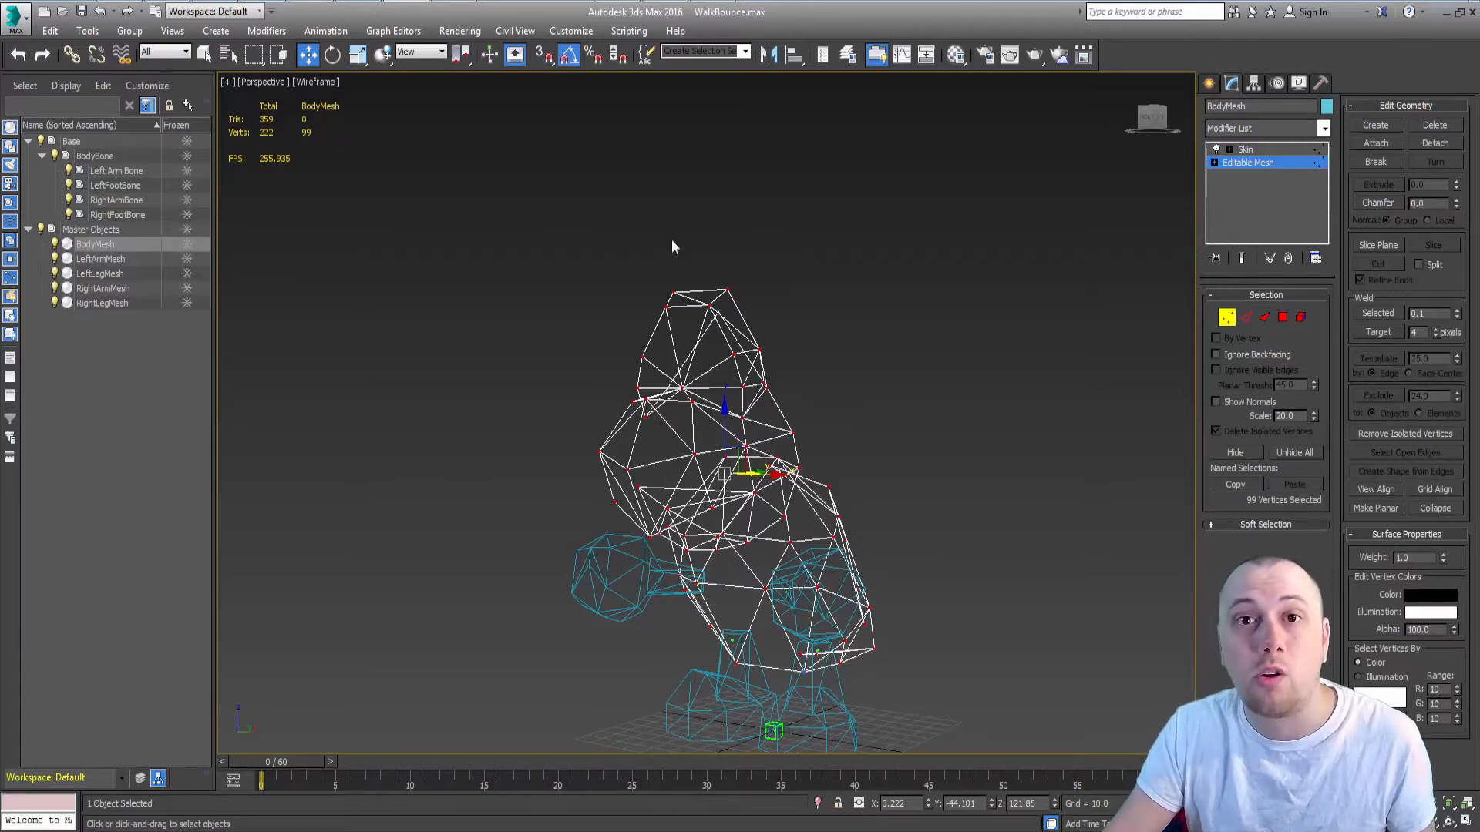
left_click(314, 81)
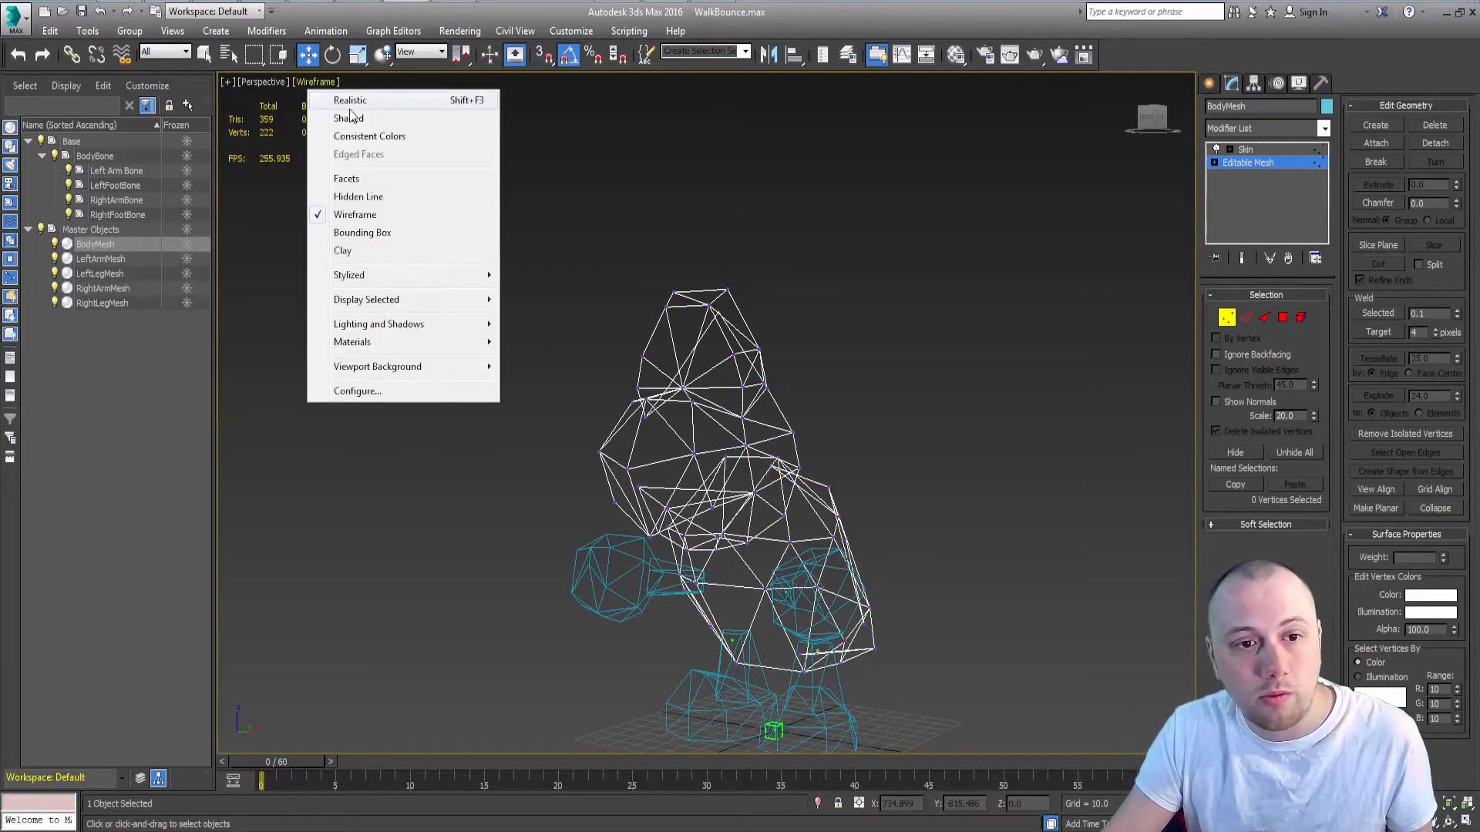
left_click(350, 100)
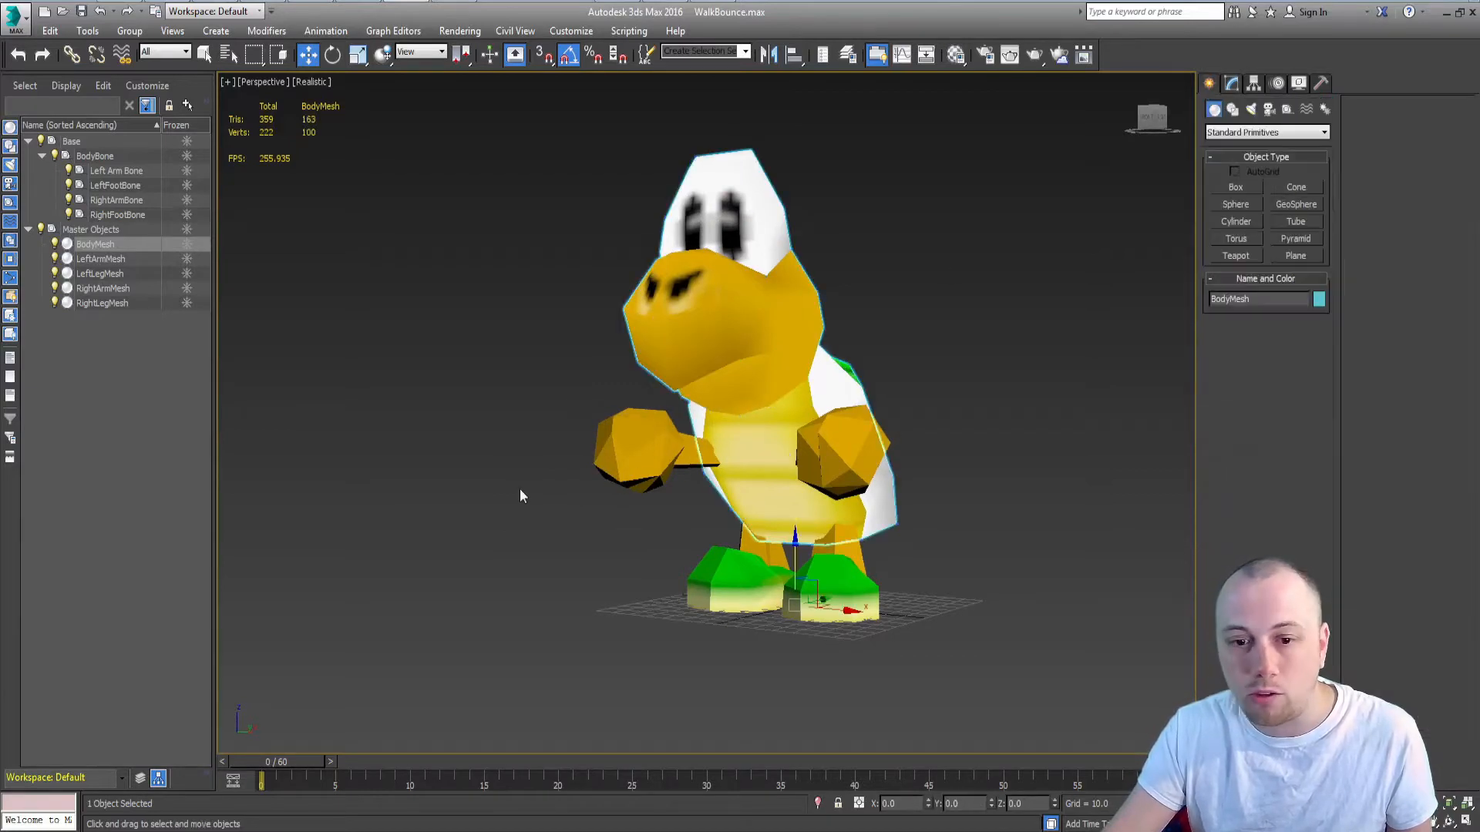
left_click(104, 288)
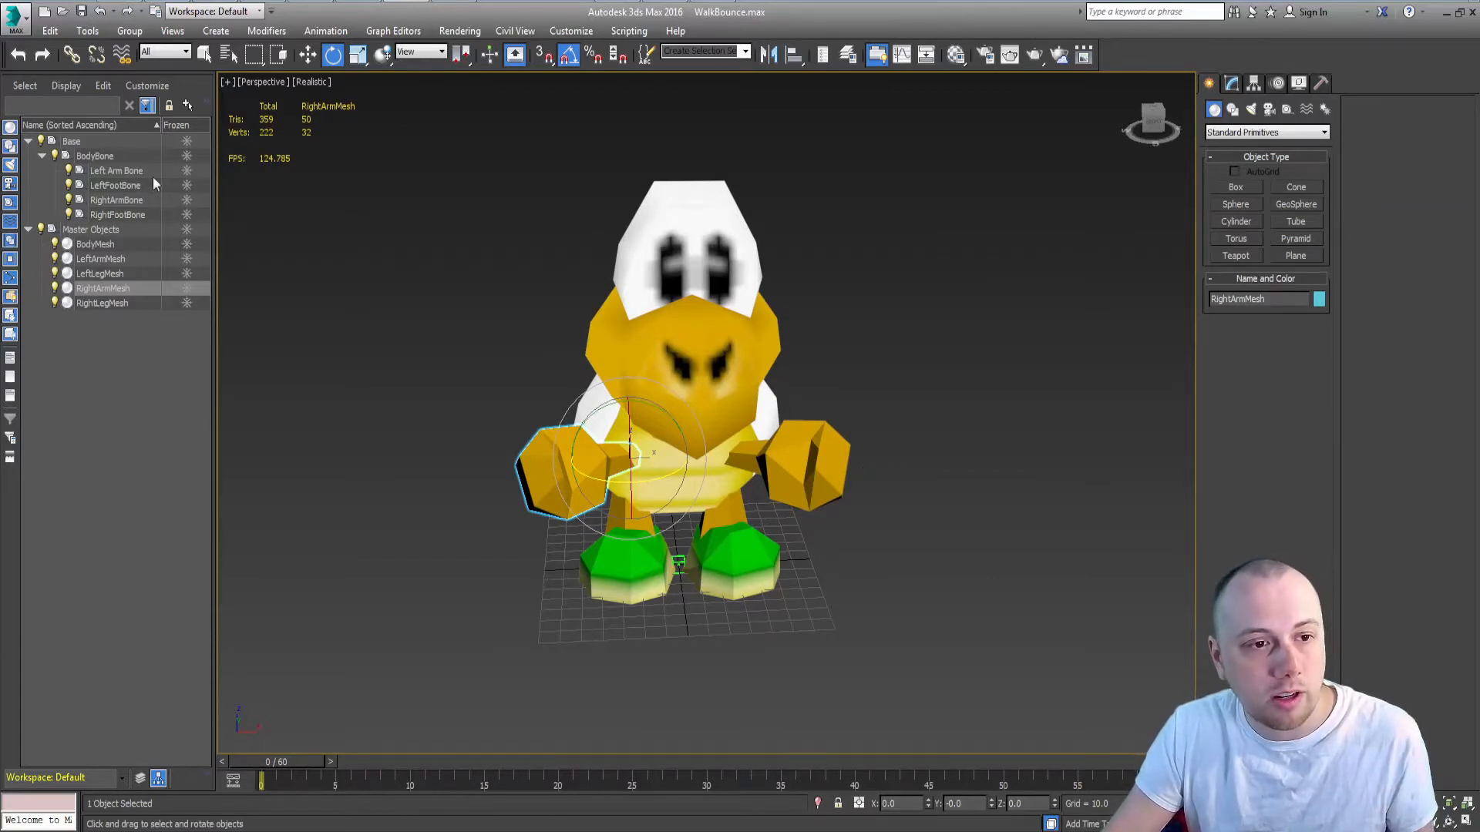
left_click(116, 171)
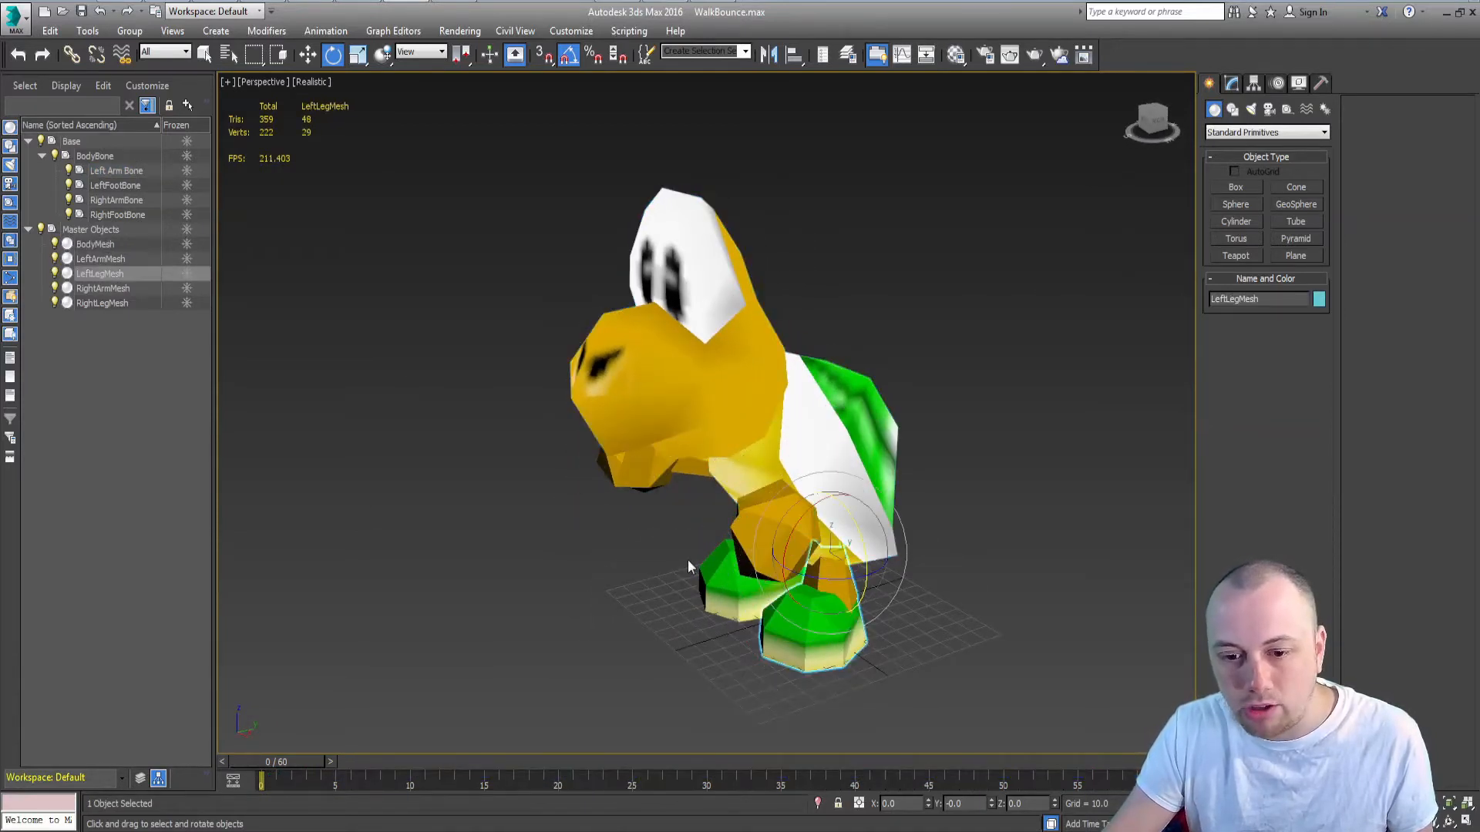
left_click(101, 259)
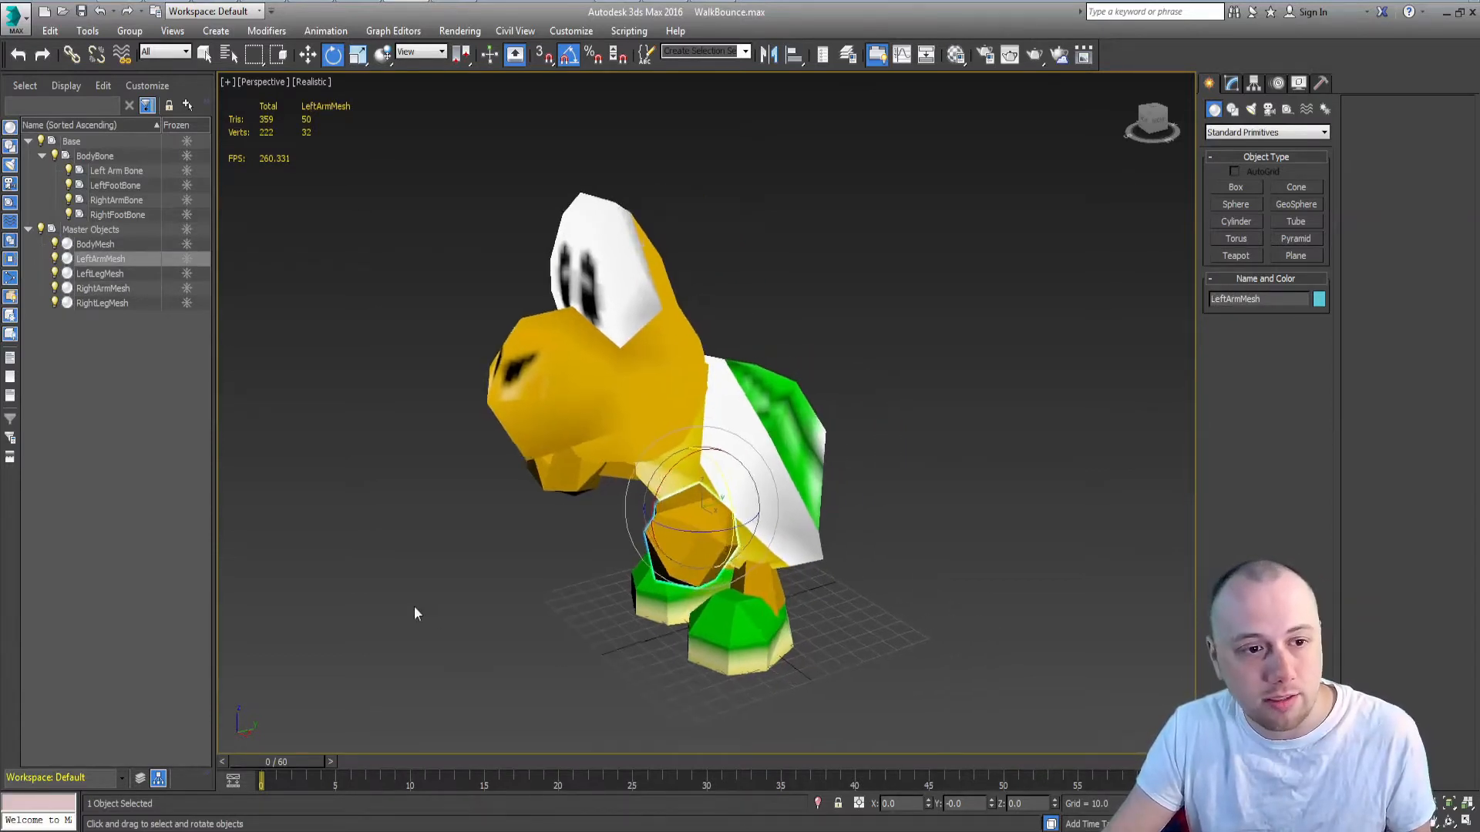
left_click(117, 199)
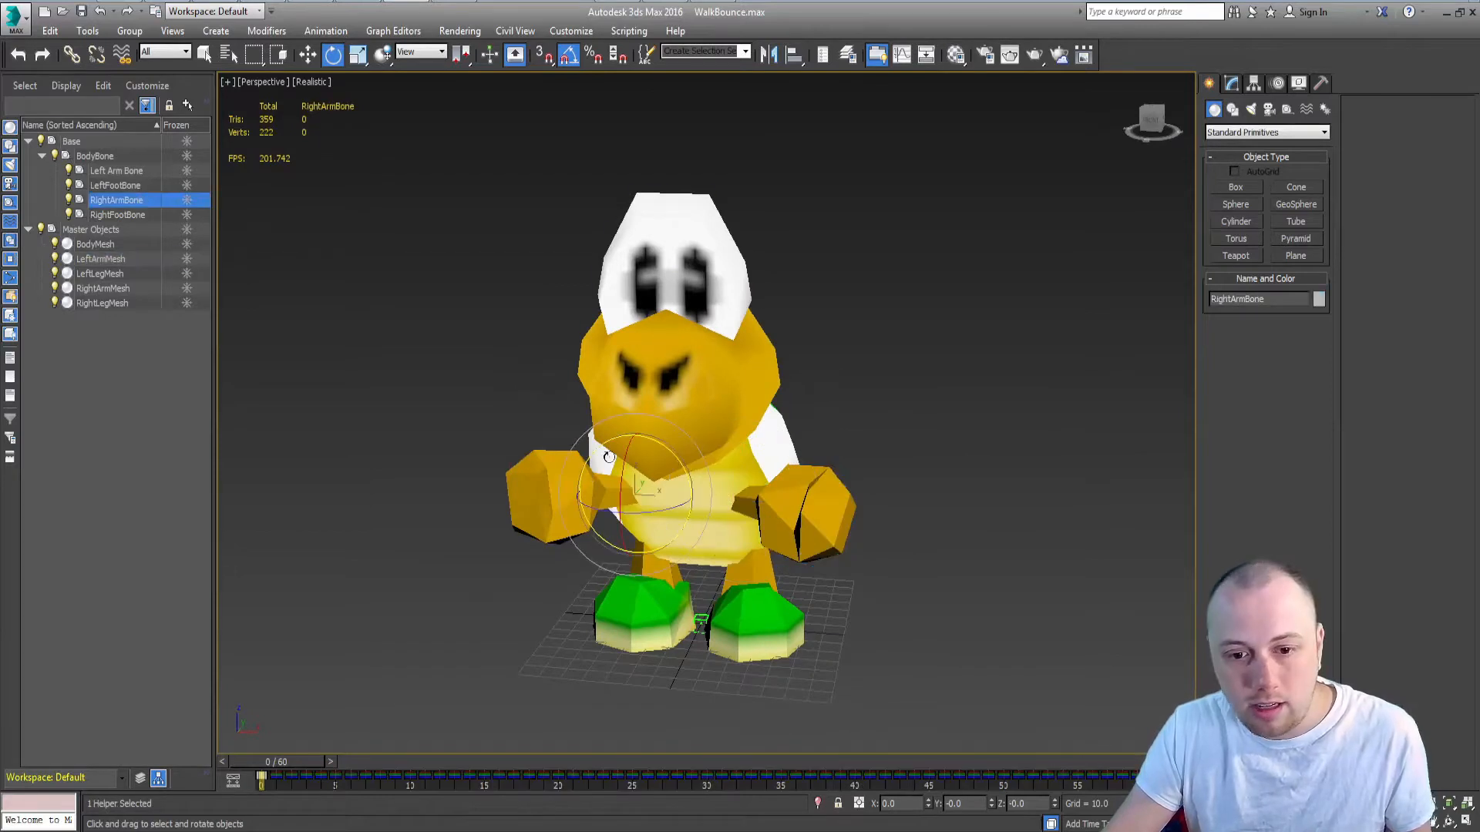
- Scrub to frame 50 and select the Left Arm Bone and BodyBone in turn
left_click_drag(609, 458, 622, 496)
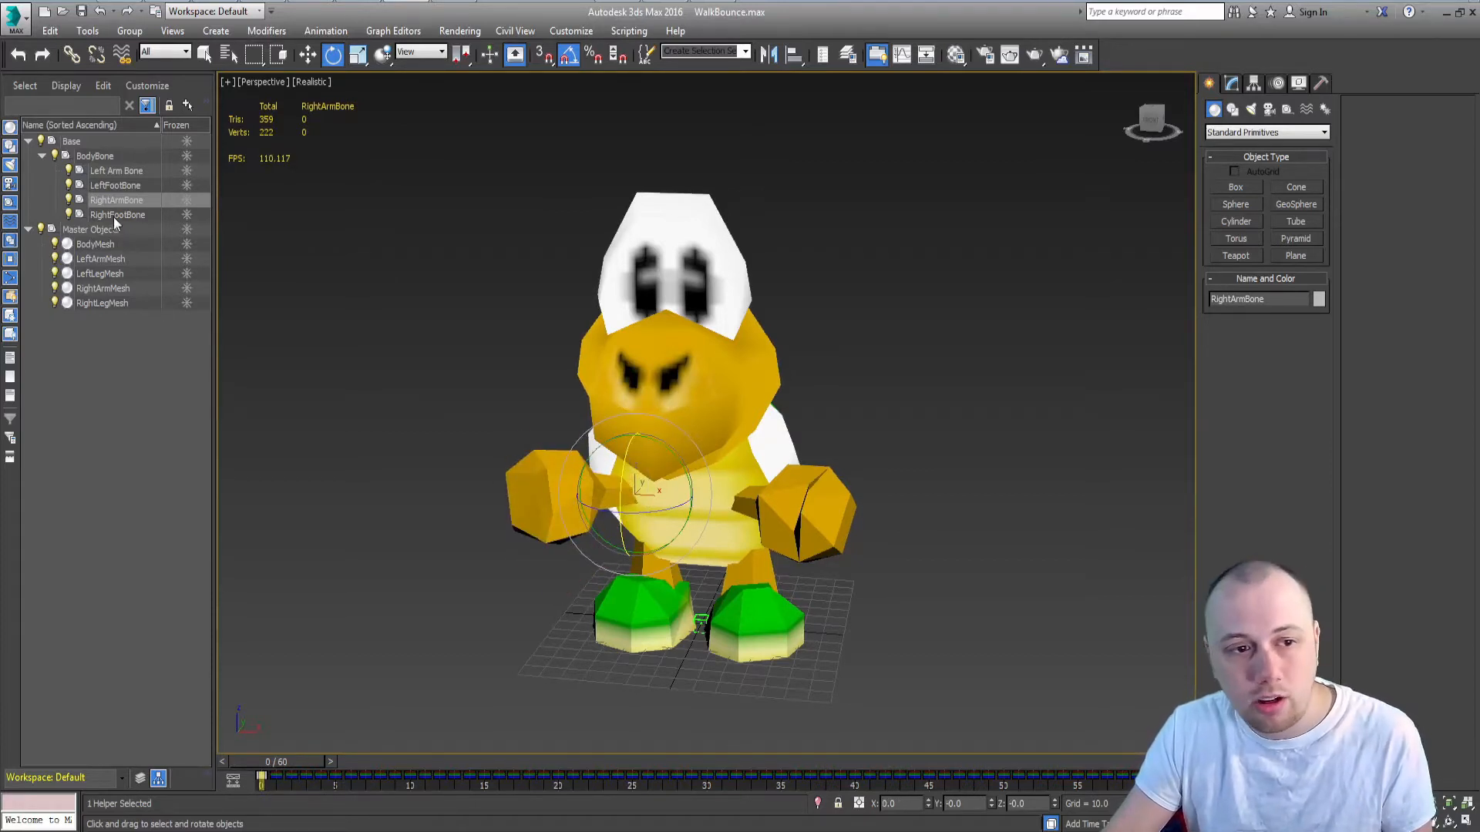
left_click(116, 171)
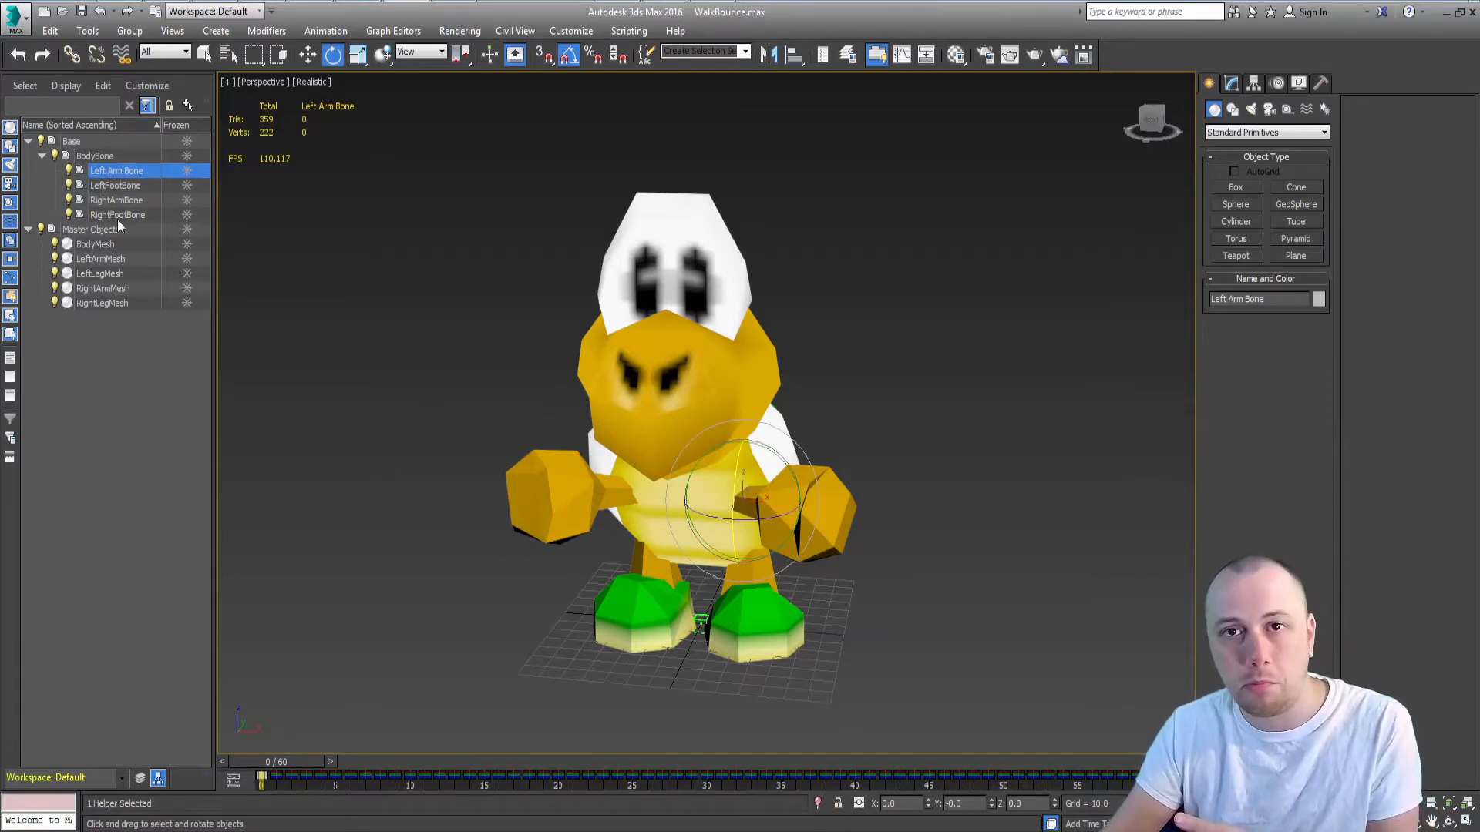
left_click(94, 156)
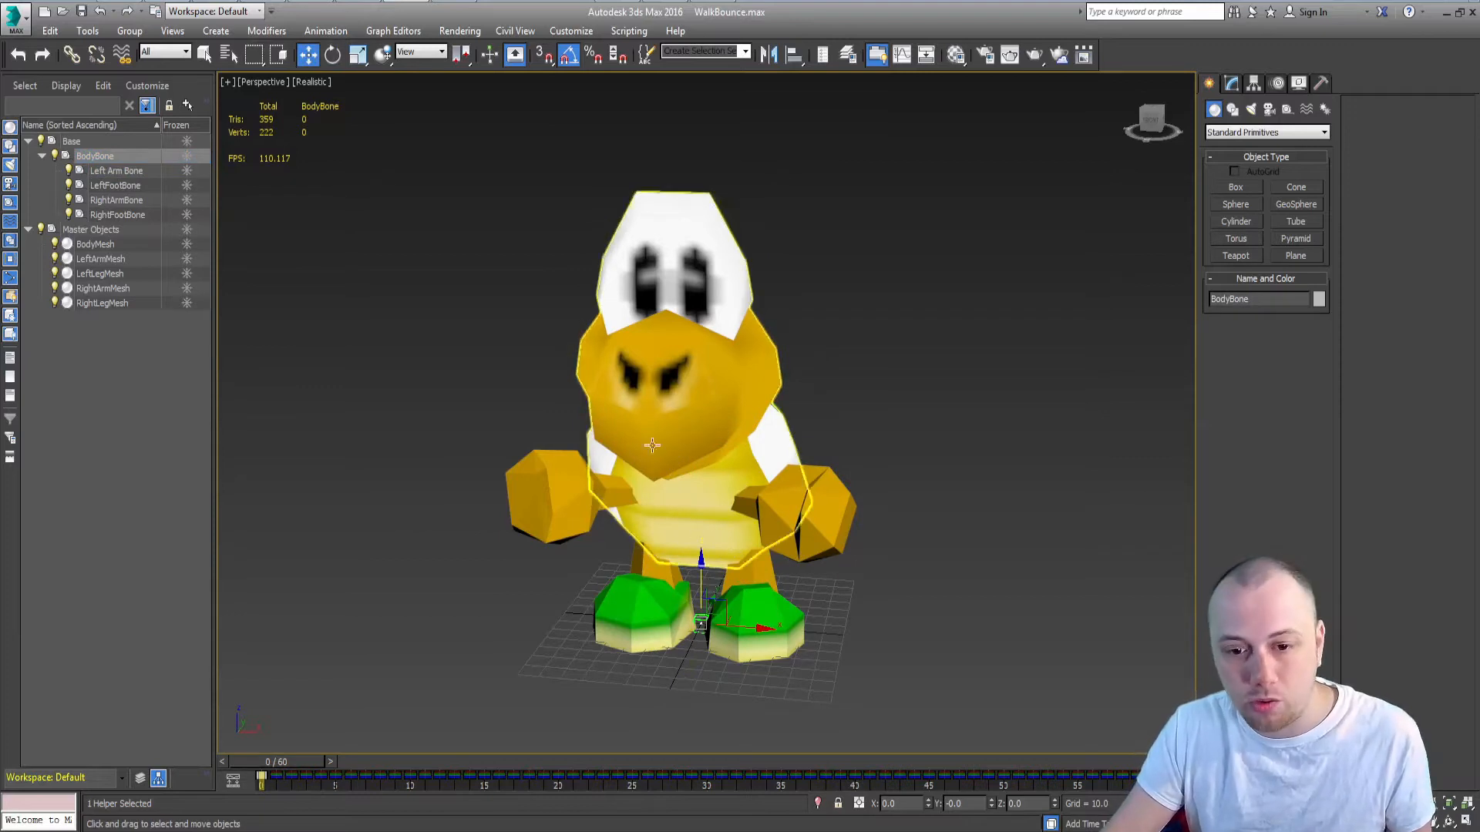
mouse_move(710, 483)
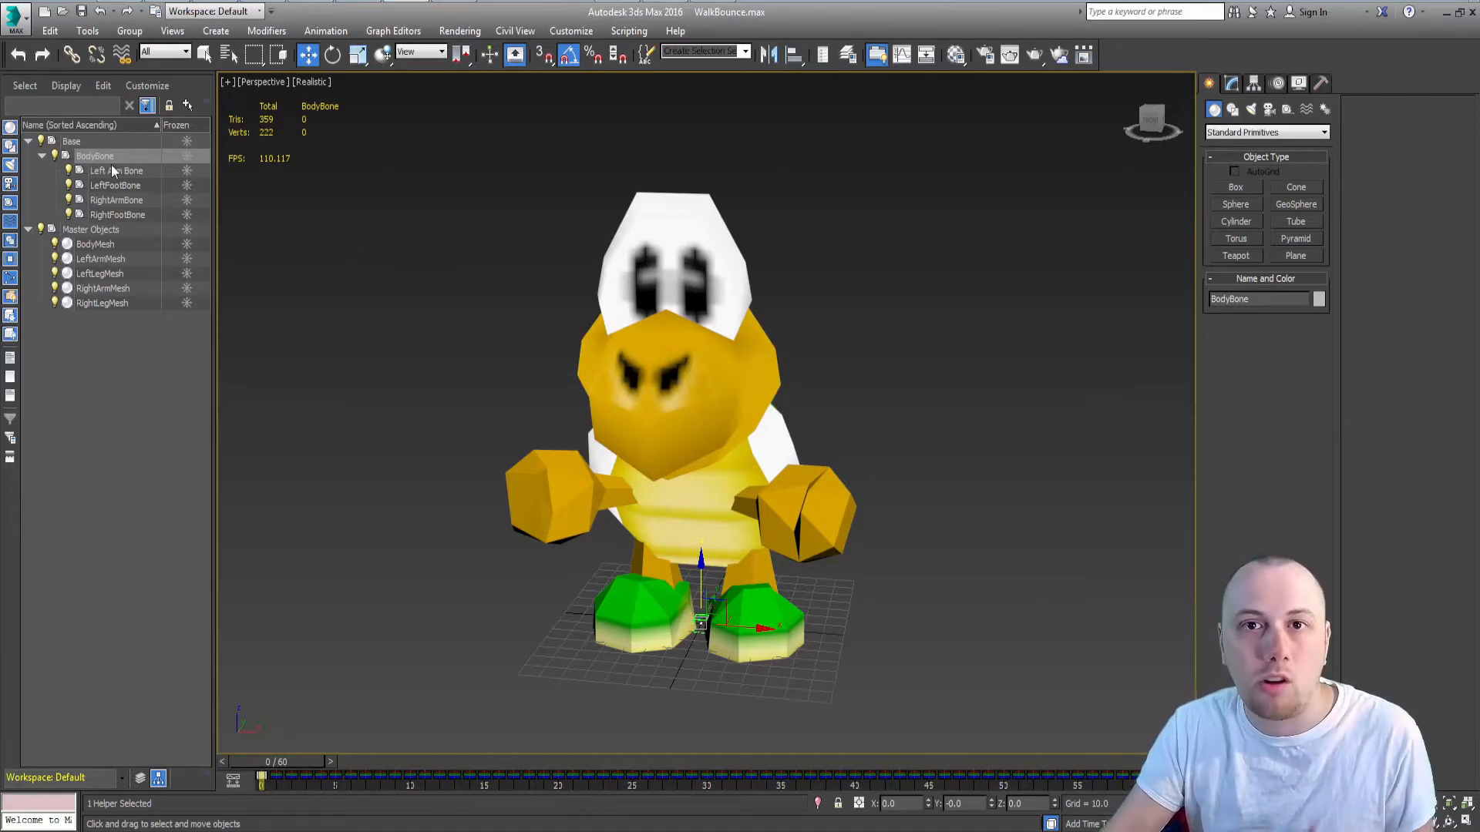
left_click(116, 171)
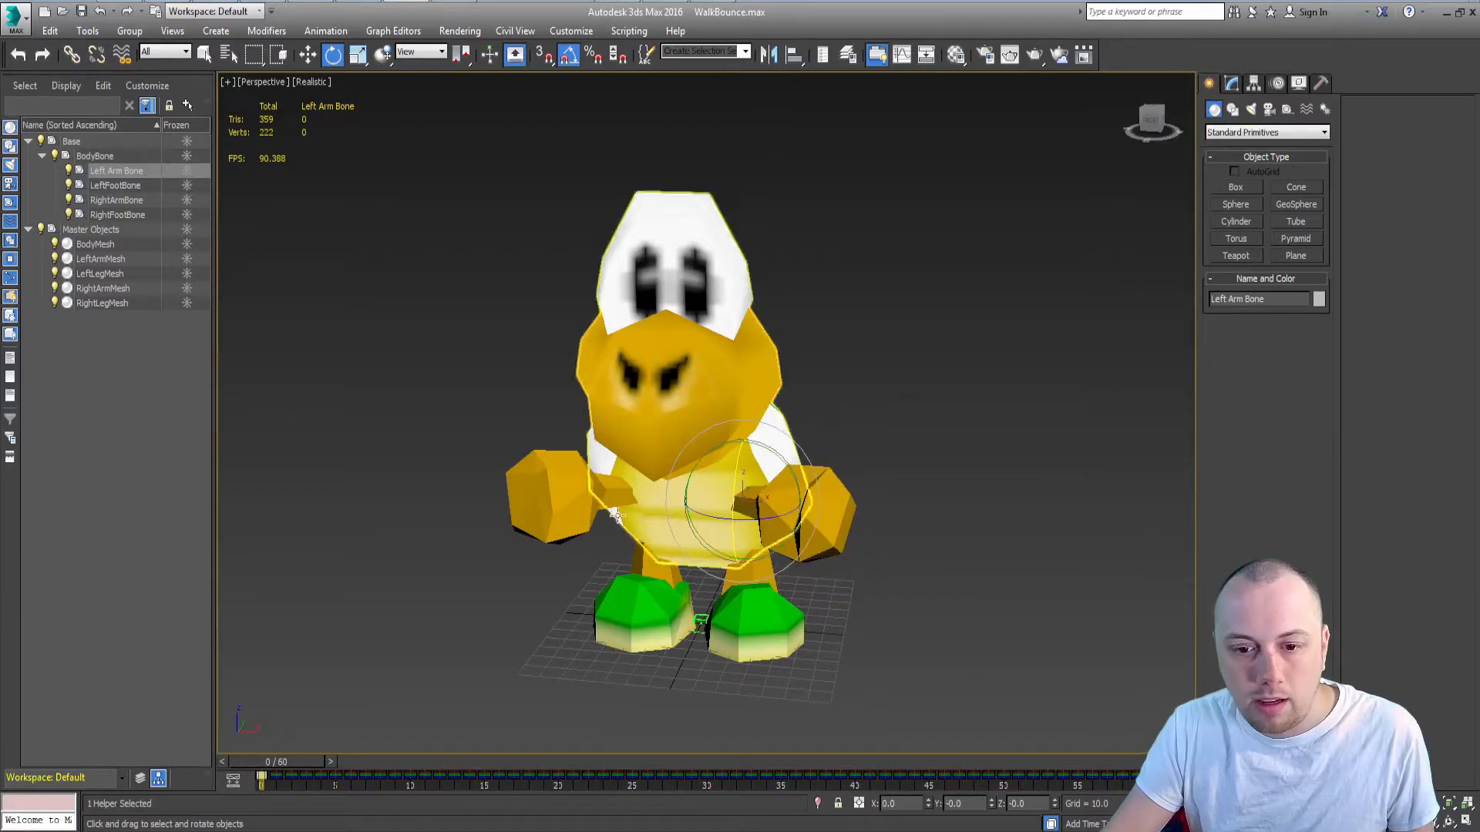
left_click(94, 156)
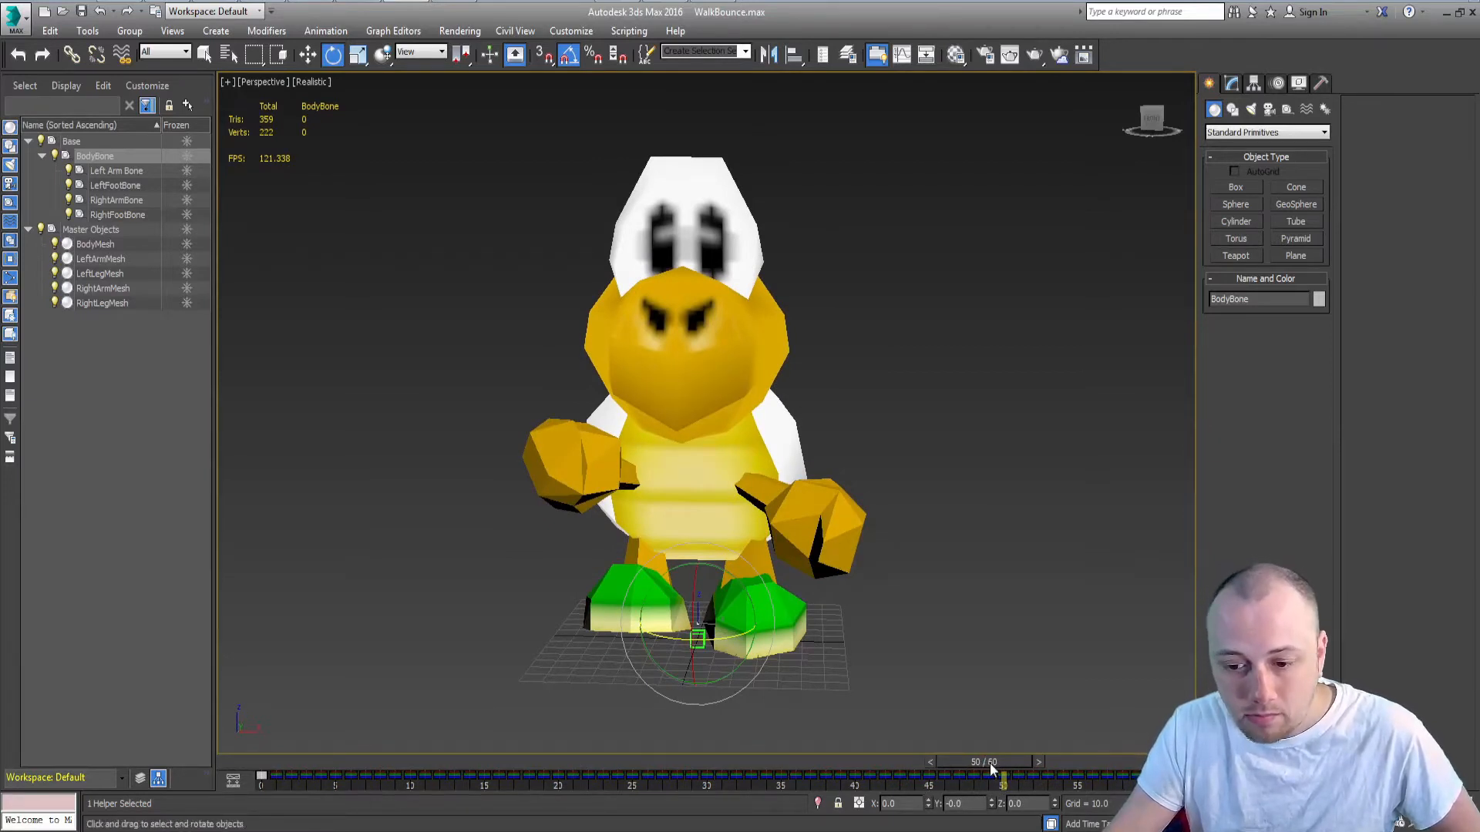
- Step the walk animation back to about frame 45 and select the LeftFootBone
left_click_drag(1000, 777, 962, 776)
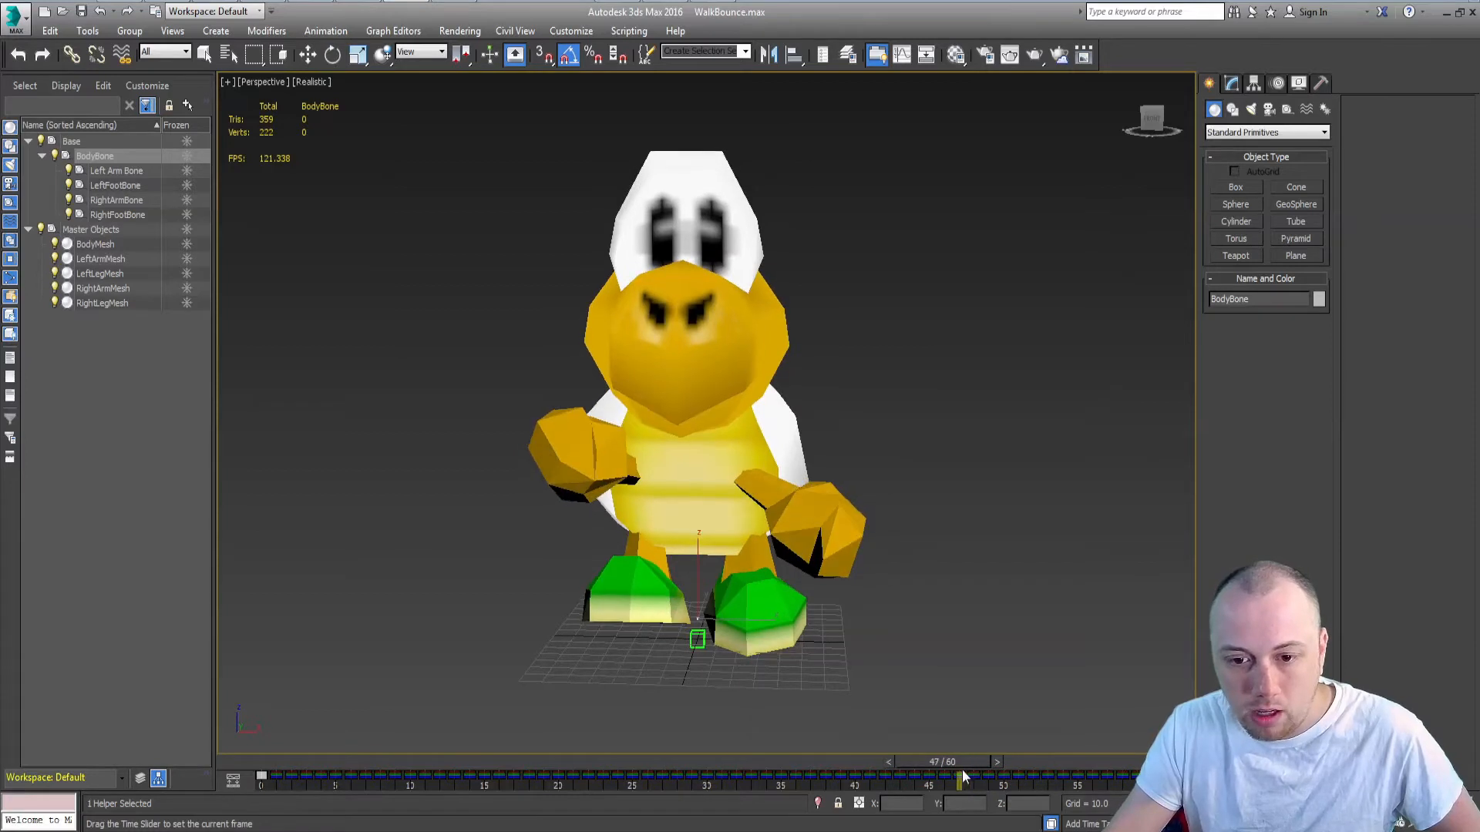
left_click_drag(958, 774, 933, 773)
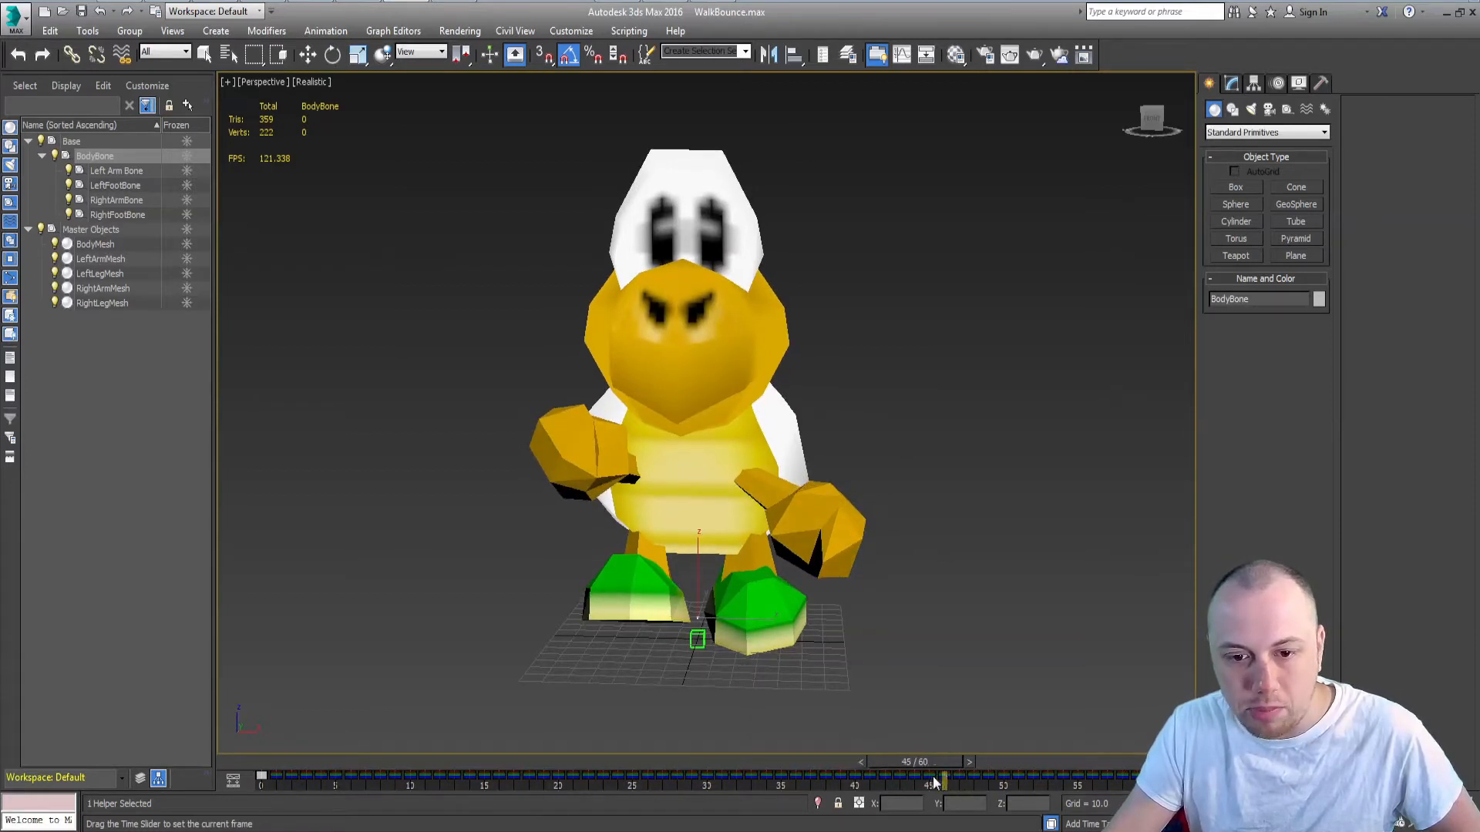
left_click(115, 185)
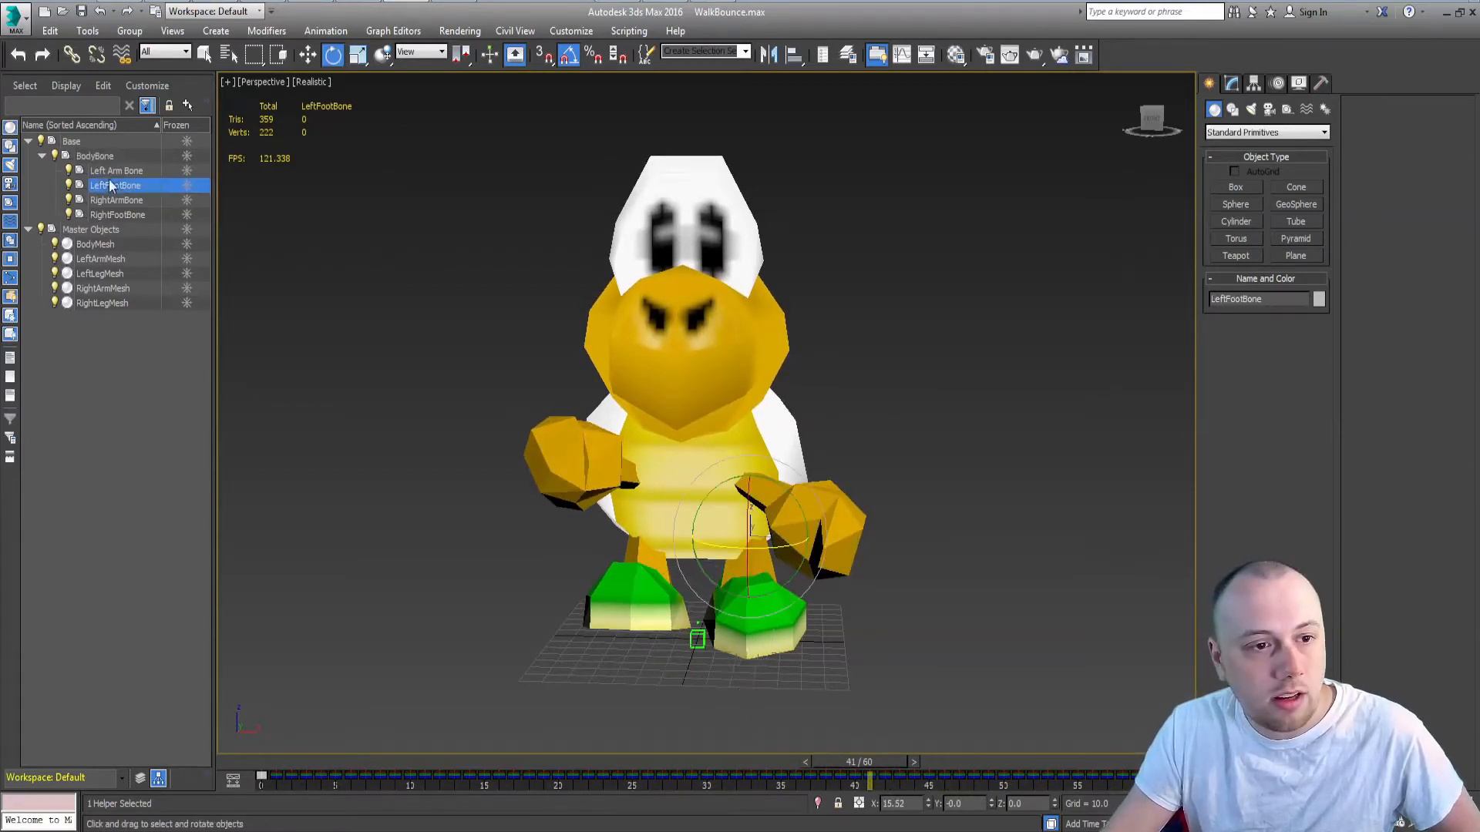
left_click(118, 214)
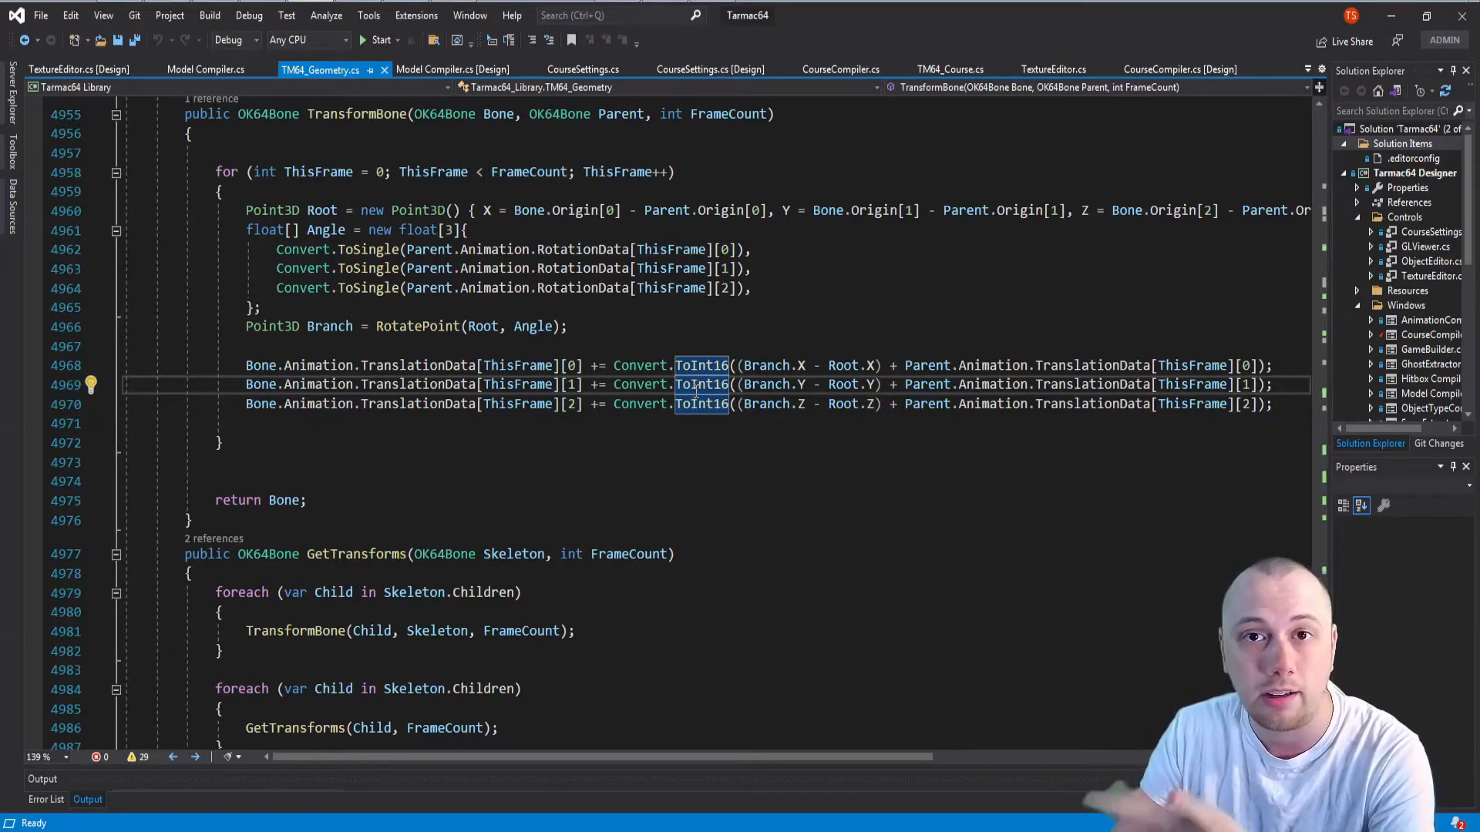
- Scroll through ParseAnimation, highlight the bone-name matching condition, and select the method name
scroll("down", 3)
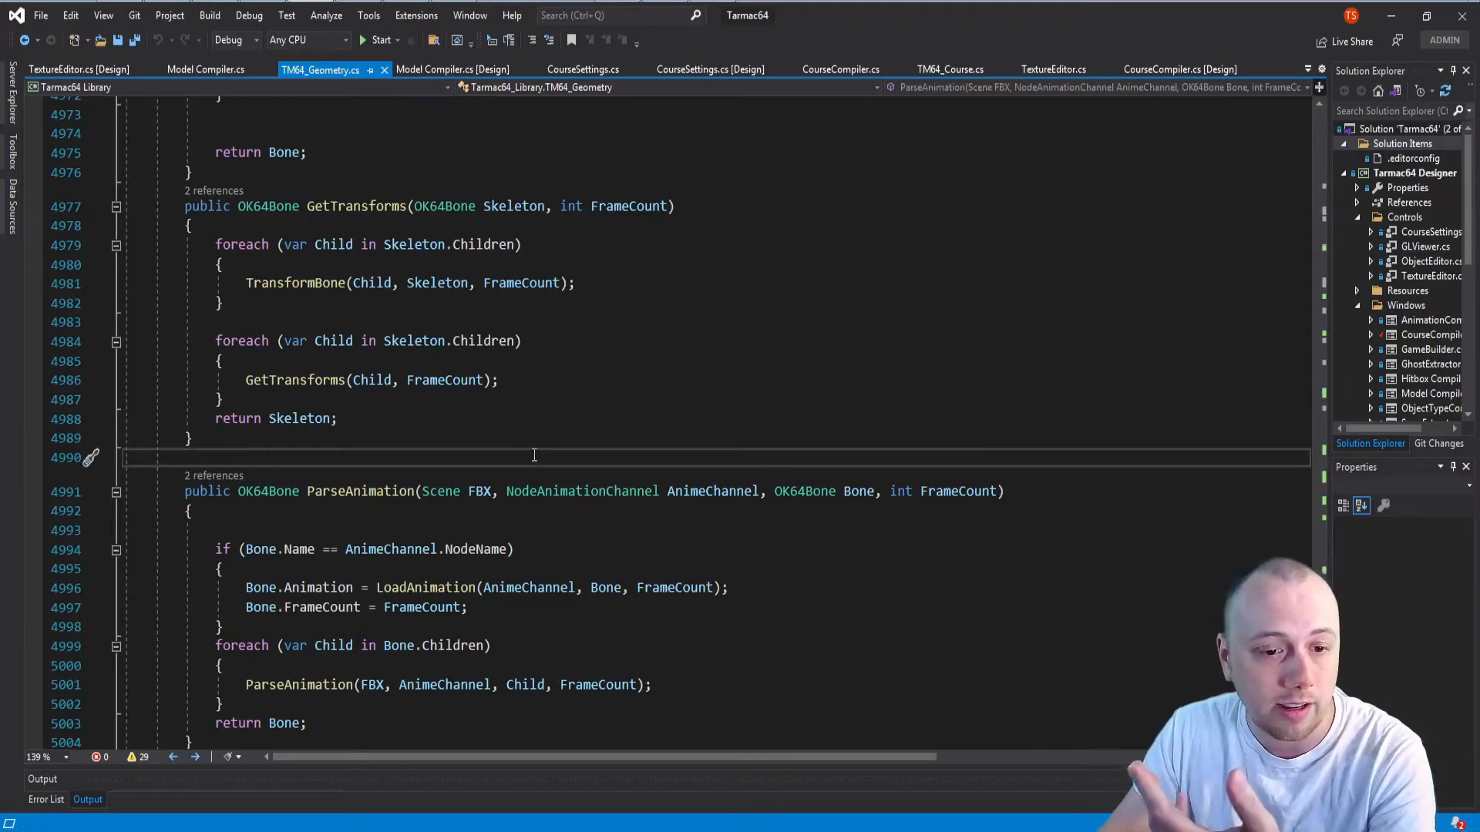
scroll("down", 3)
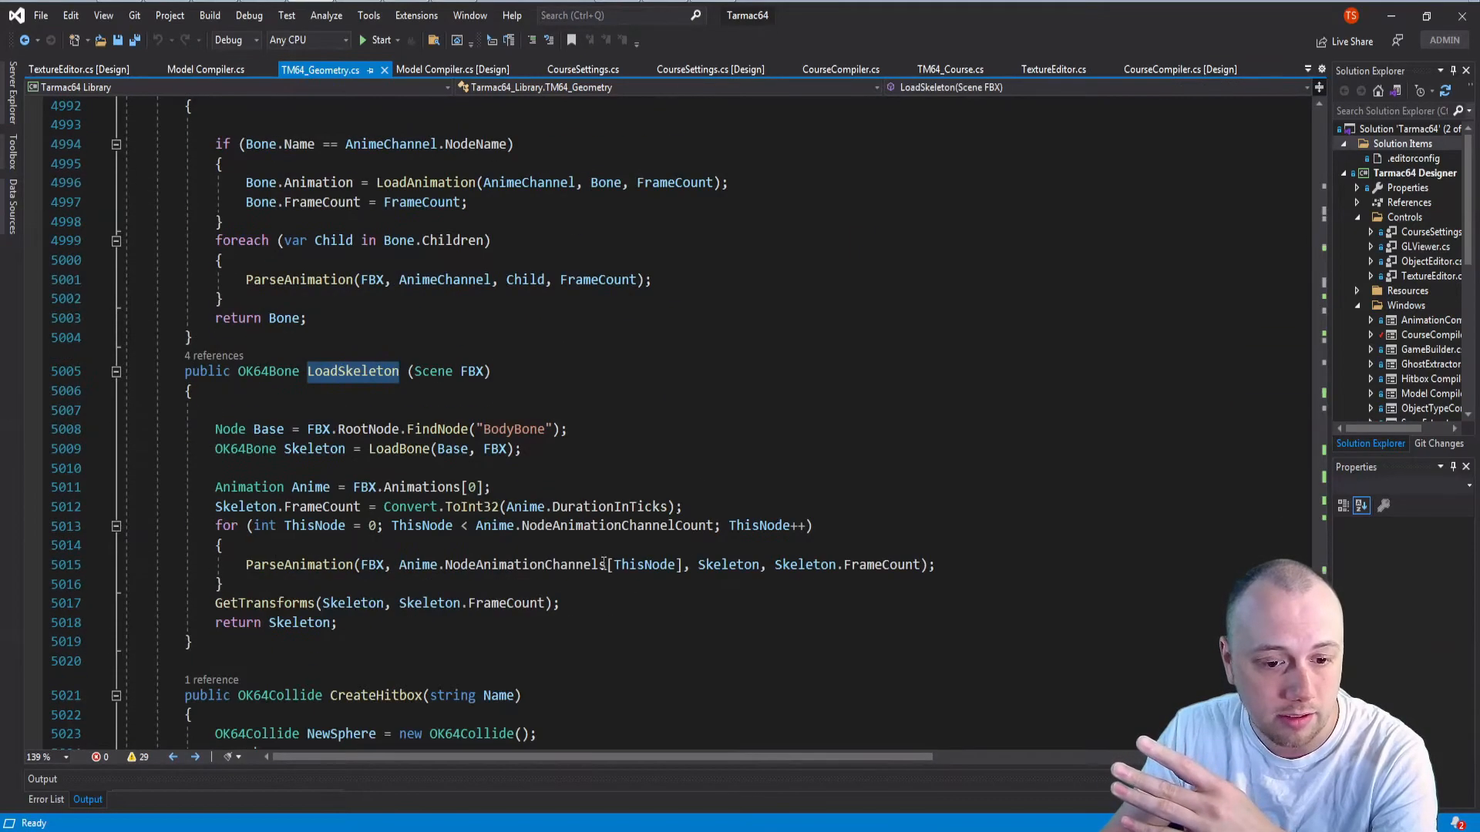
left_click_drag(214, 428, 214, 468)
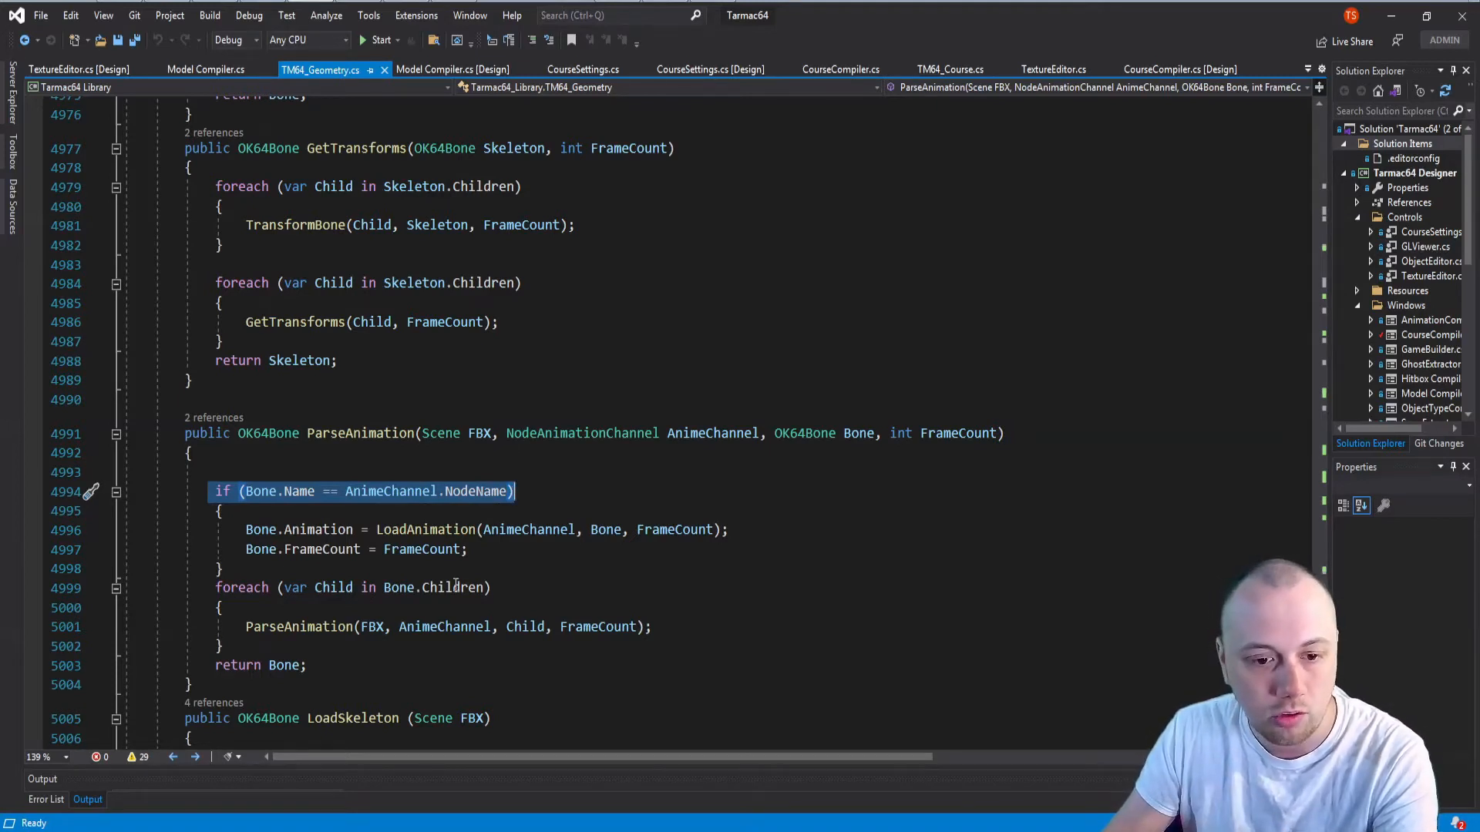
double_click(424, 529)
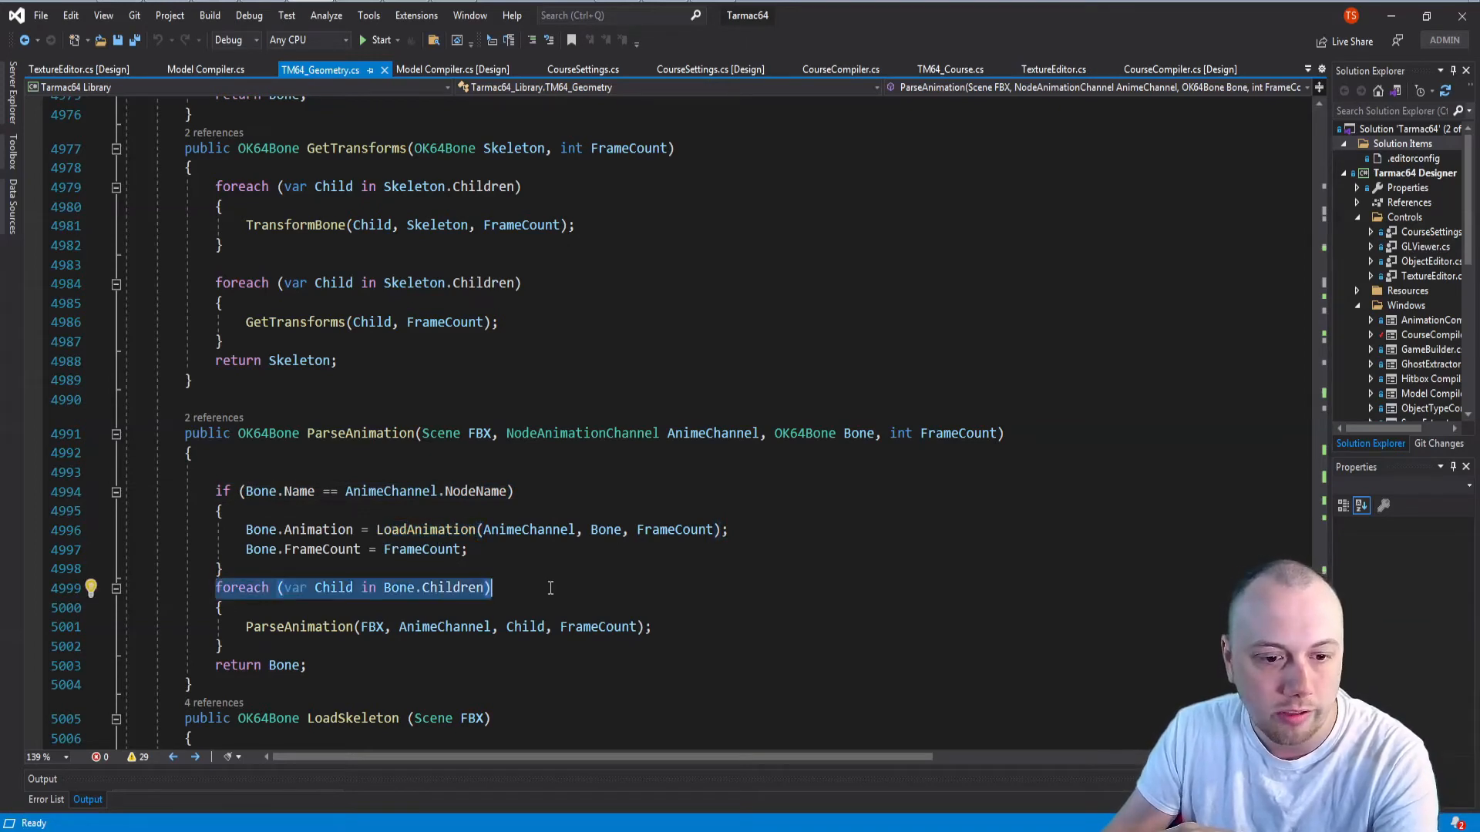
mouse_move(641, 505)
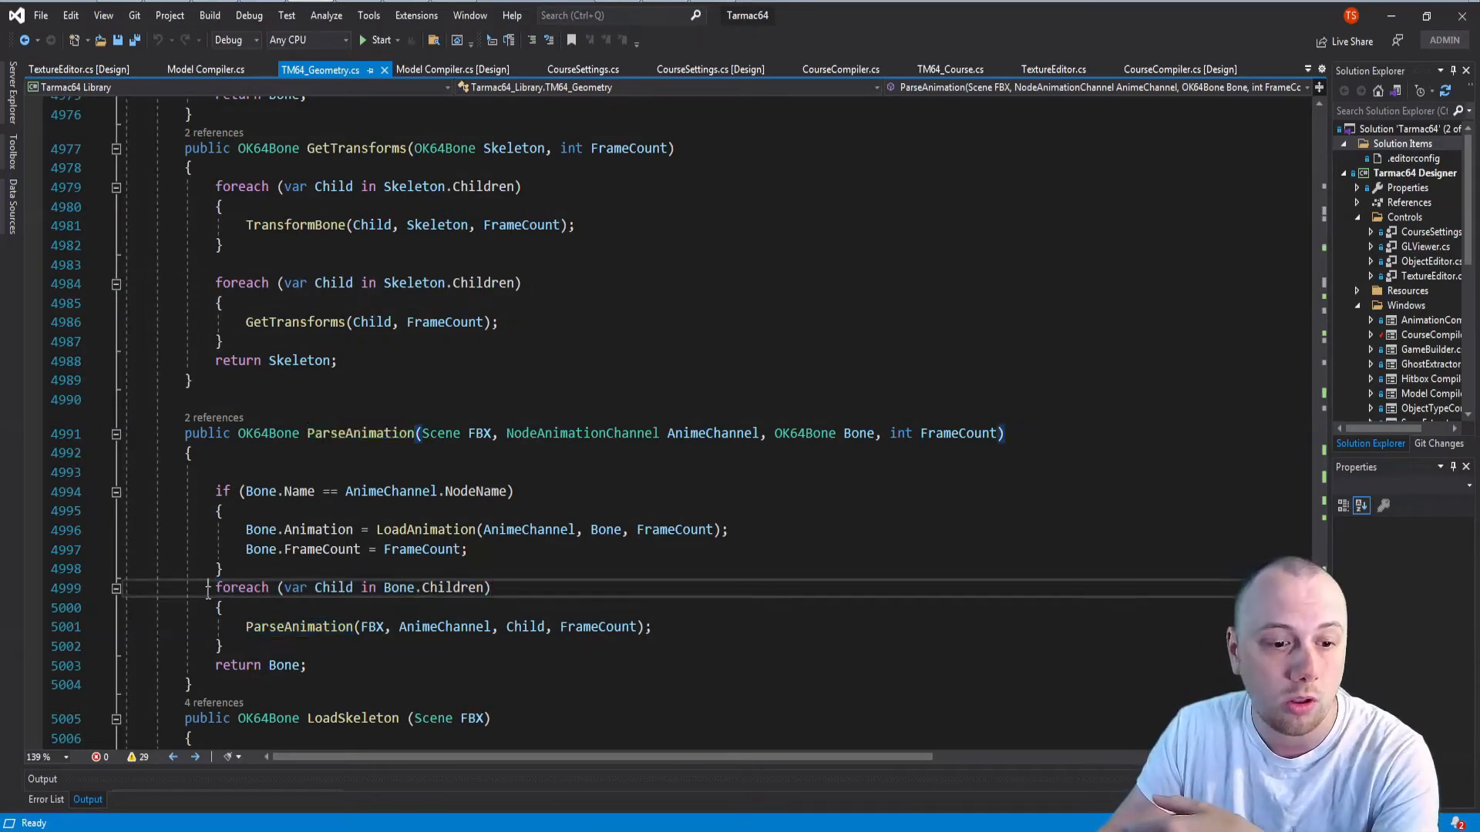
double_click(360, 433)
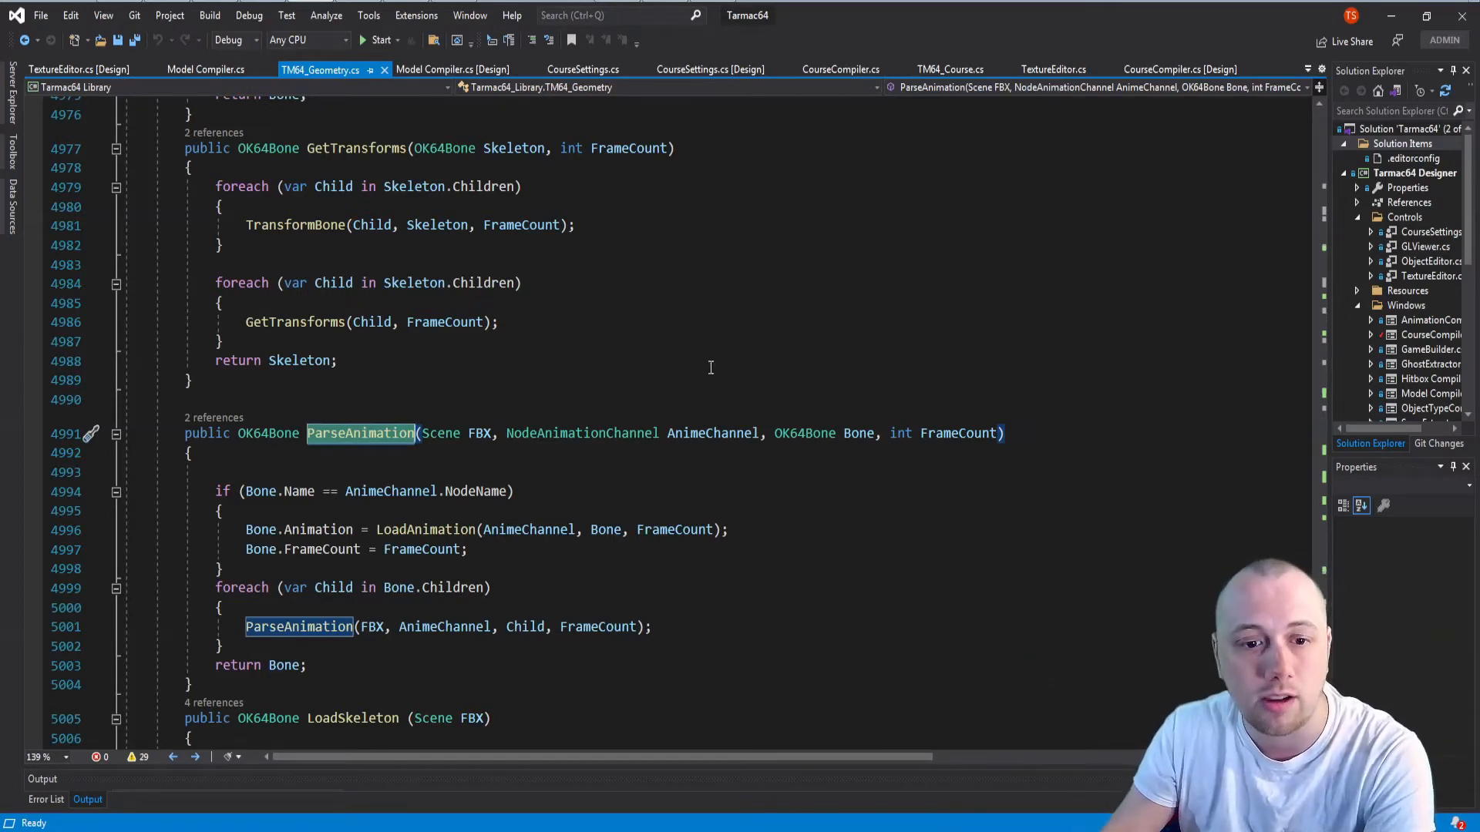
mouse_move(707, 374)
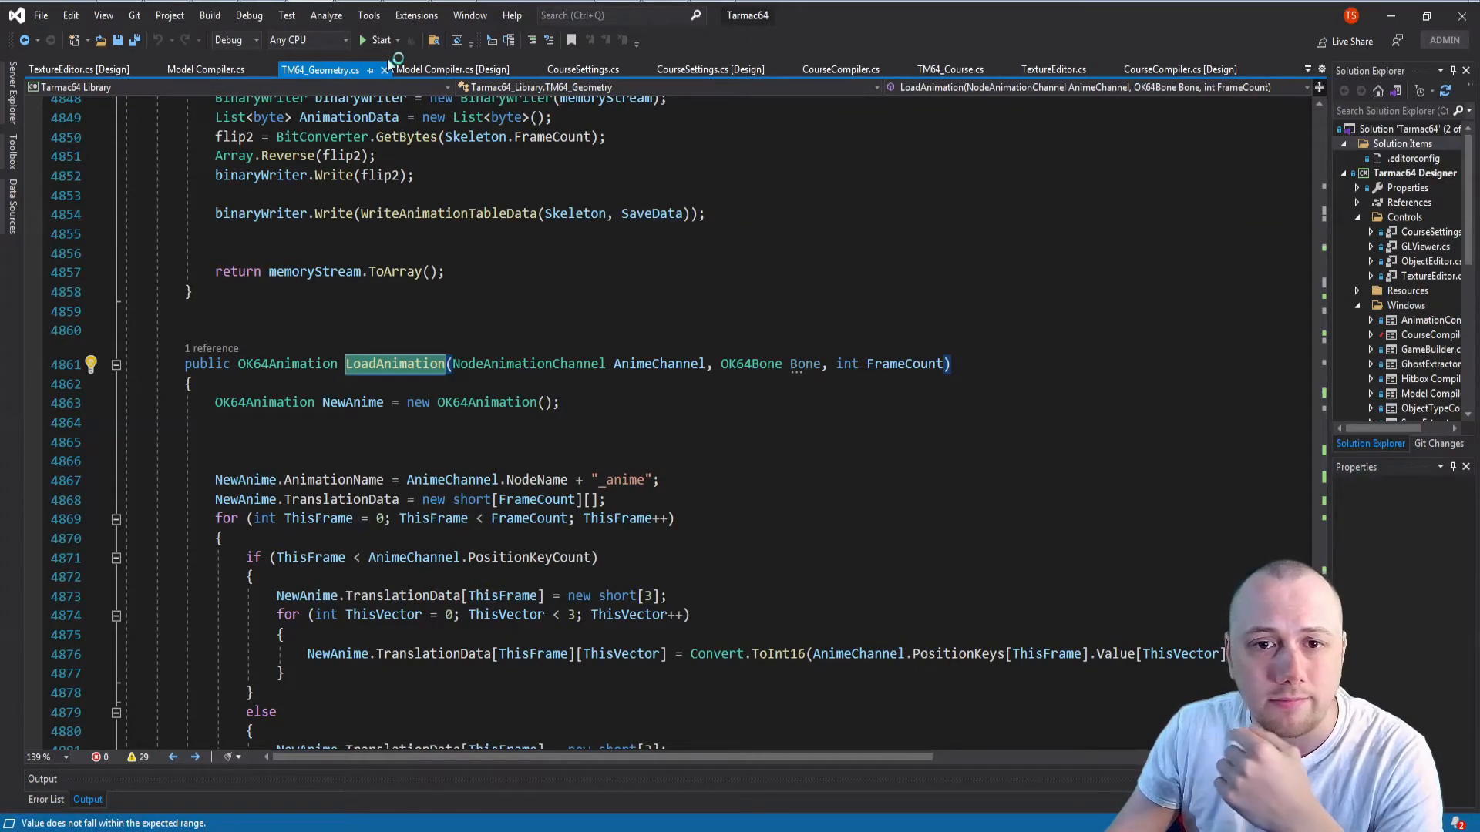
left_click(379, 40)
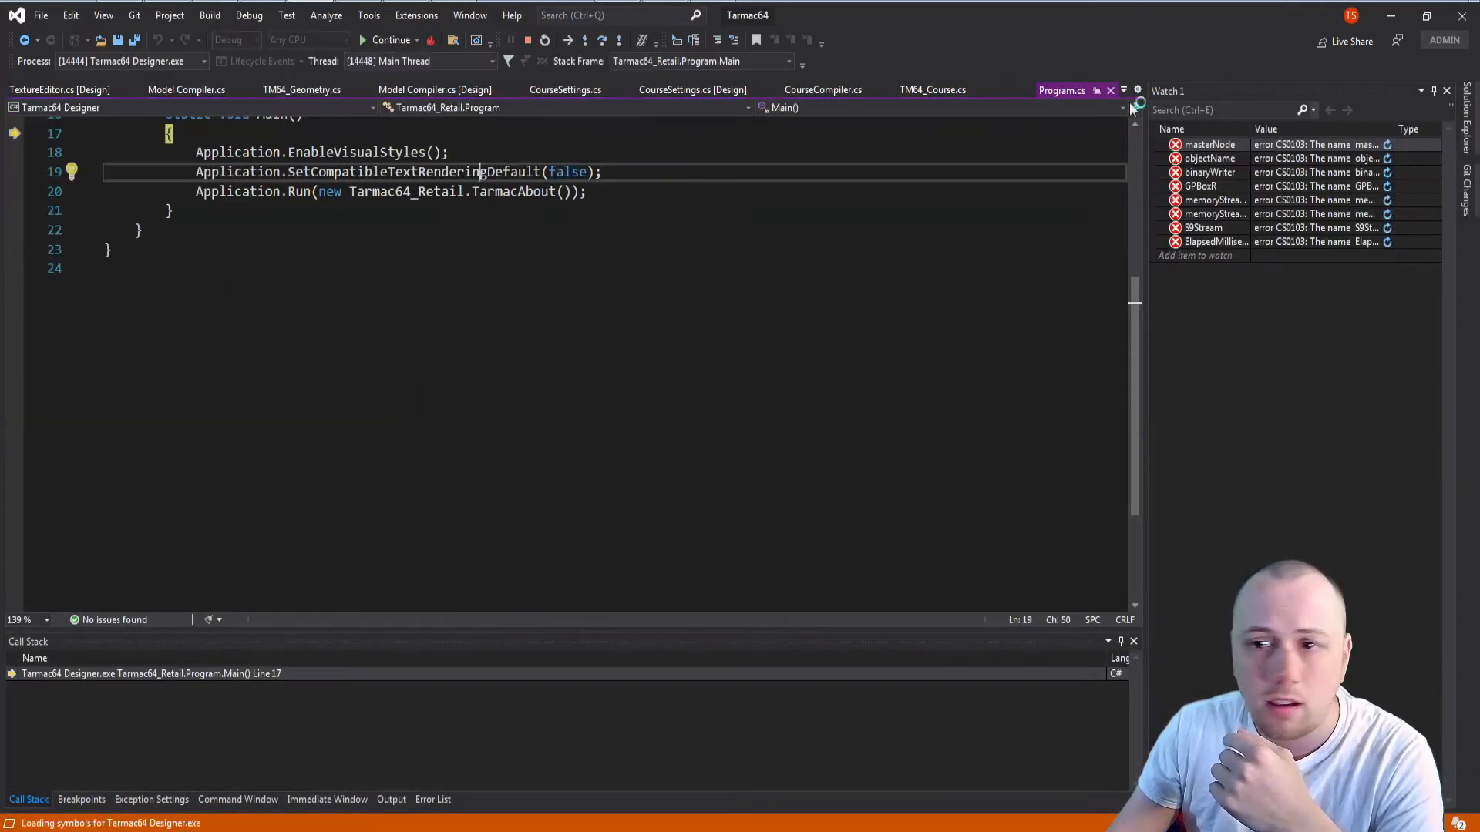
left_click(302, 89)
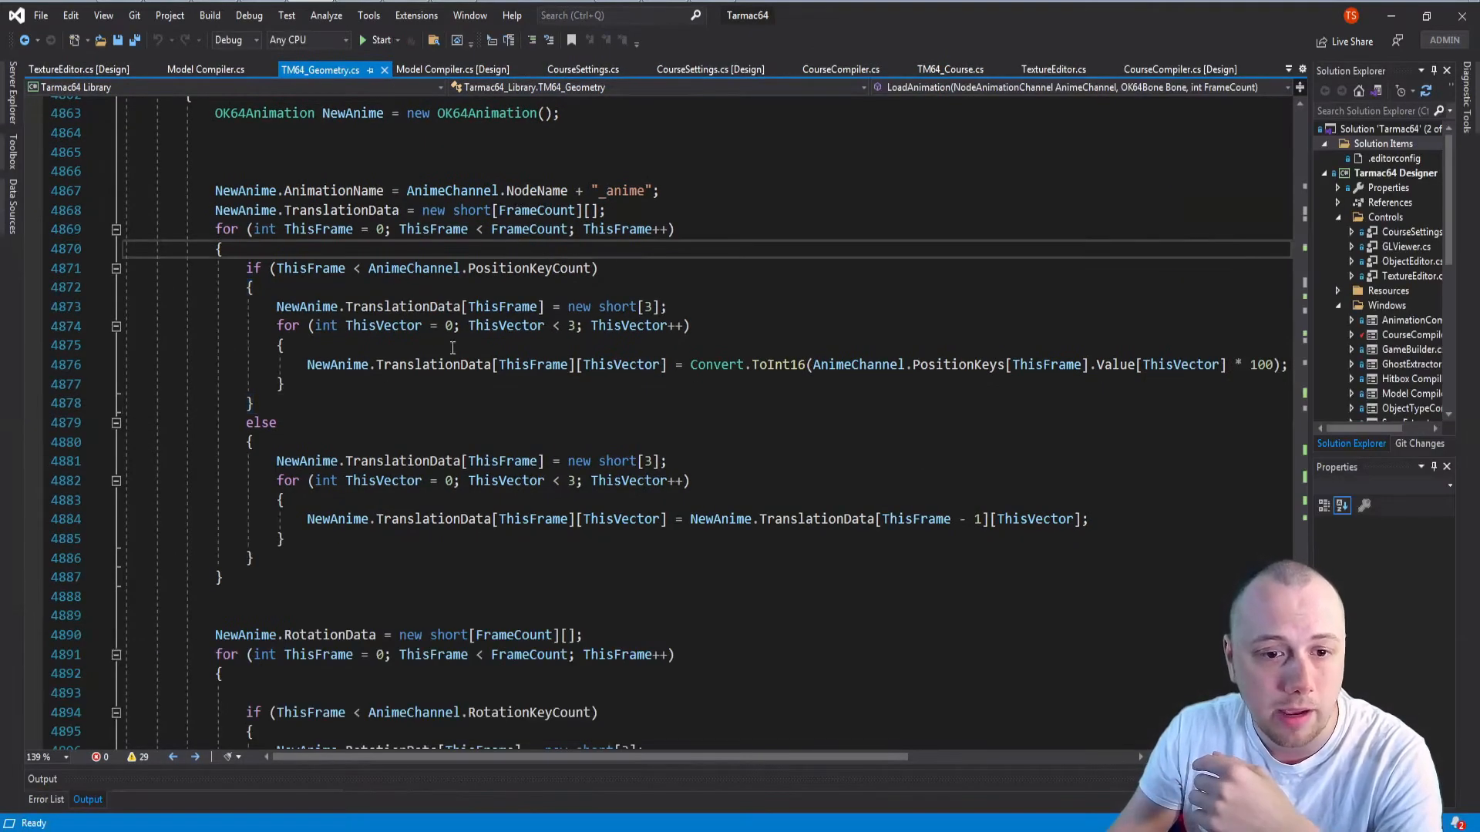
double_click(433, 365)
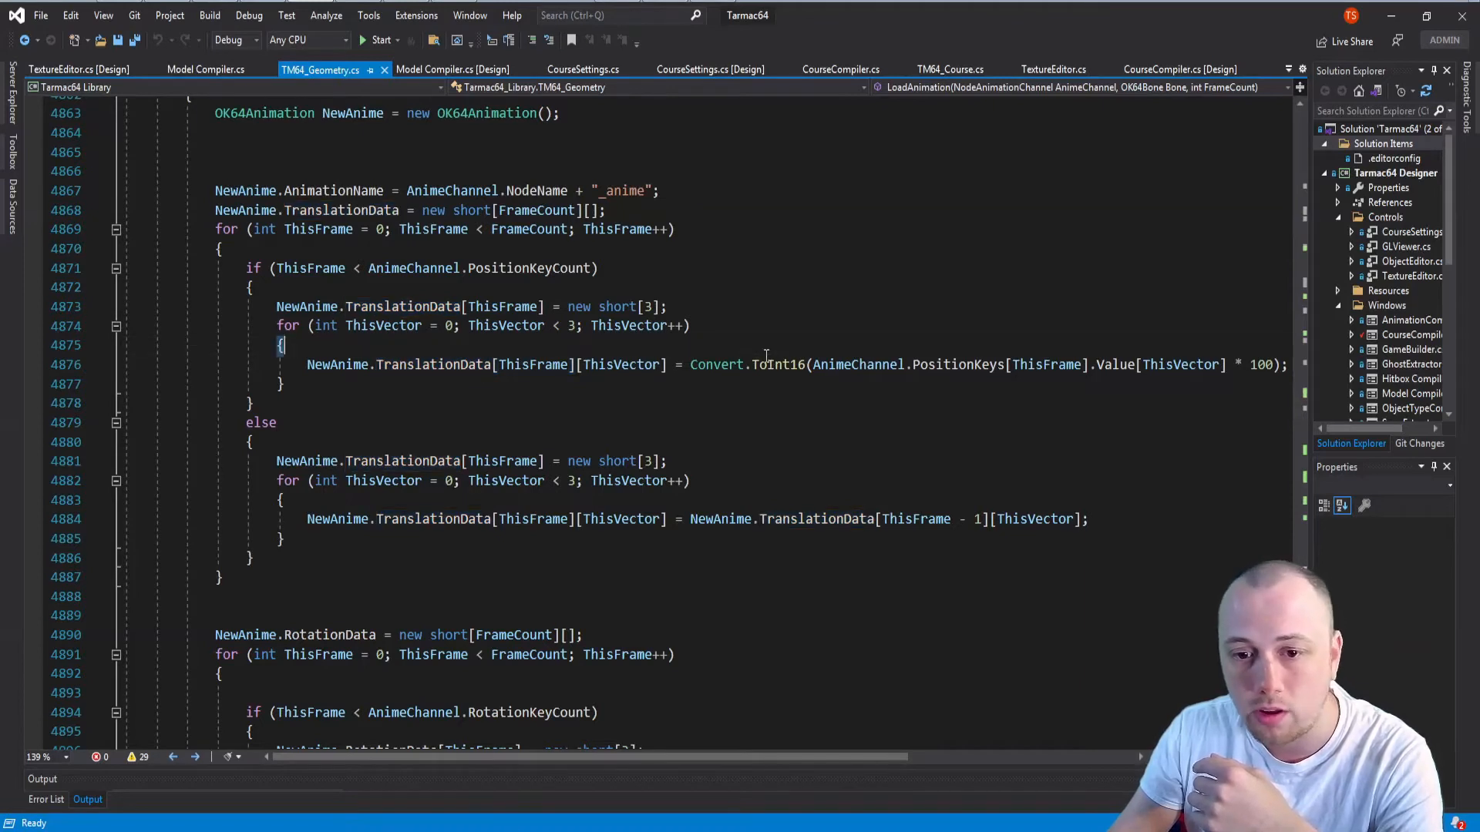
double_click(777, 364)
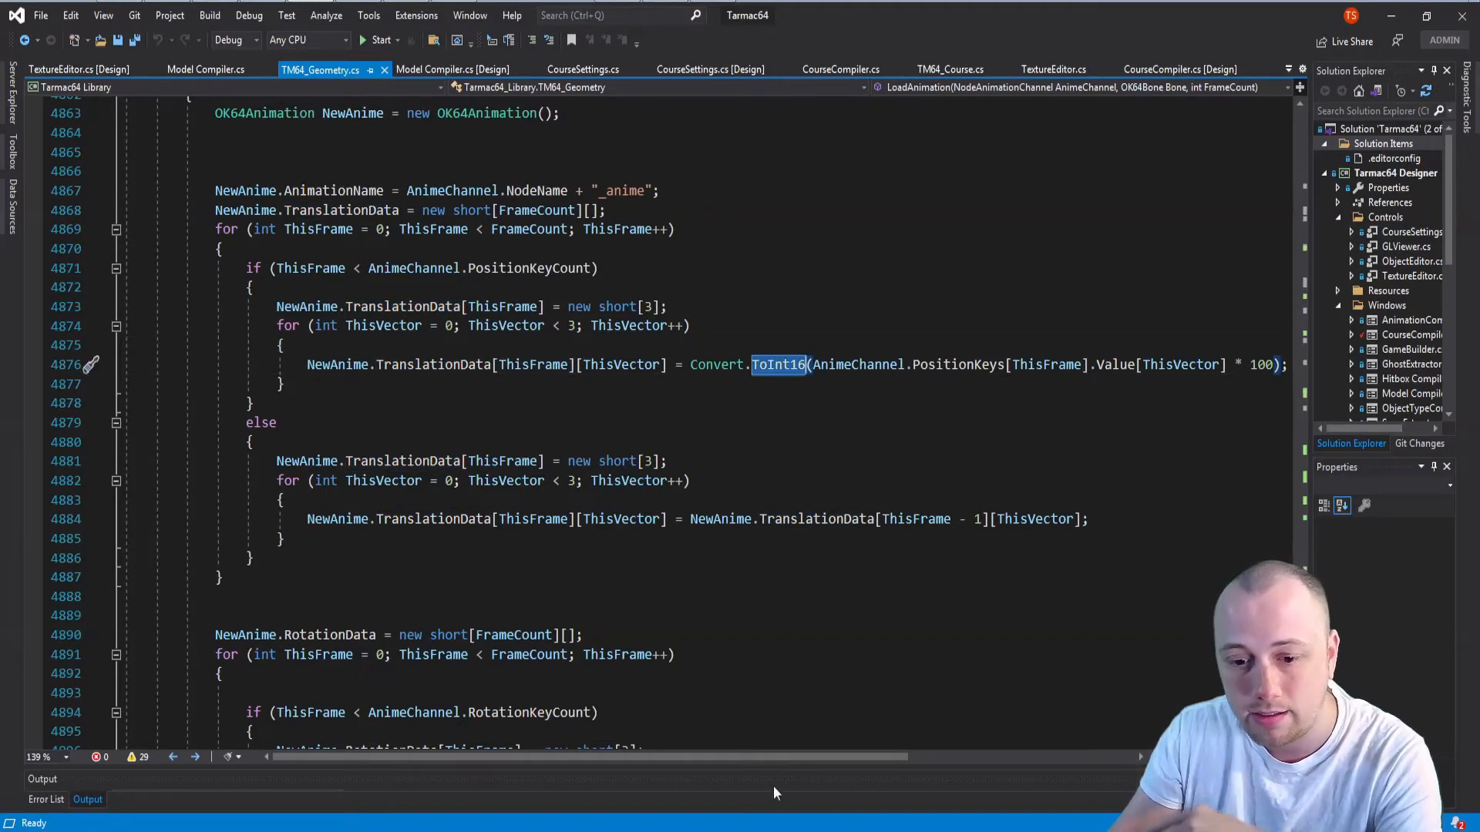
scroll("left", 3)
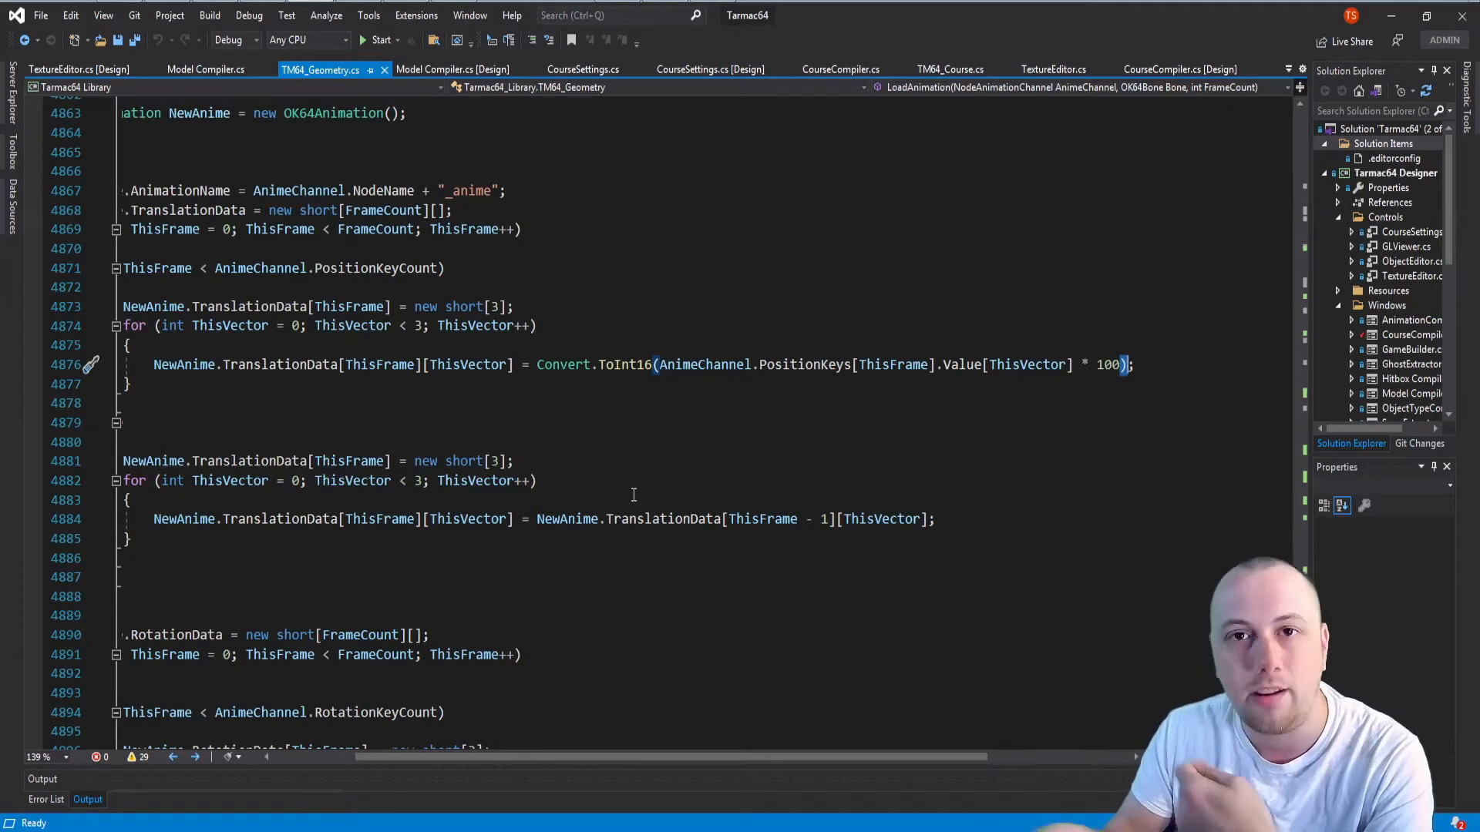
mouse_move(695, 456)
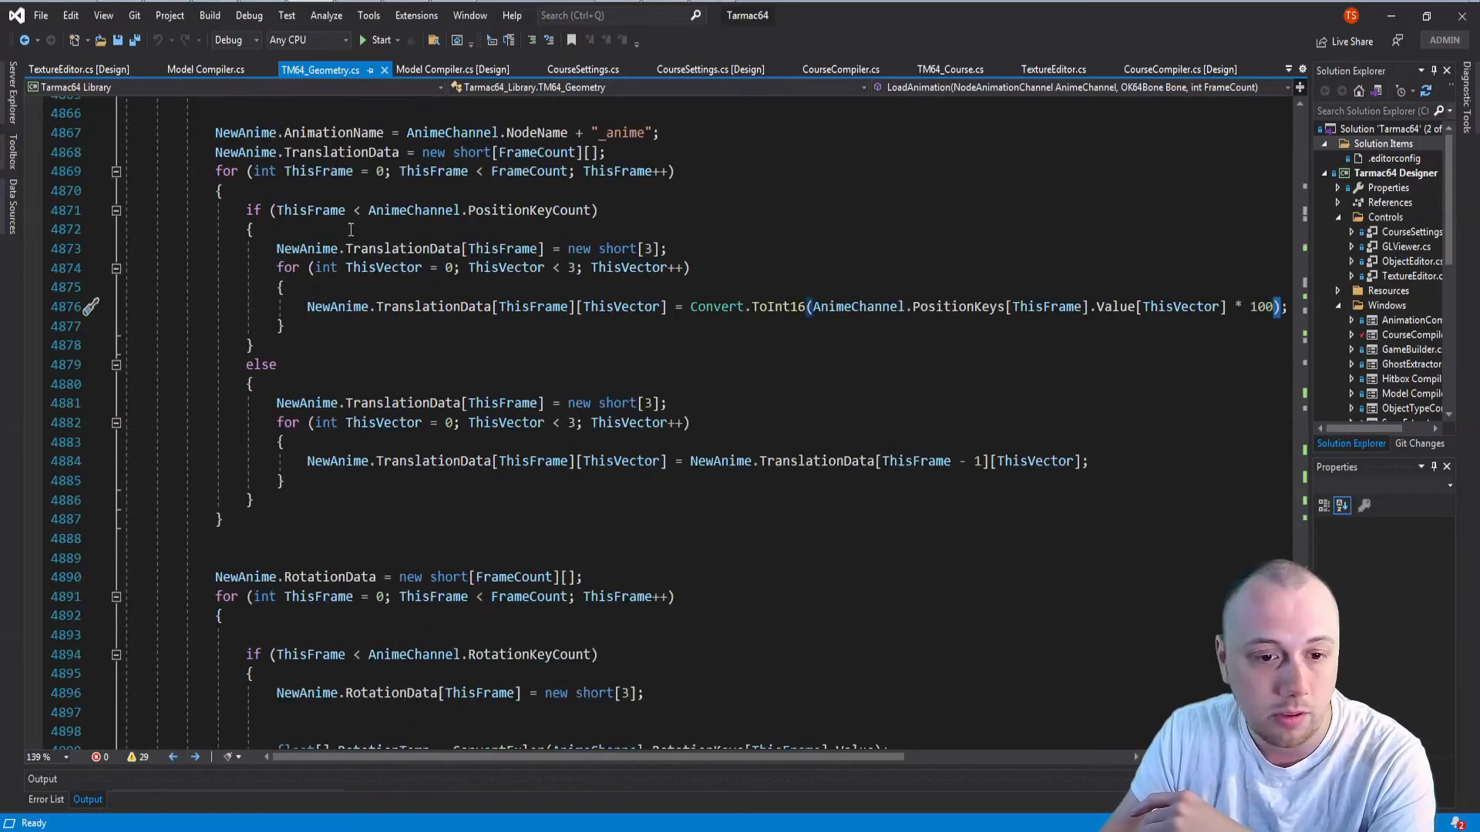
scroll("down", 3)
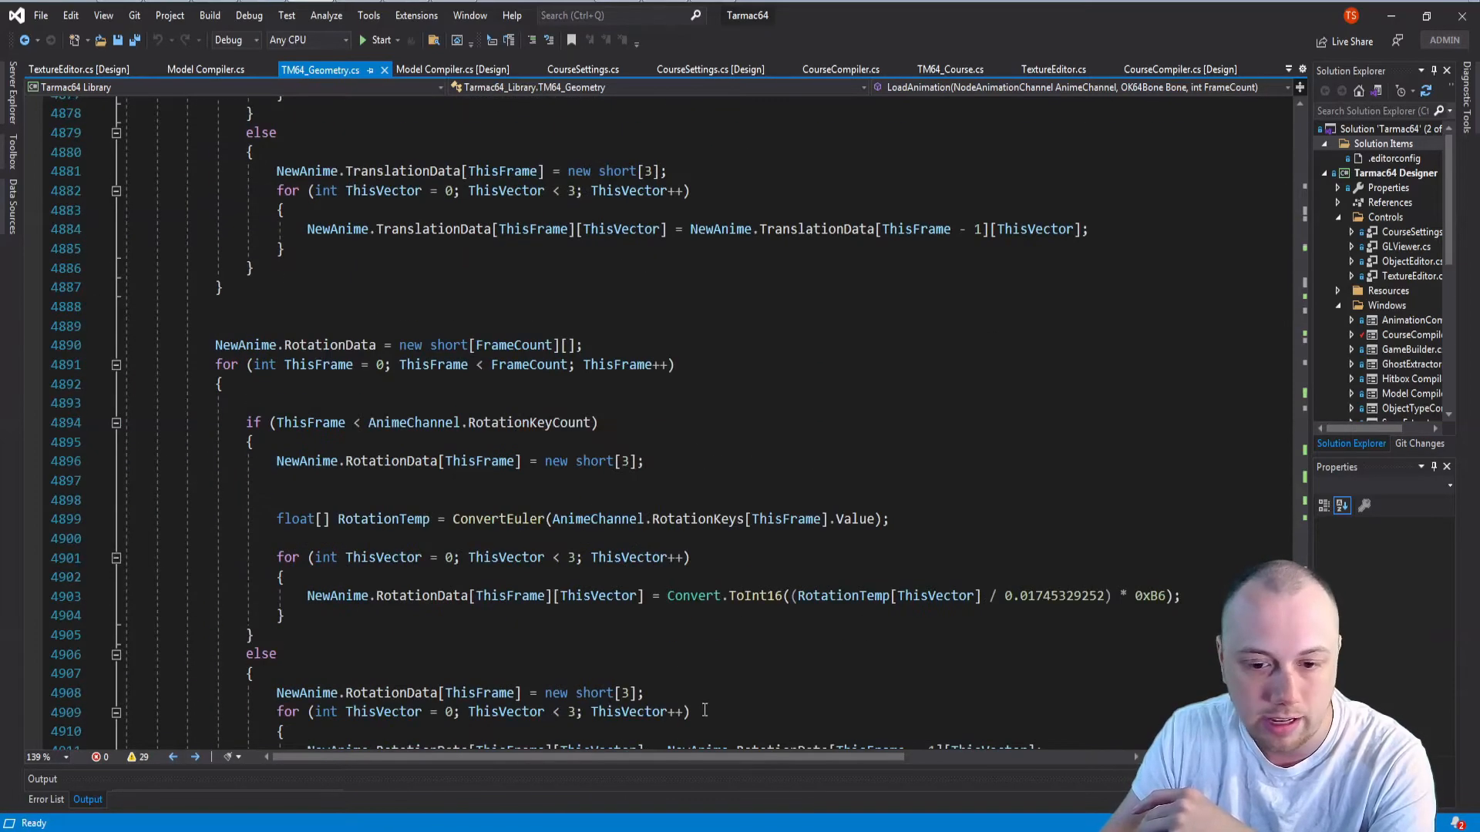
double_click(755, 596)
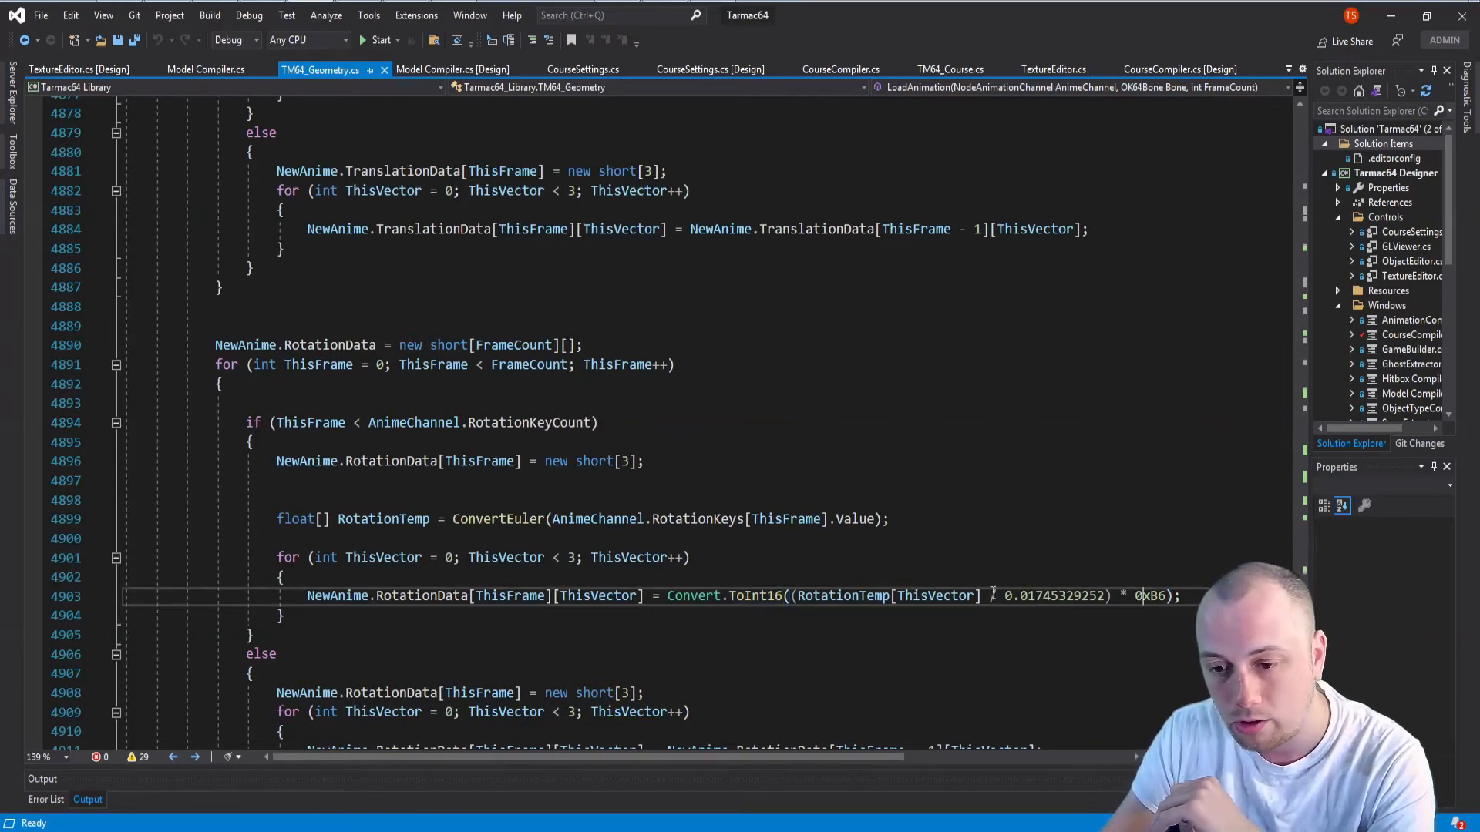
left_click_drag(991, 595, 283, 615)
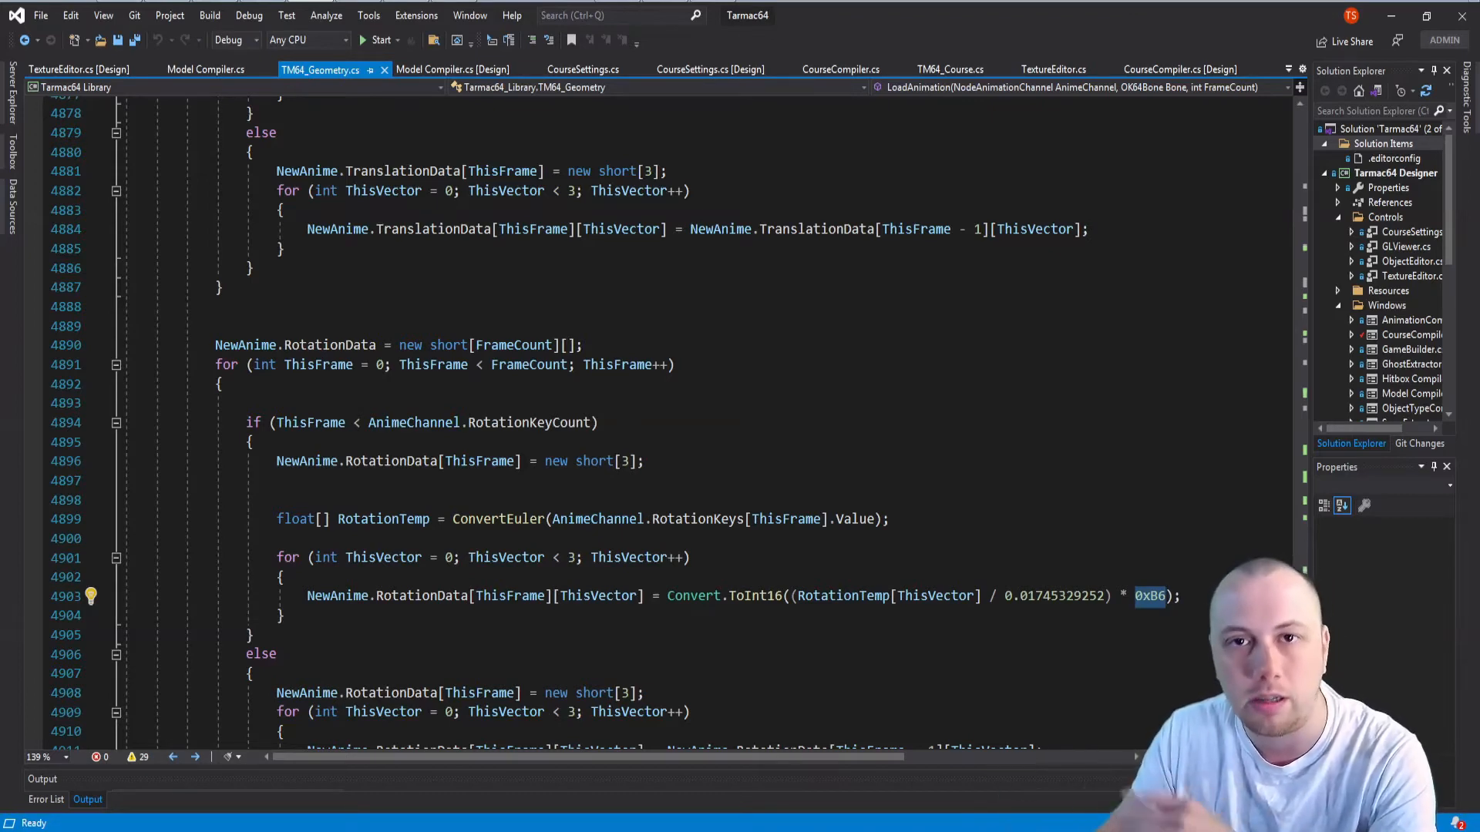
scroll("down", 3)
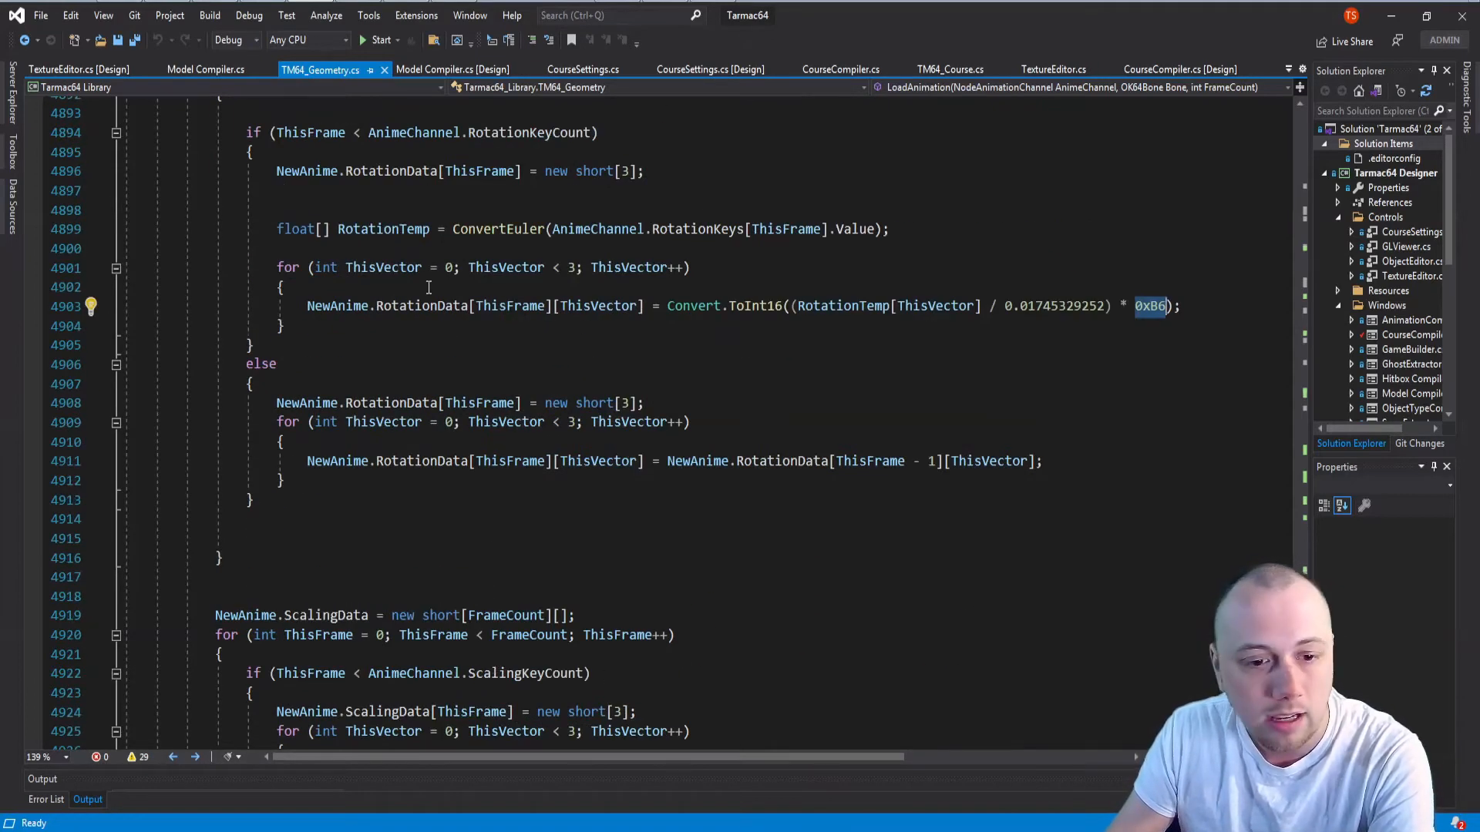
- Scroll past LoadAnimation's scaling loop to RotatePoint and TransformBone
scroll("down", 3)
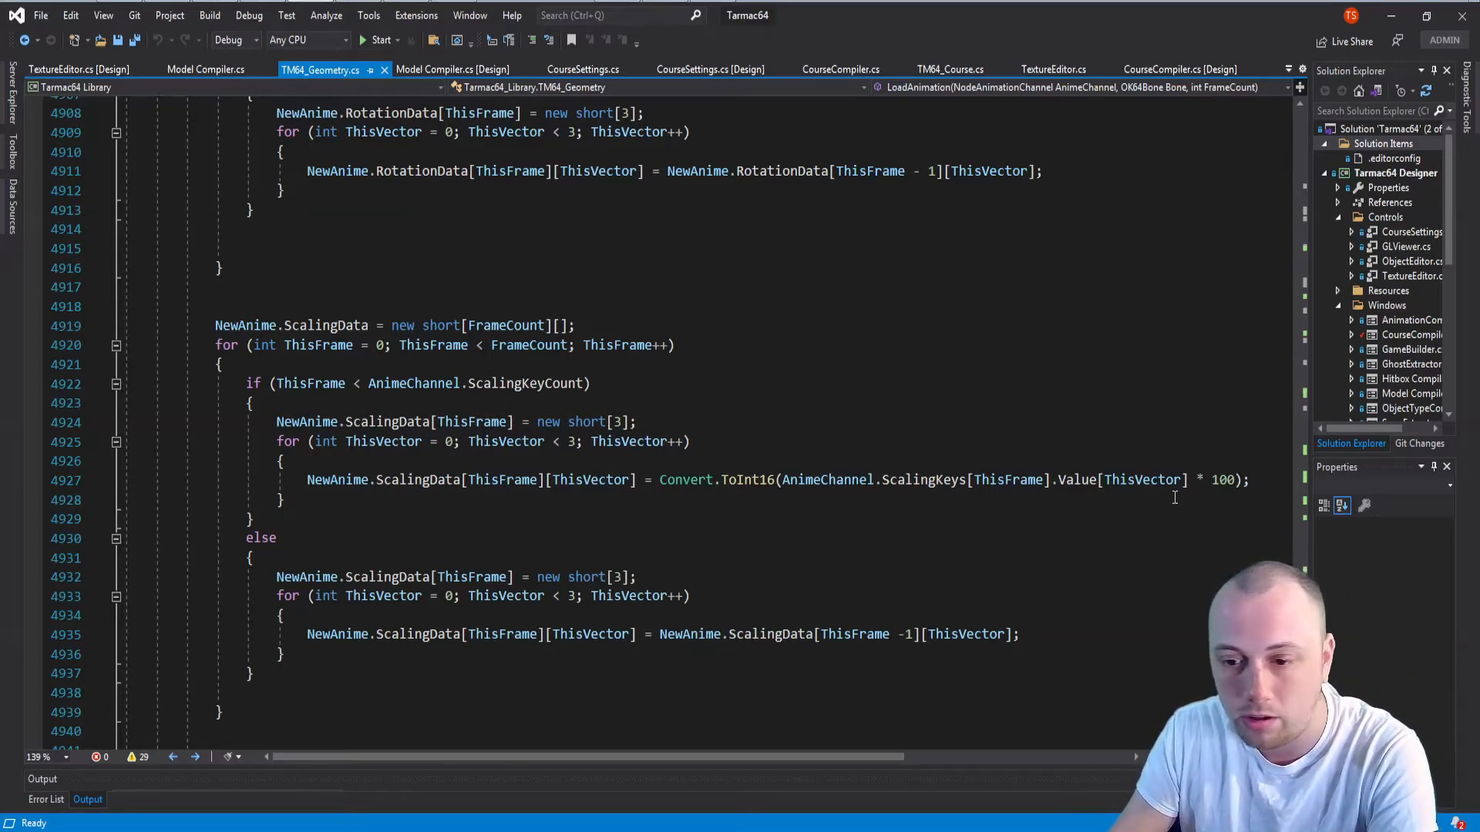
scroll("down", 3)
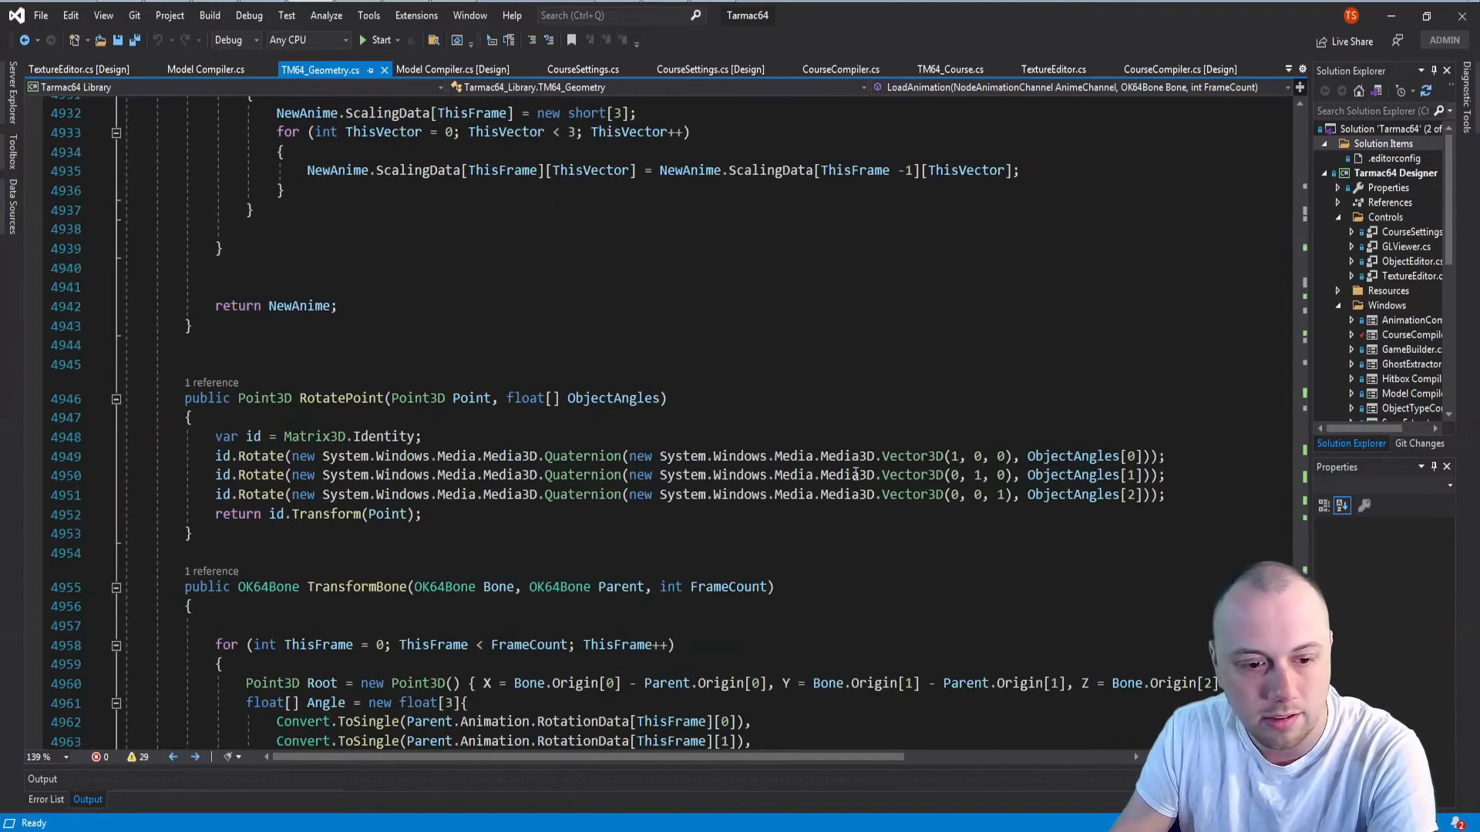
scroll("down", 3)
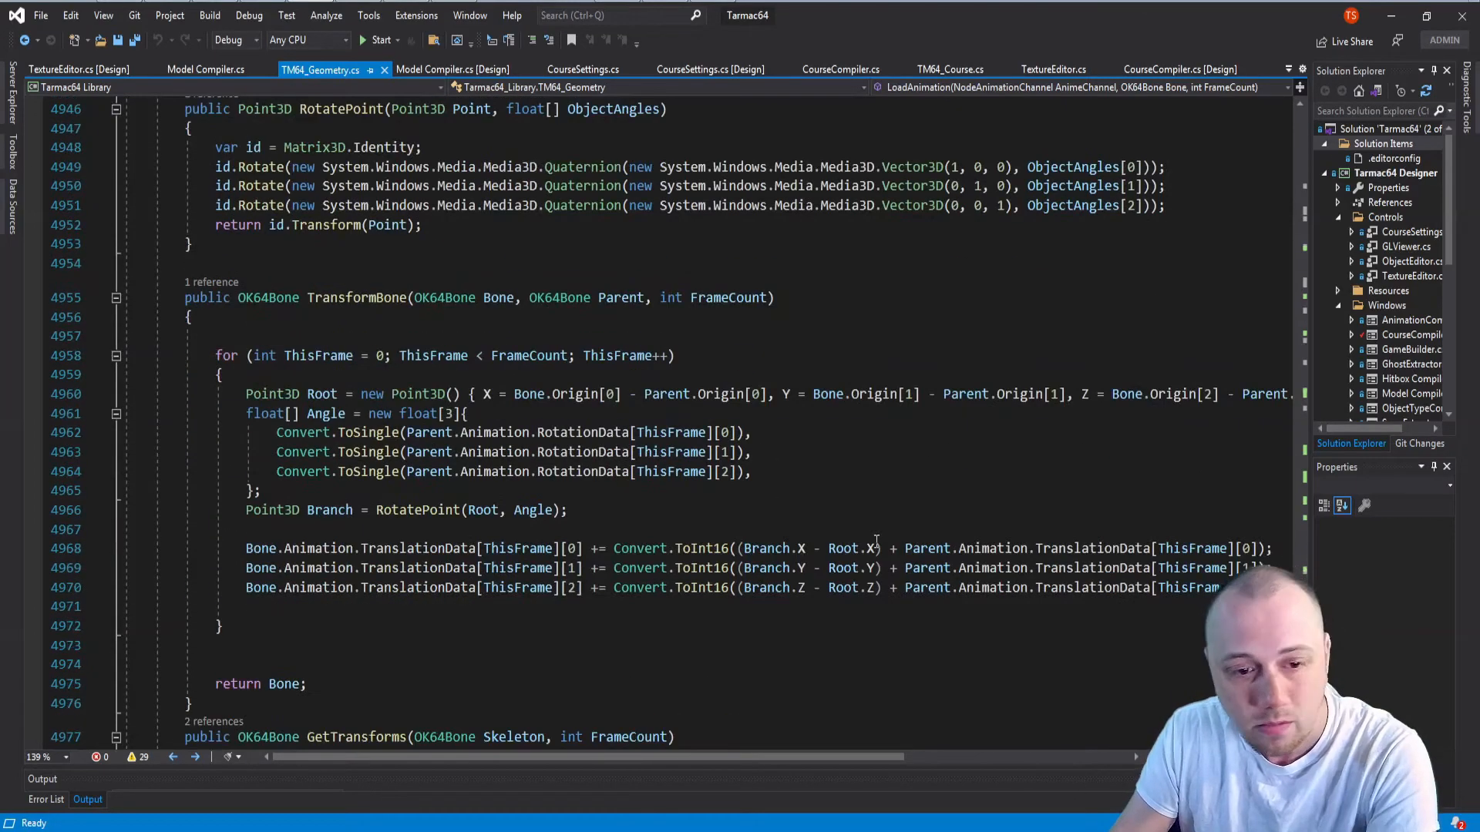
mouse_move(874, 513)
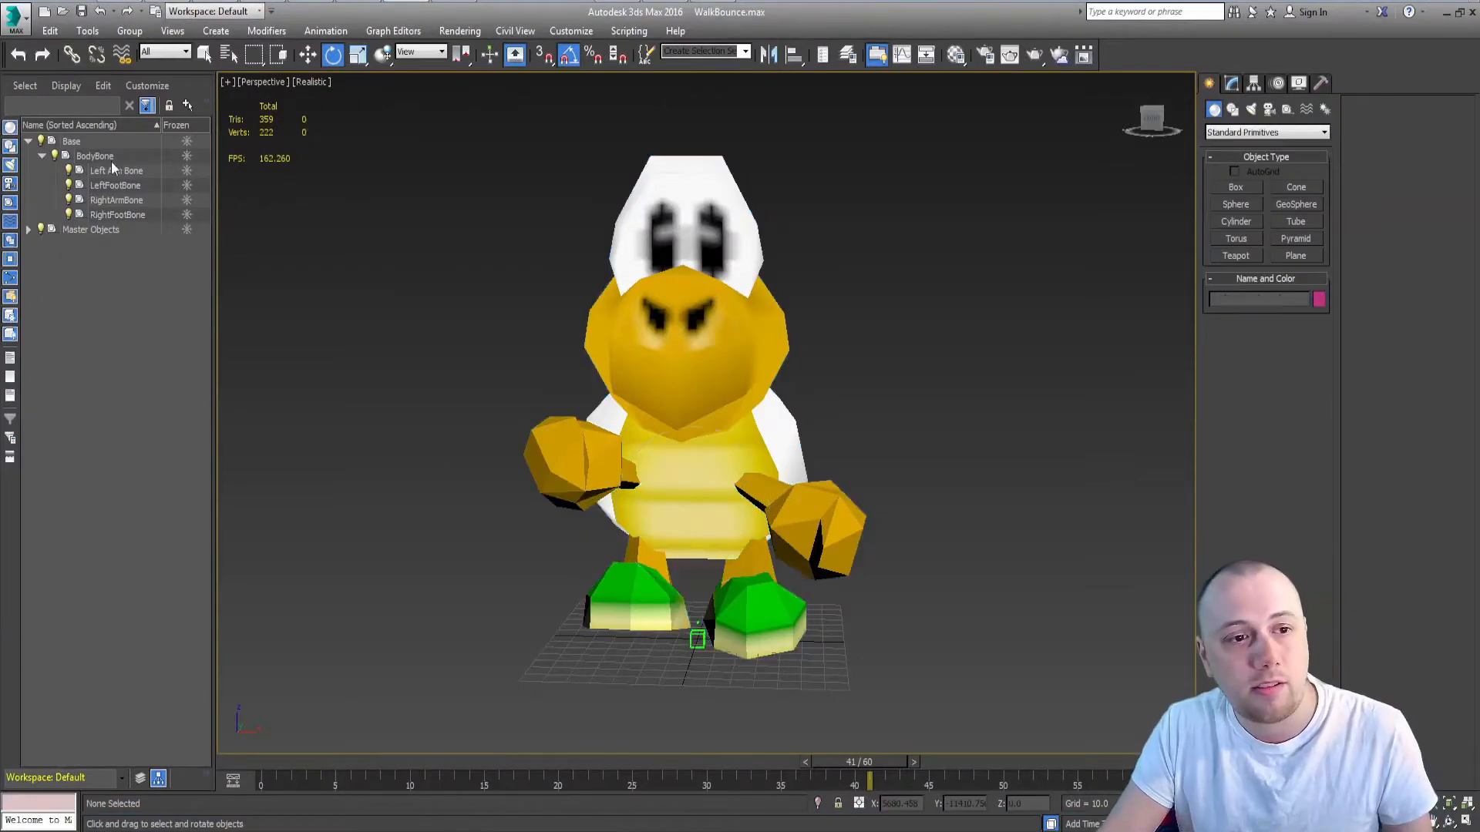
- Select the Koopa's BodyBone and rotate it to show the rig
left_click(94, 155)
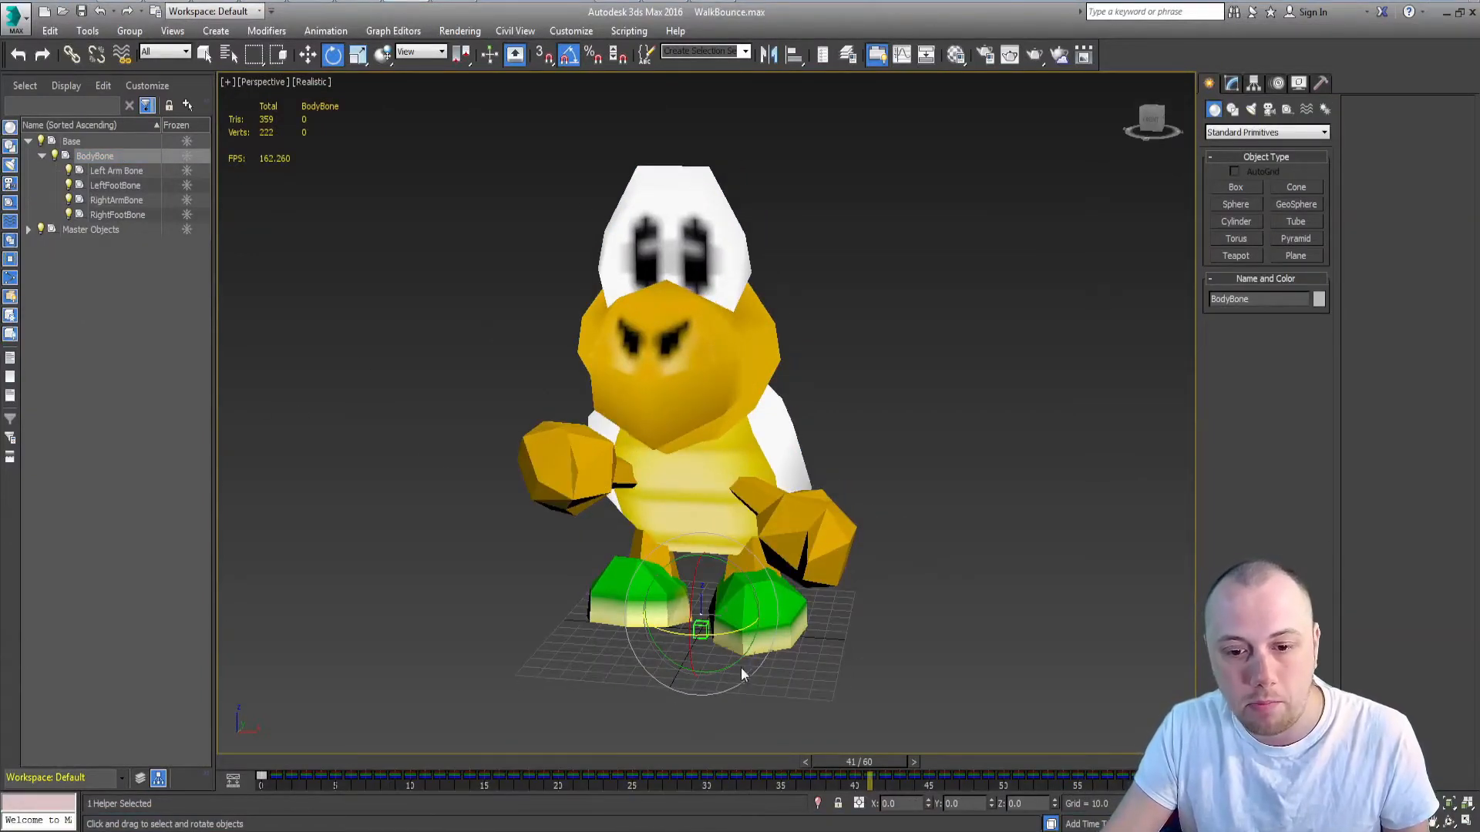
left_click_drag(703, 627, 740, 628)
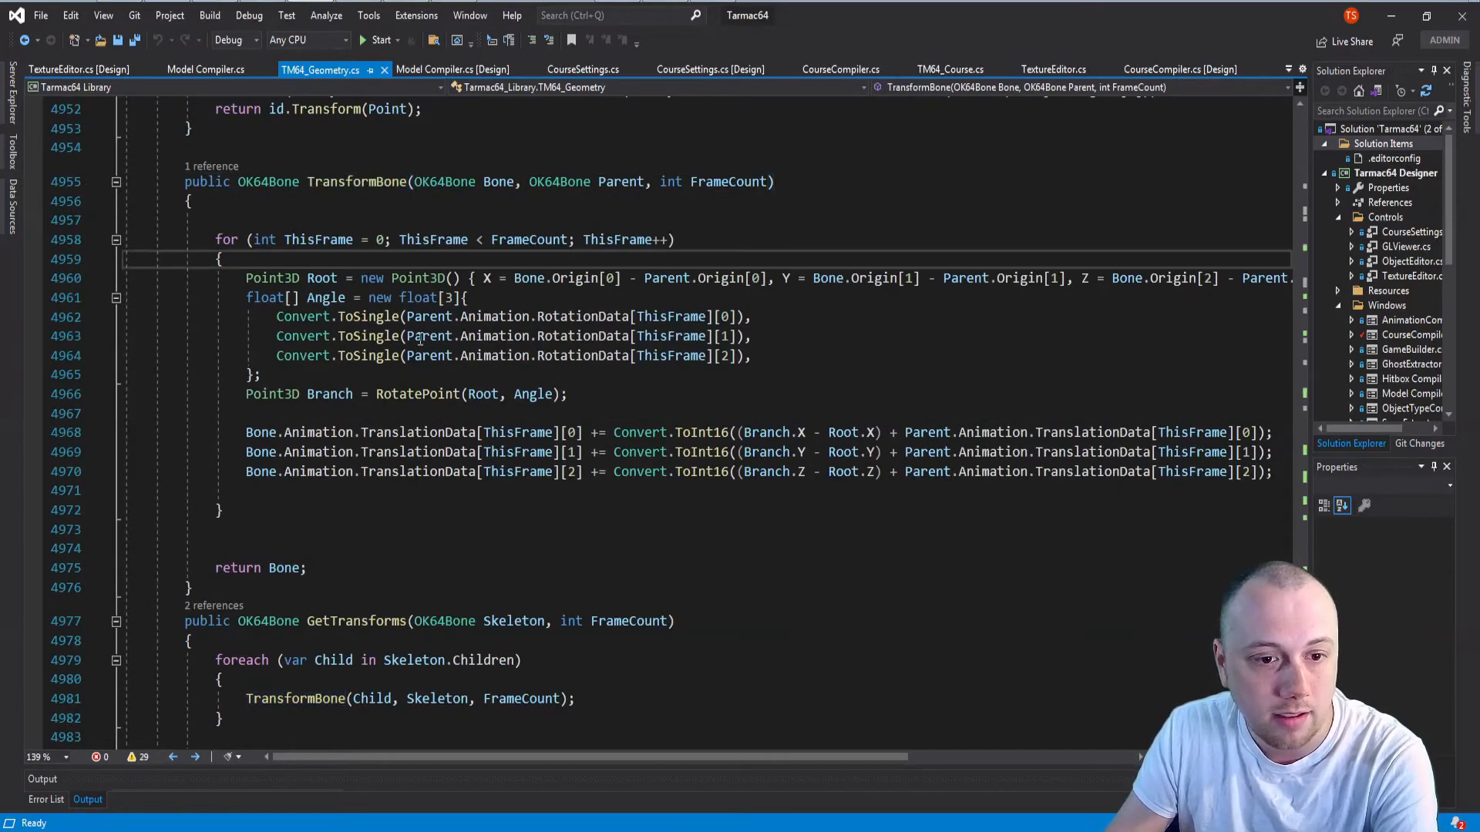
- Select the RotatePoint call in TransformBone and scroll through GetTransforms
double_click(417, 432)
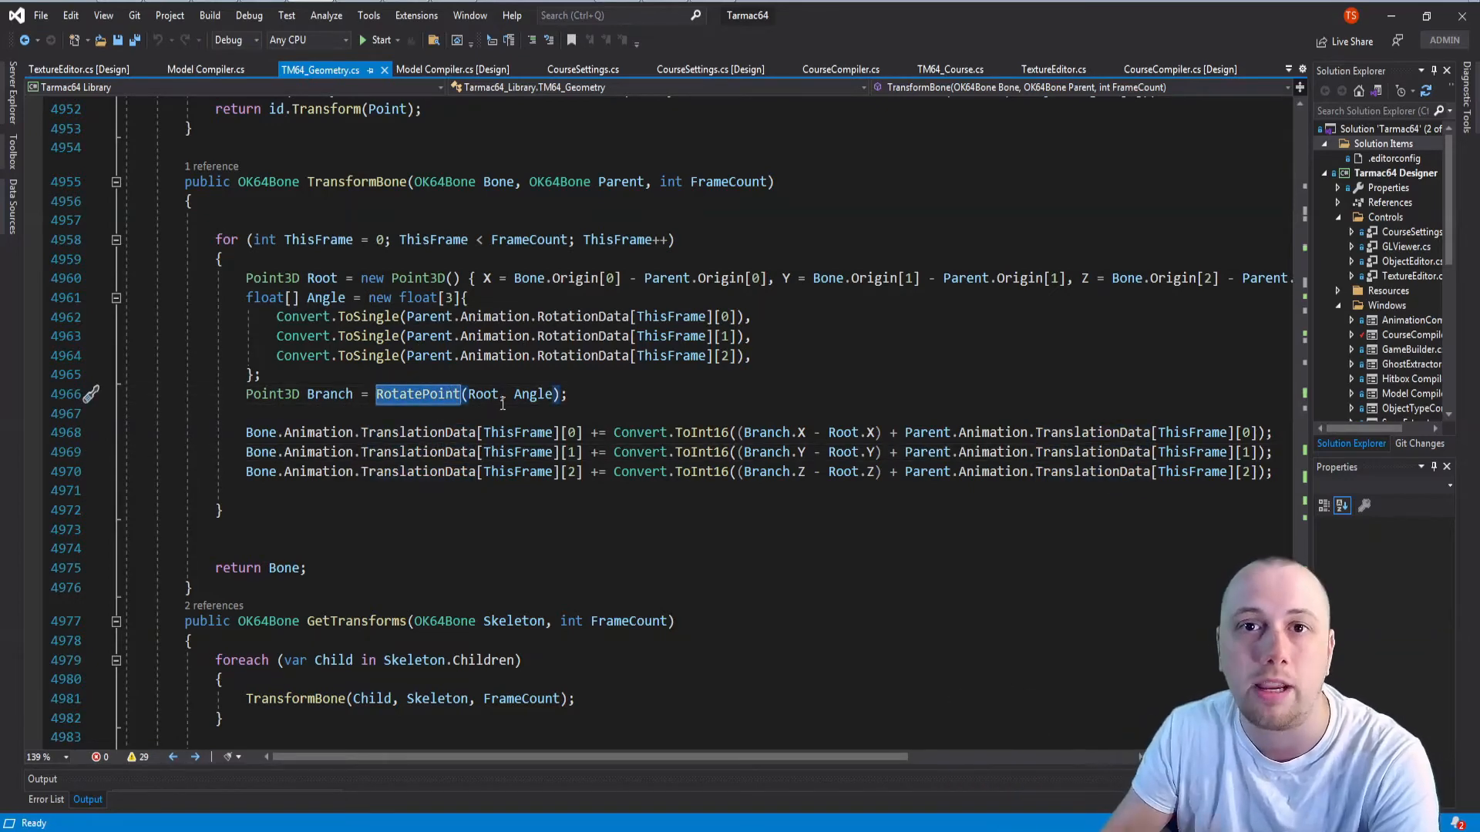
scroll("down", 3)
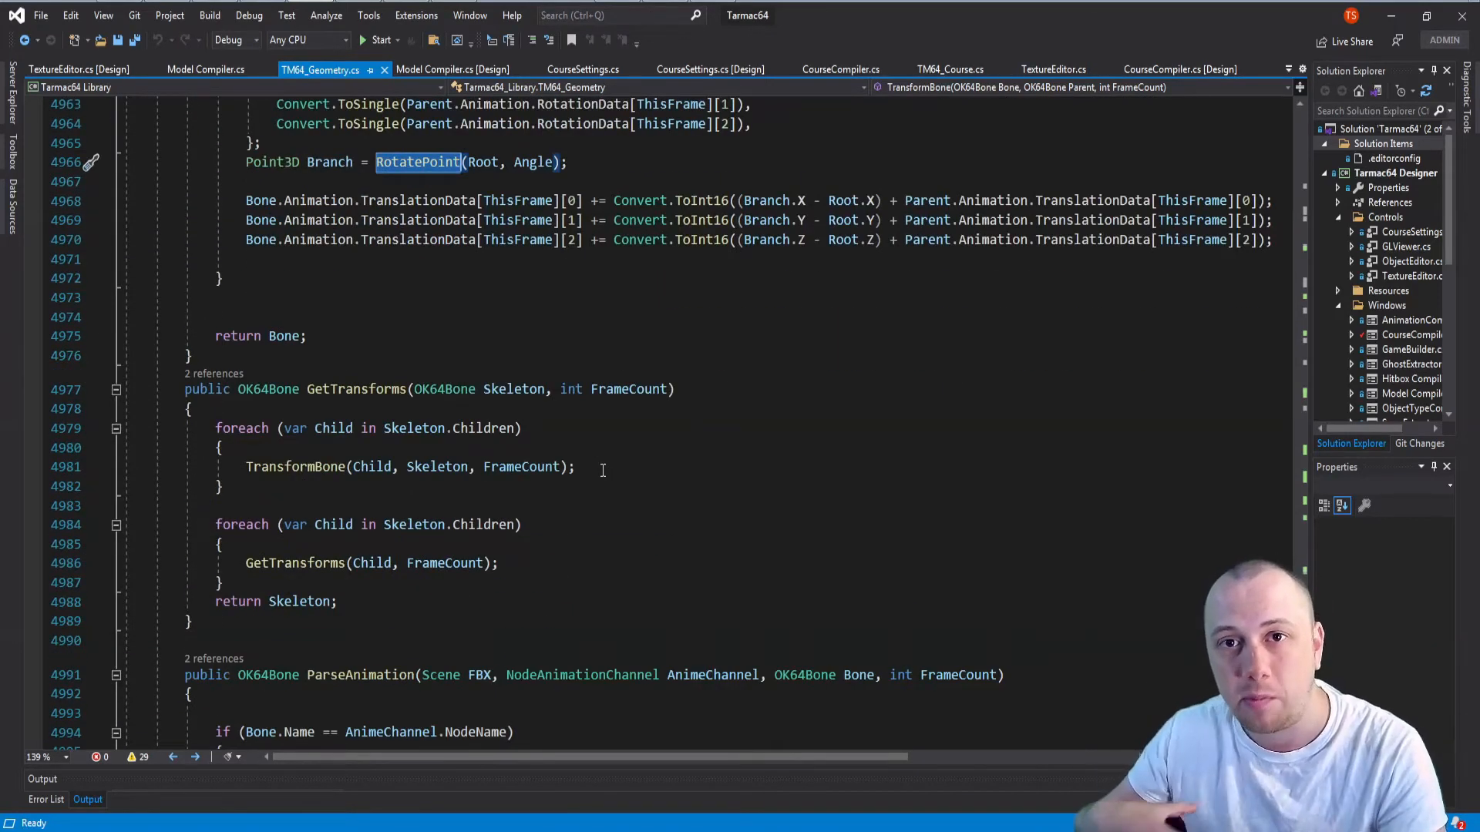
scroll("down", 3)
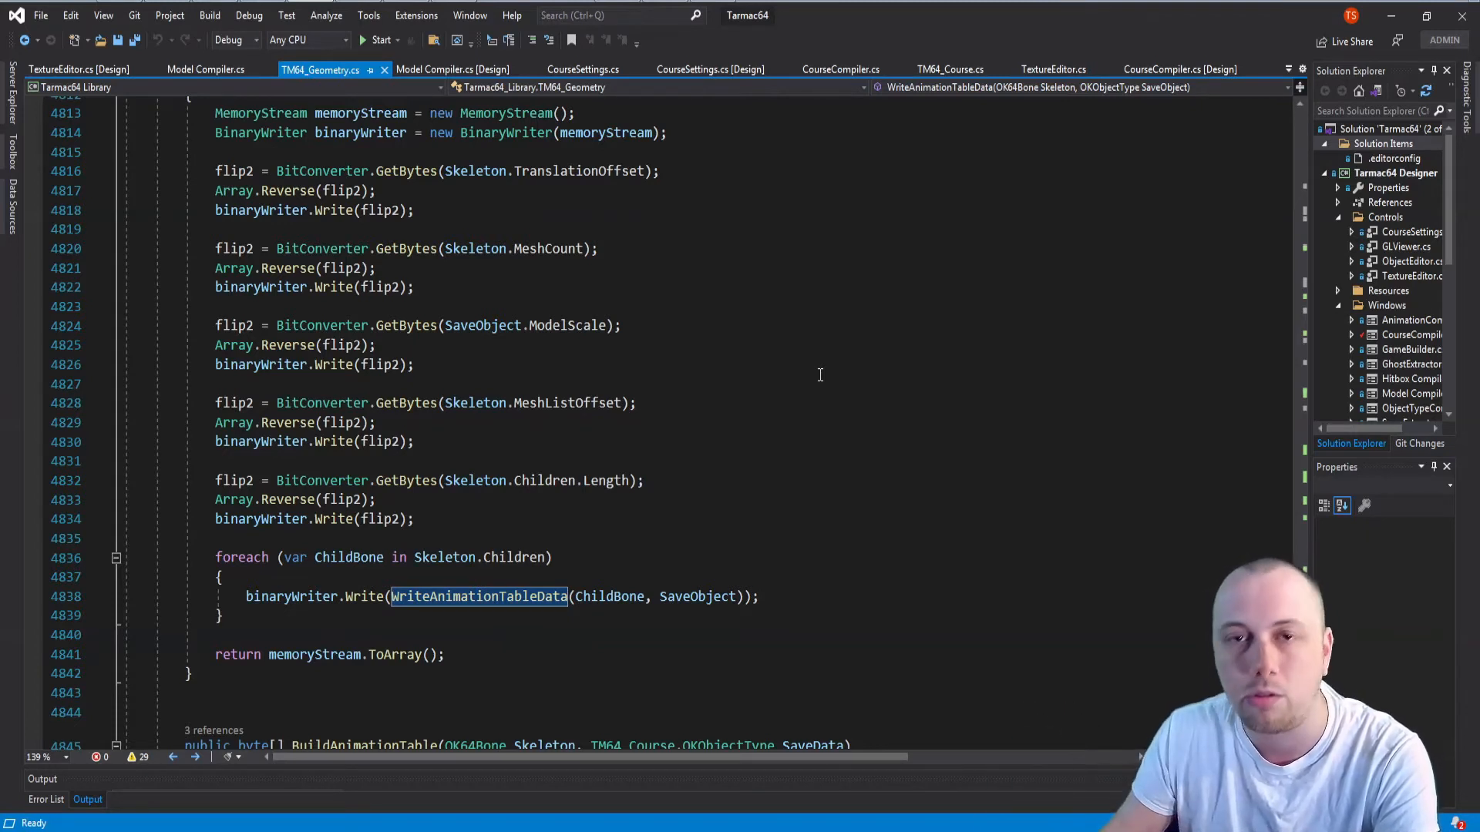
mouse_move(960, 273)
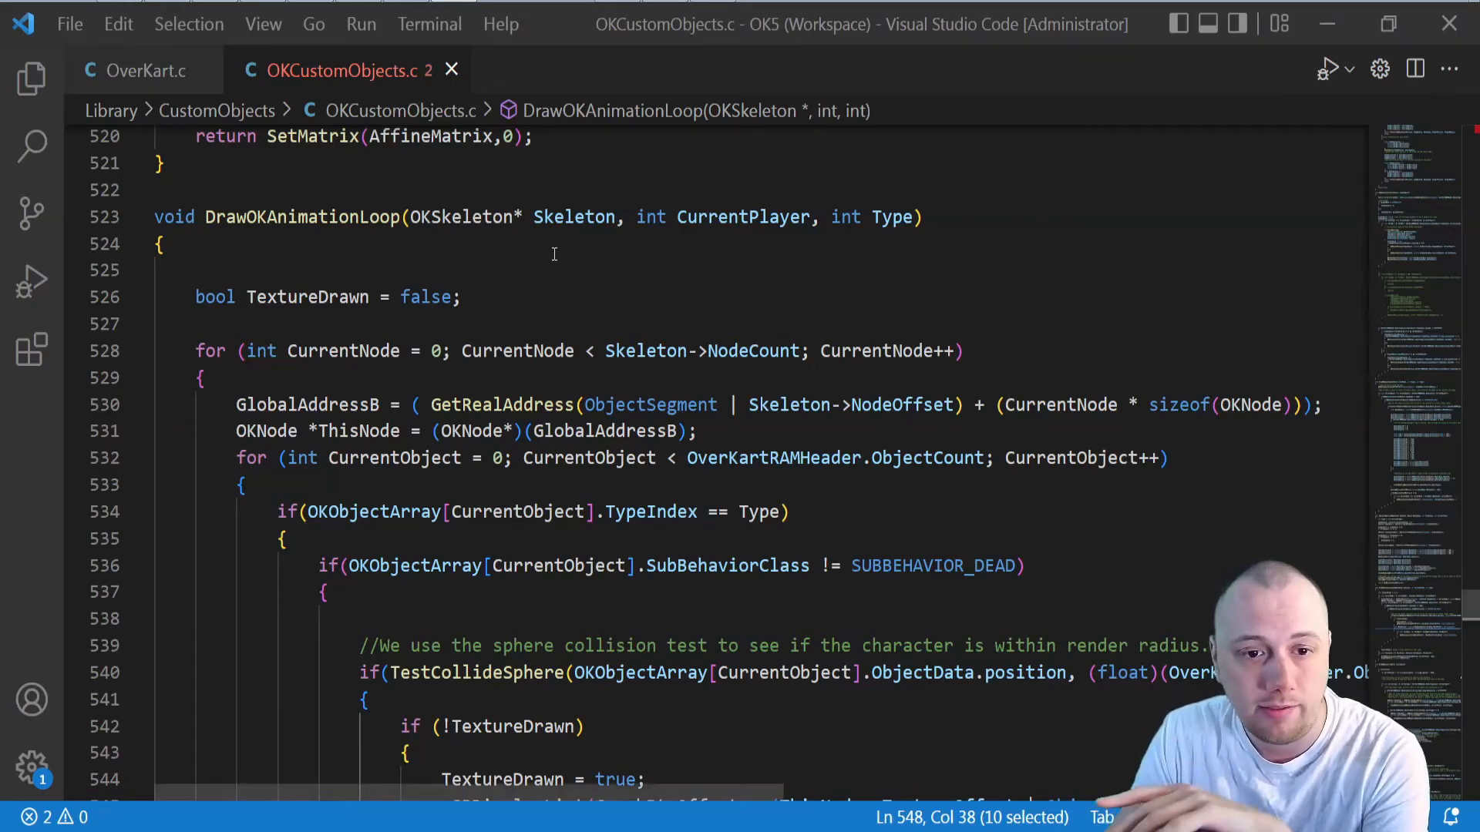
- Select DrawOKAnimationLoop and search OKCustomObjects.c for its occurrences
double_click(302, 216)
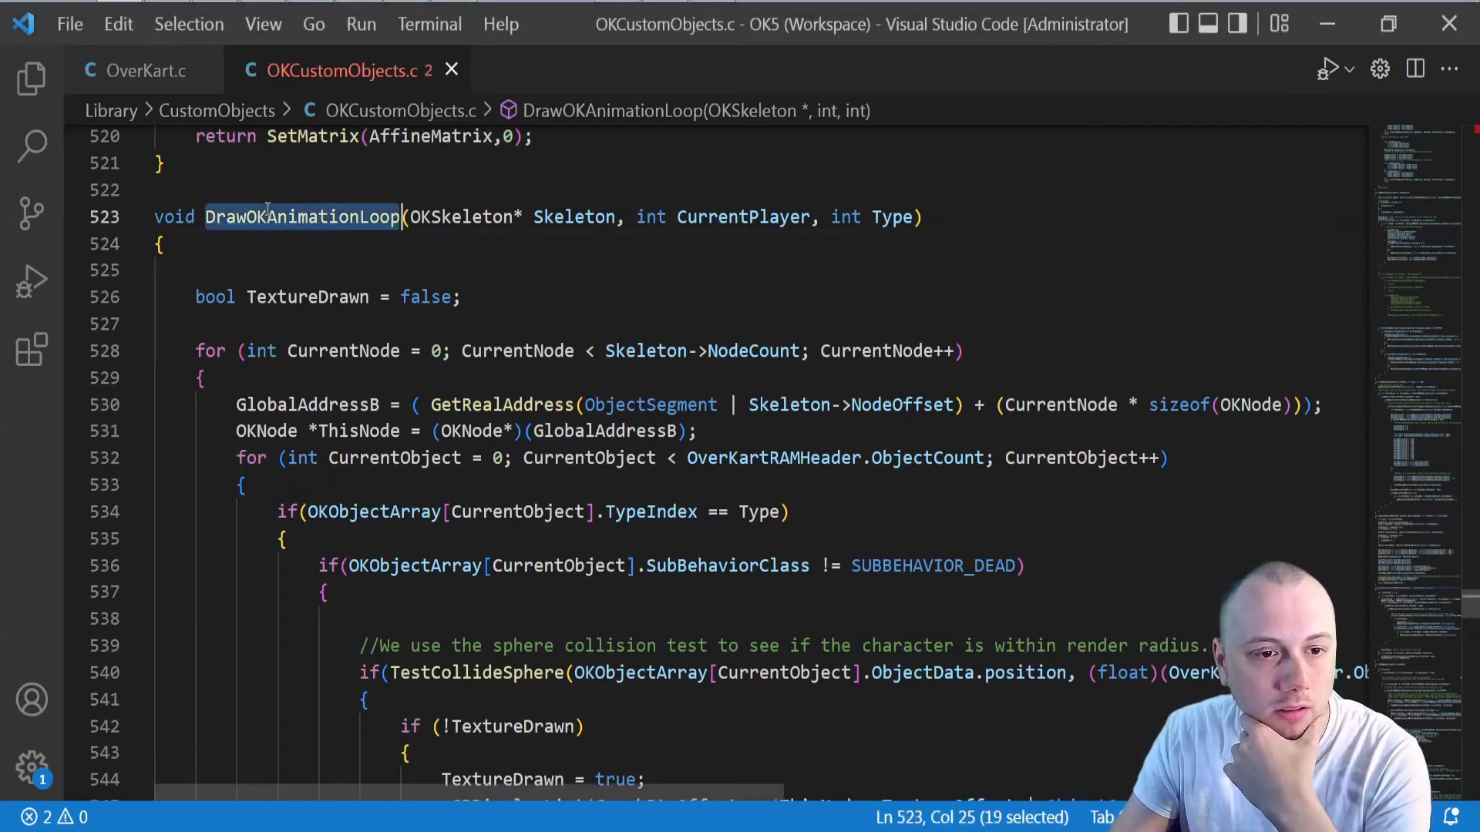
key("Ctrl+f")
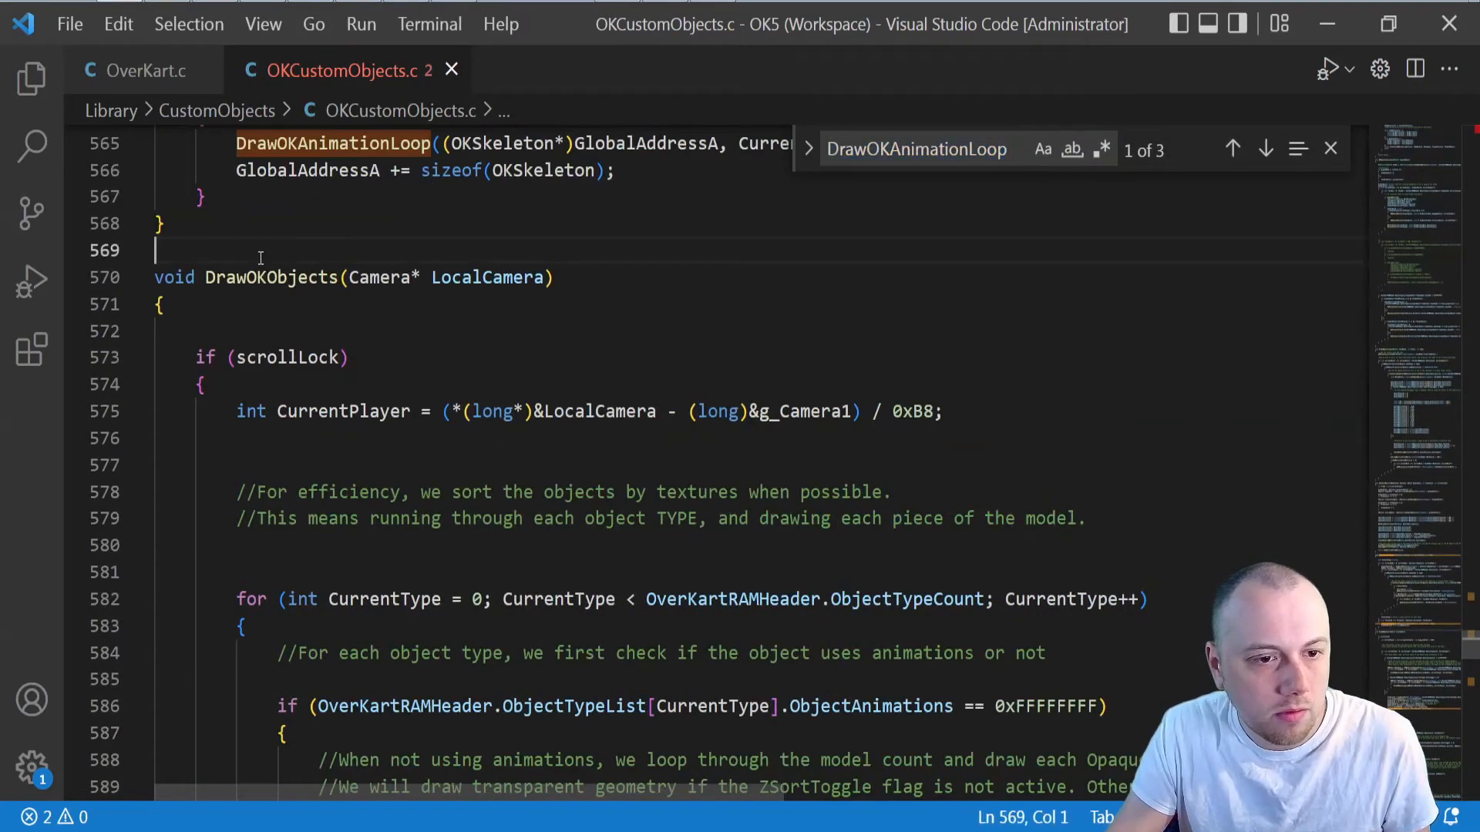
double_click(270, 276)
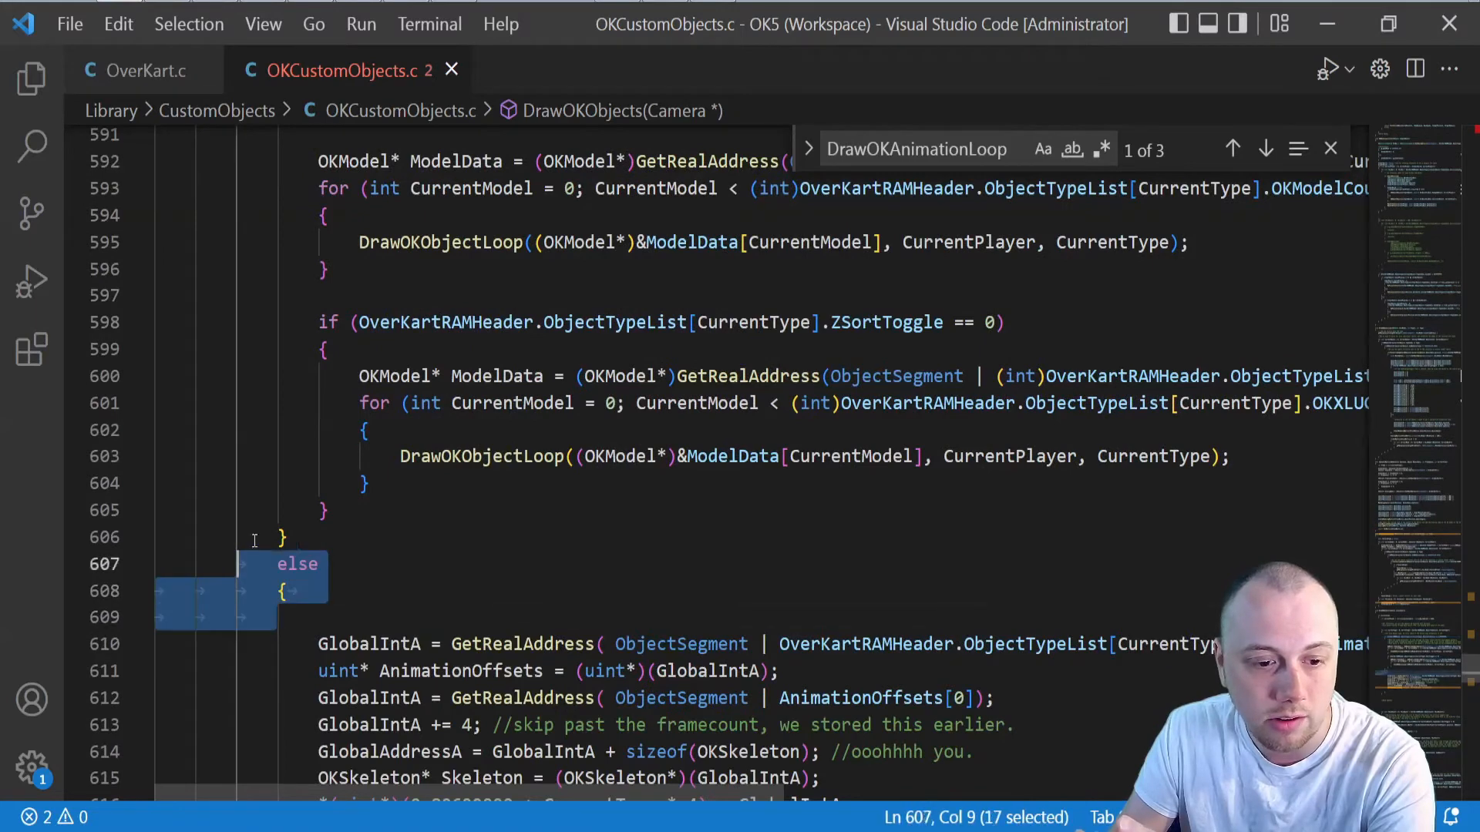
- Scroll through DrawOKObjects to the recursive DrawOKAnimationLoop call on line 565
scroll("down", 3)
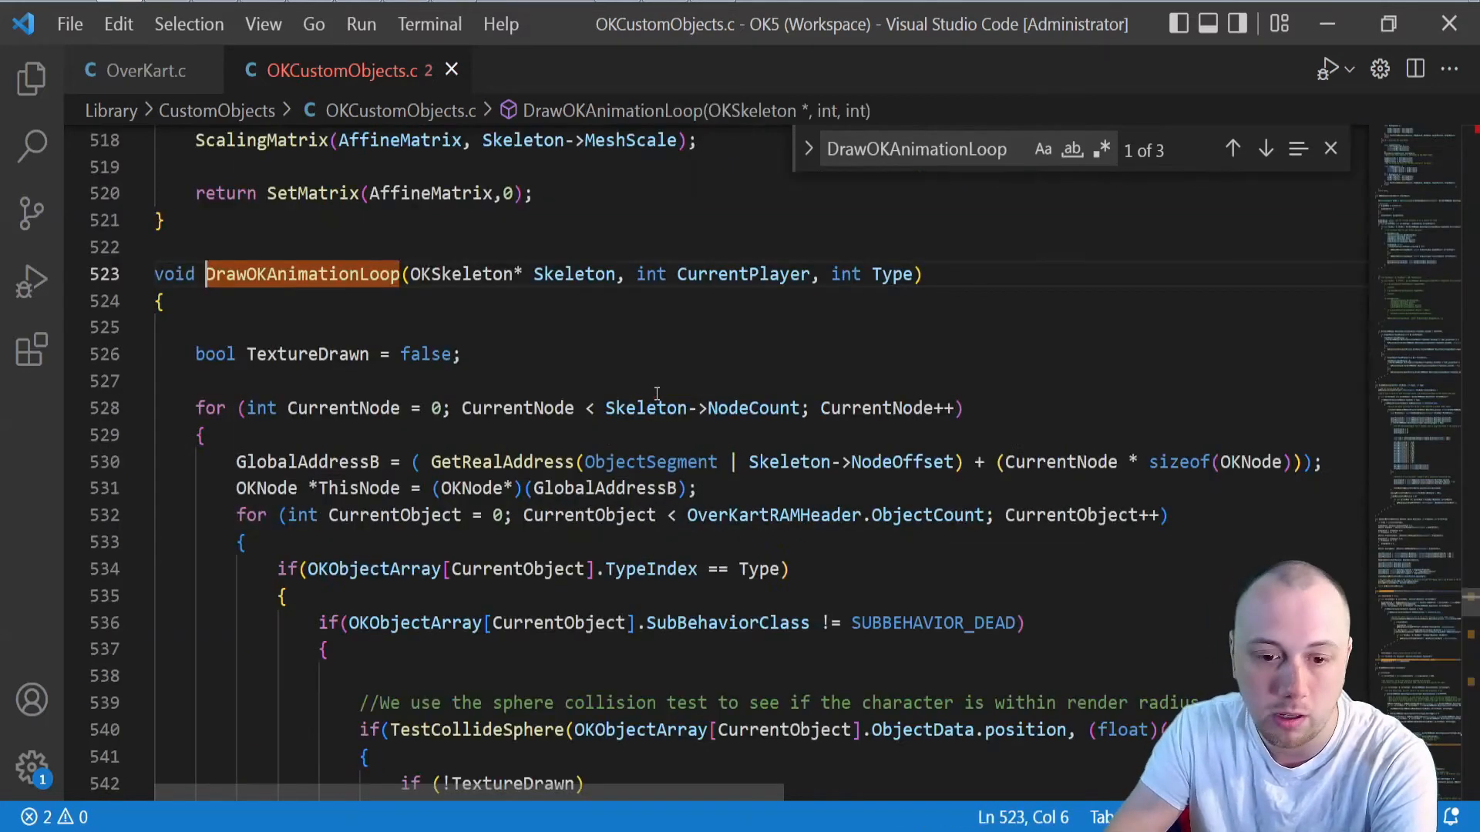
scroll("down", 3)
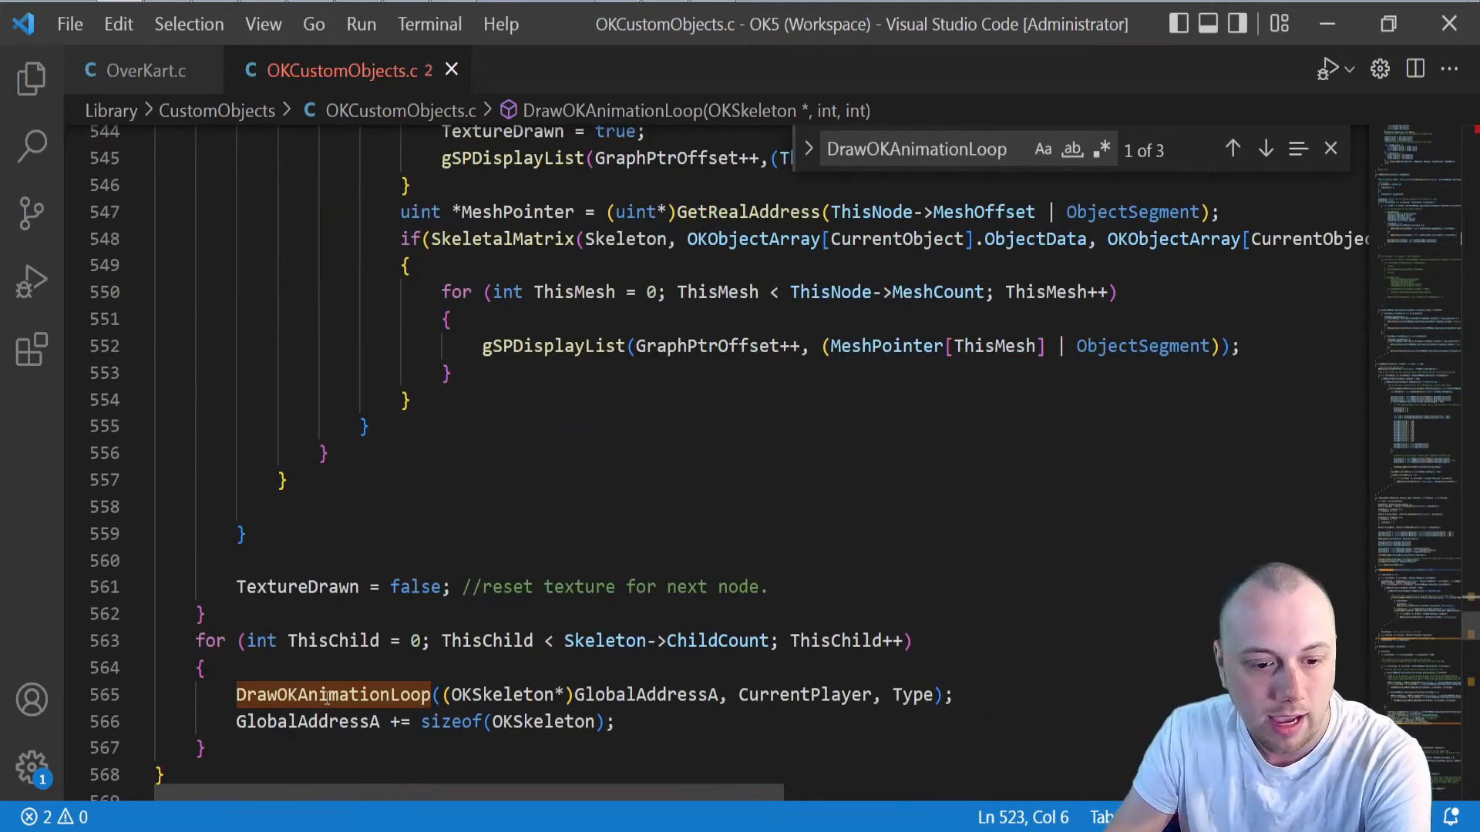
left_click(1264, 149)
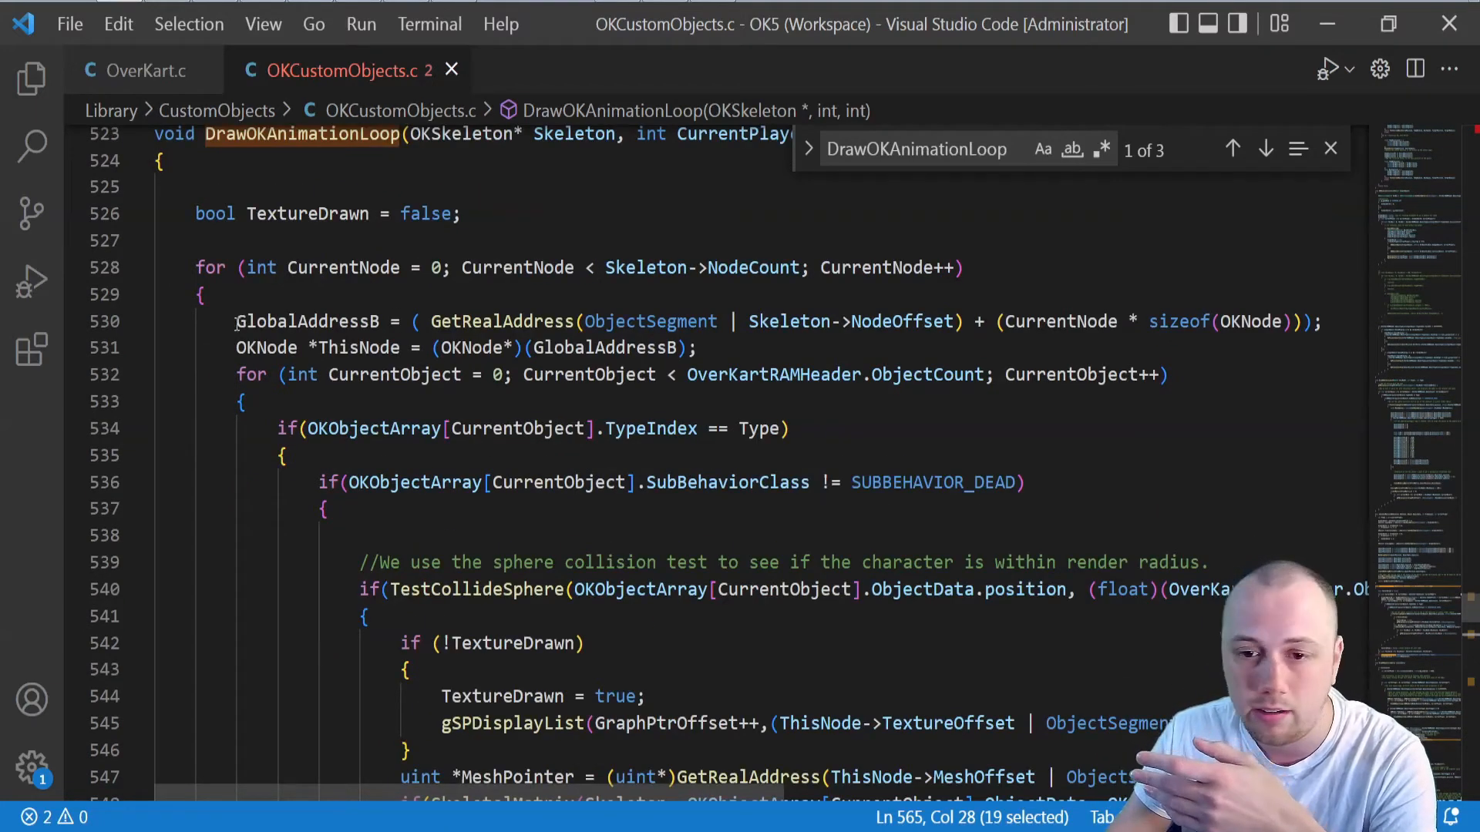
- Highlight the node address calculation on line 530 and look up SkeletalMatrix
left_click_drag(235, 321, 995, 321)
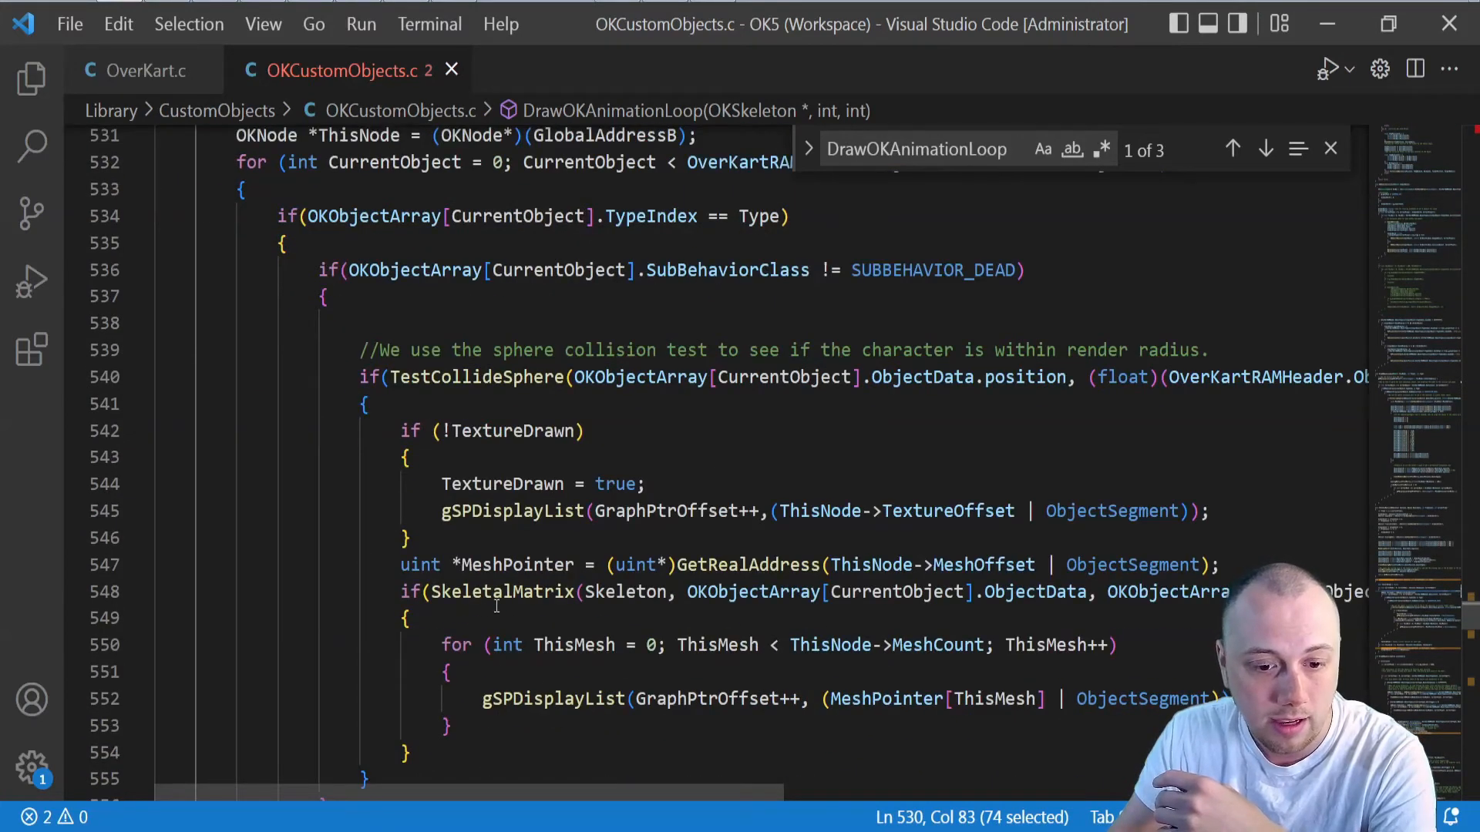
double_click(501, 592)
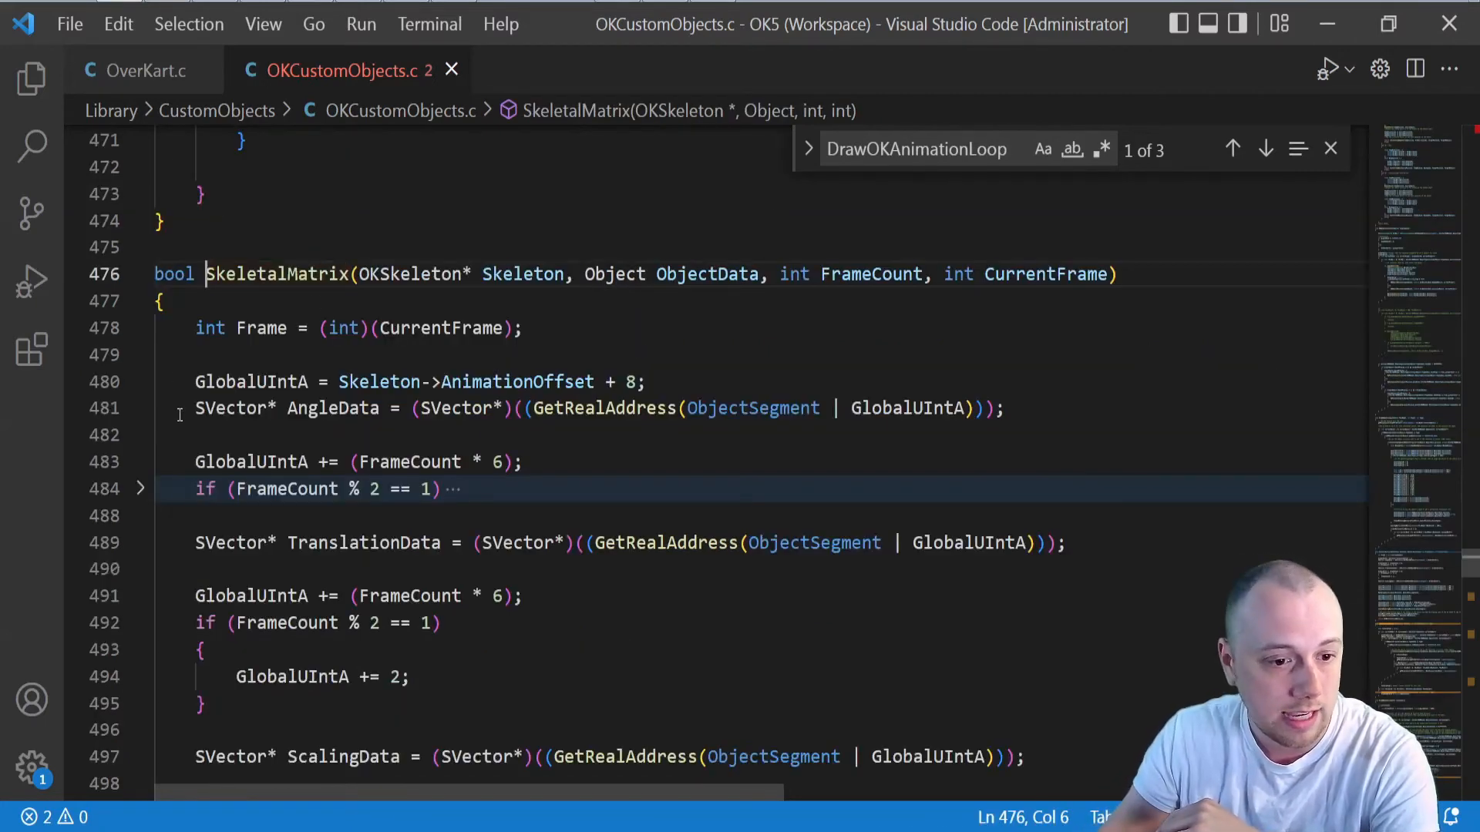
- Highlight TranslationData and ScalingData, select the MakeAlignVector call, and scroll to the mesh loop
double_click(332, 408)
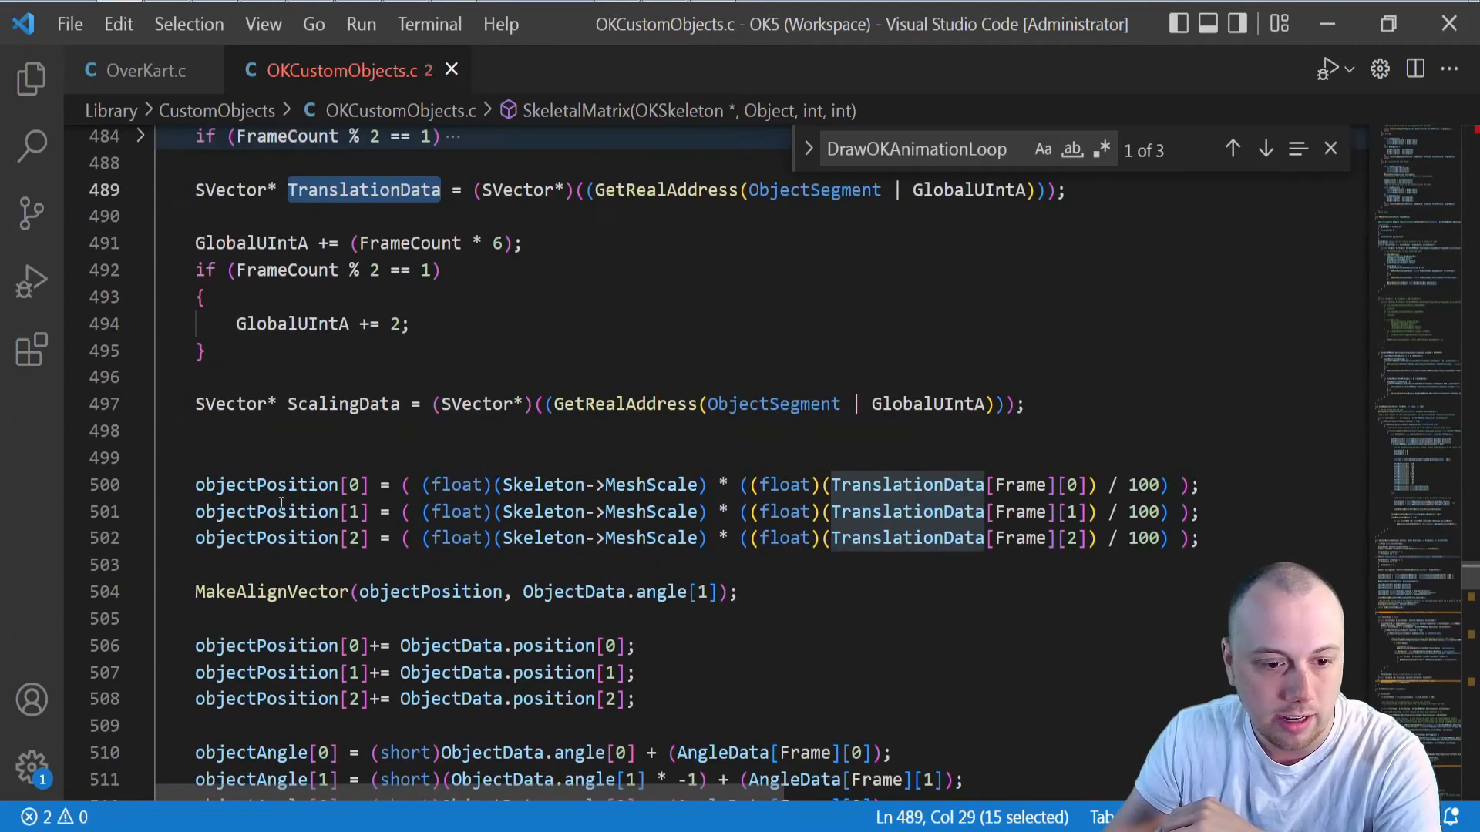
double_click(342, 404)
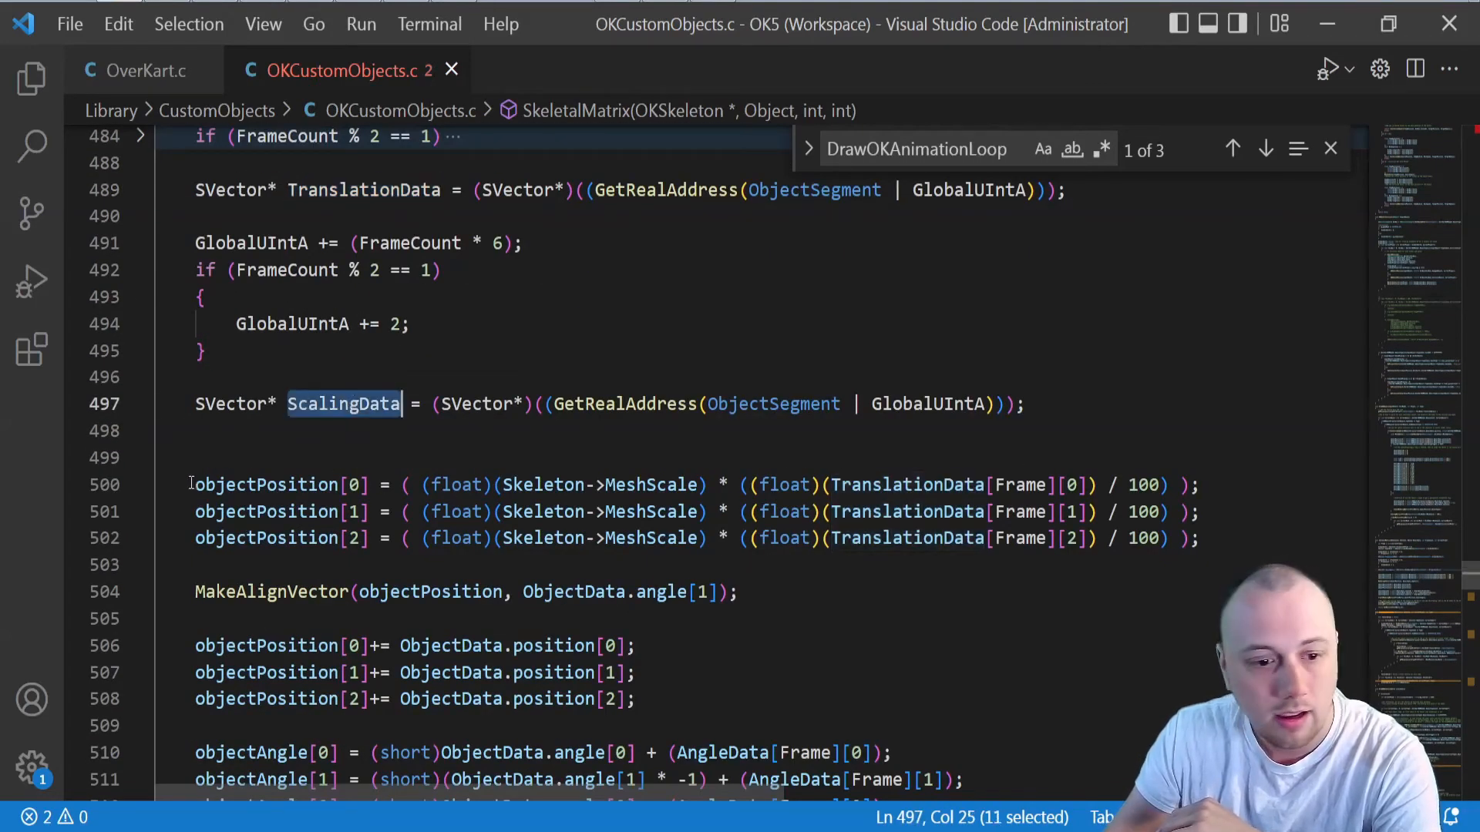
left_click_drag(194, 484, 194, 564)
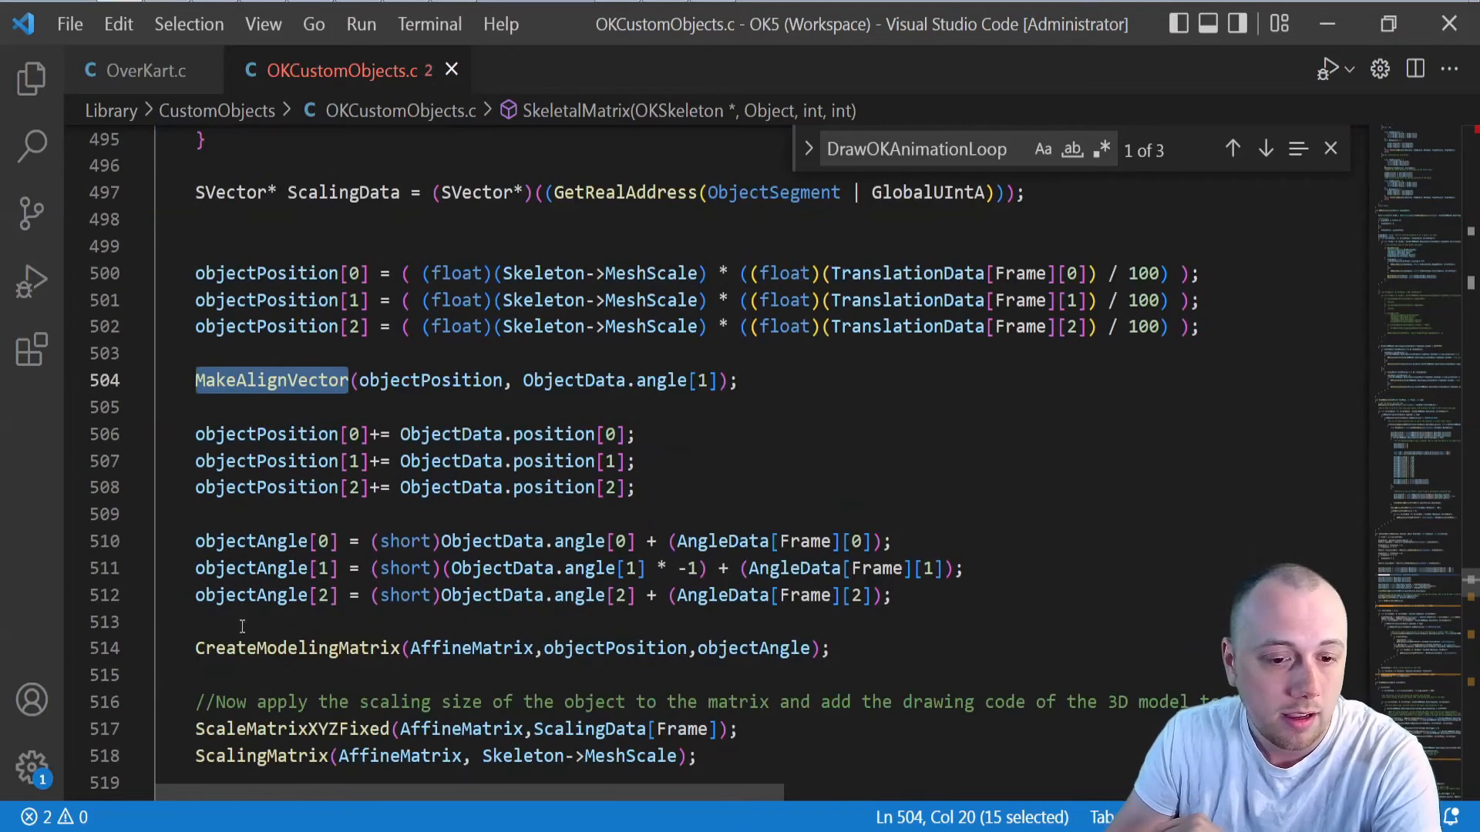
mouse_move(429, 380)
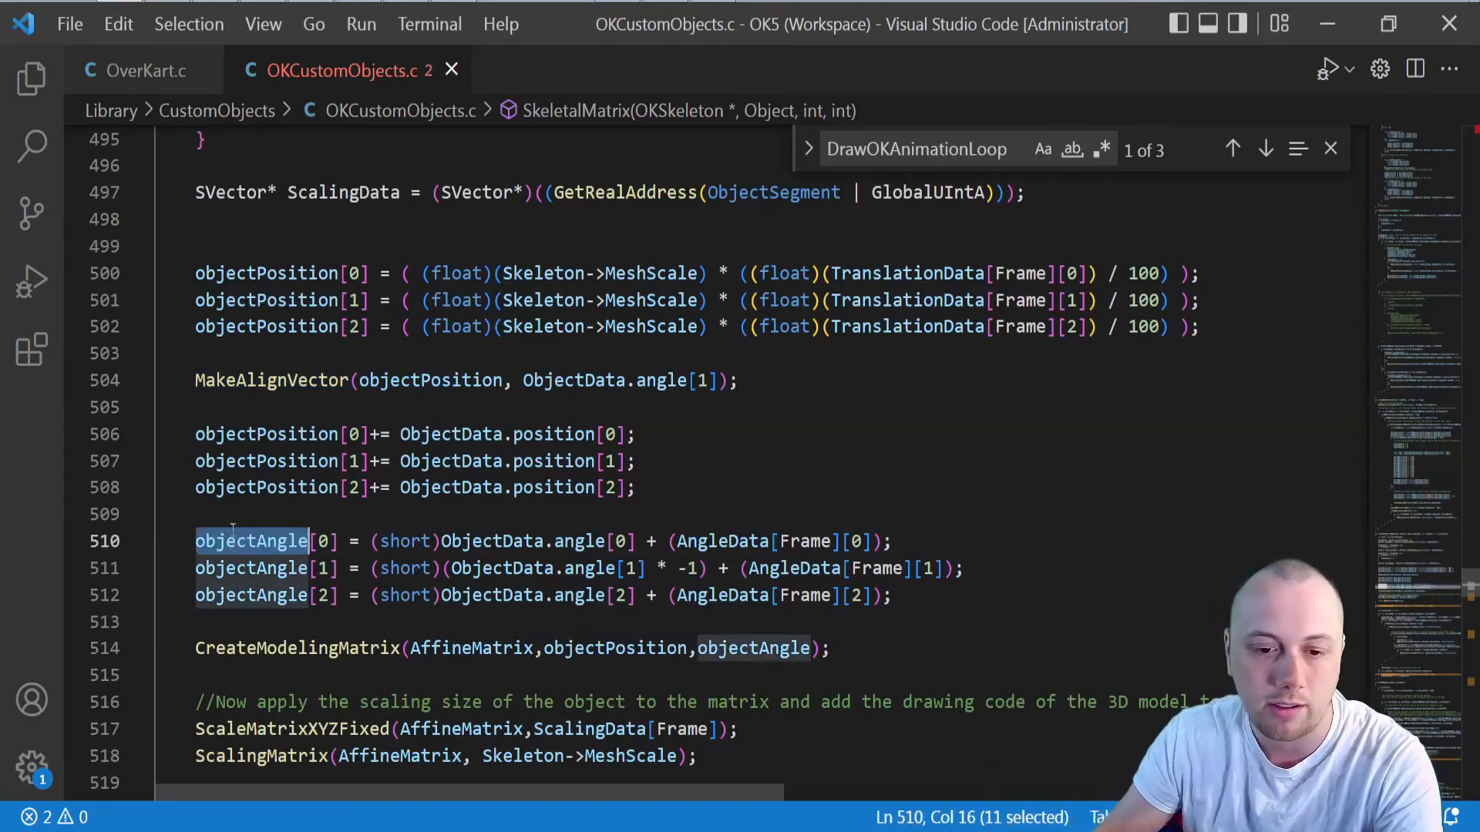
scroll("down", 3)
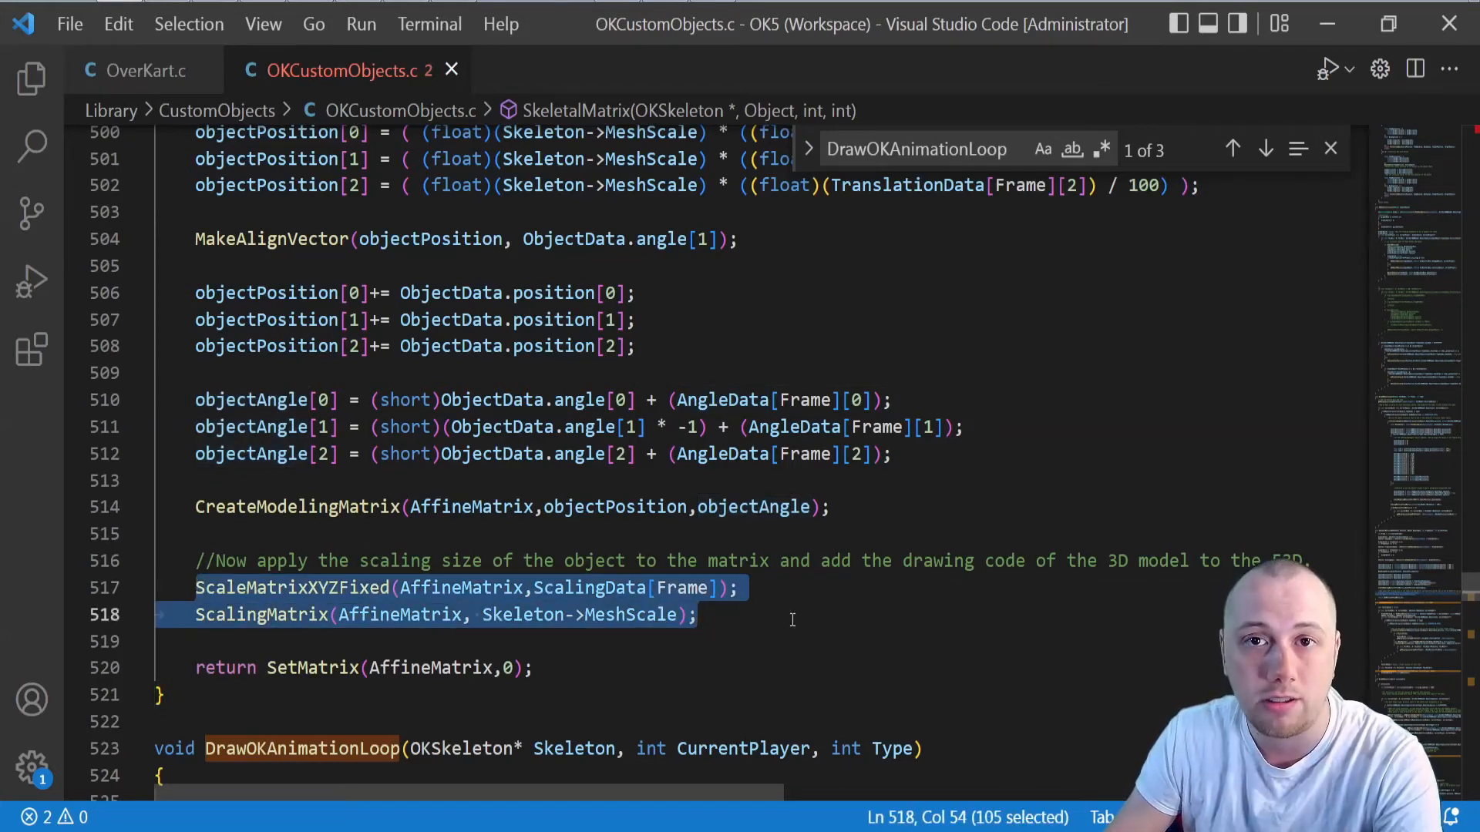
scroll("down", 3)
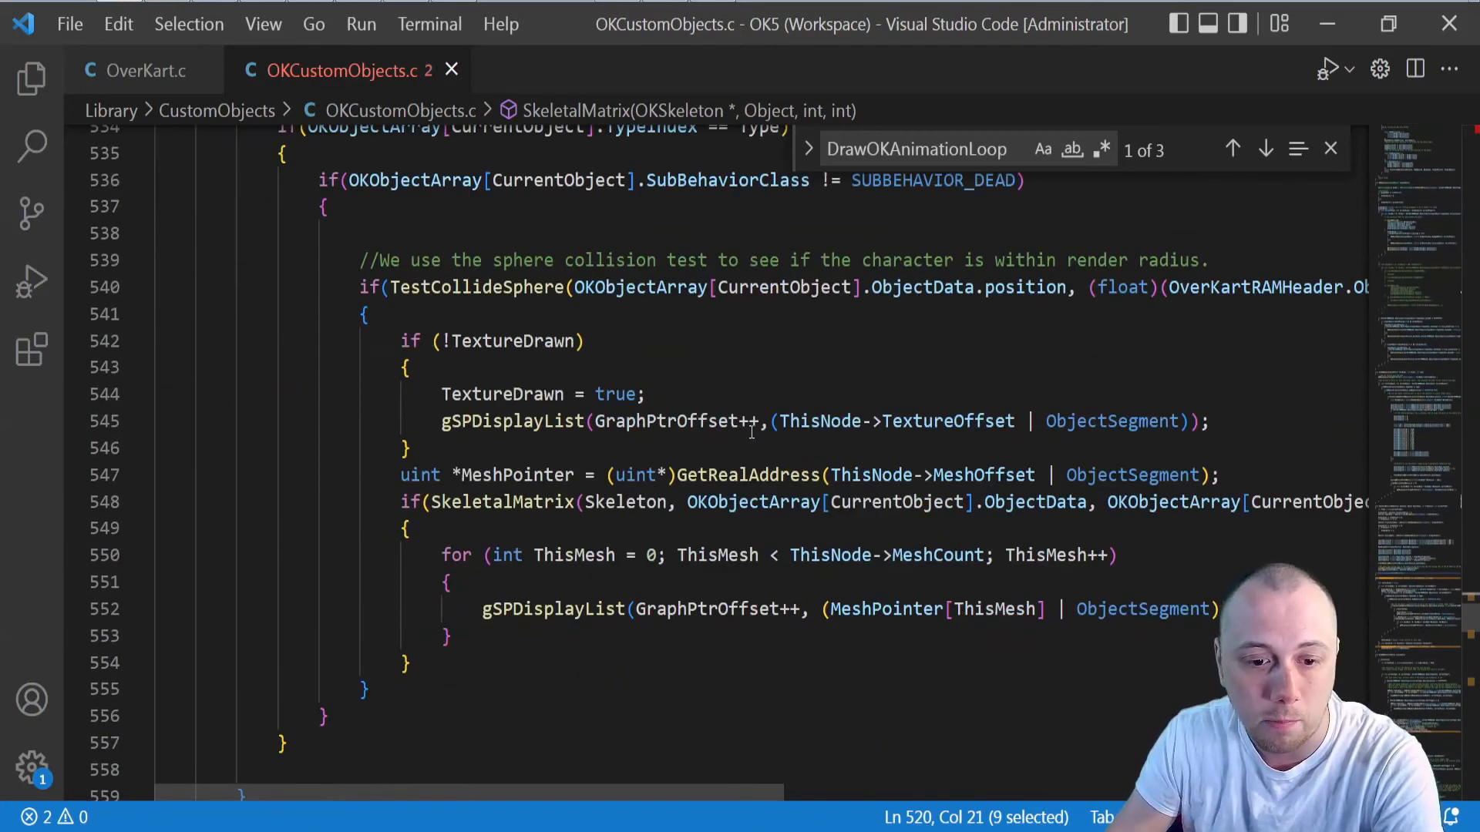
- Scroll through DrawOKAnimationLoop and DrawOKObjects, then bring up the WalkBounce Koopa in 3ds Max
double_click(502, 501)
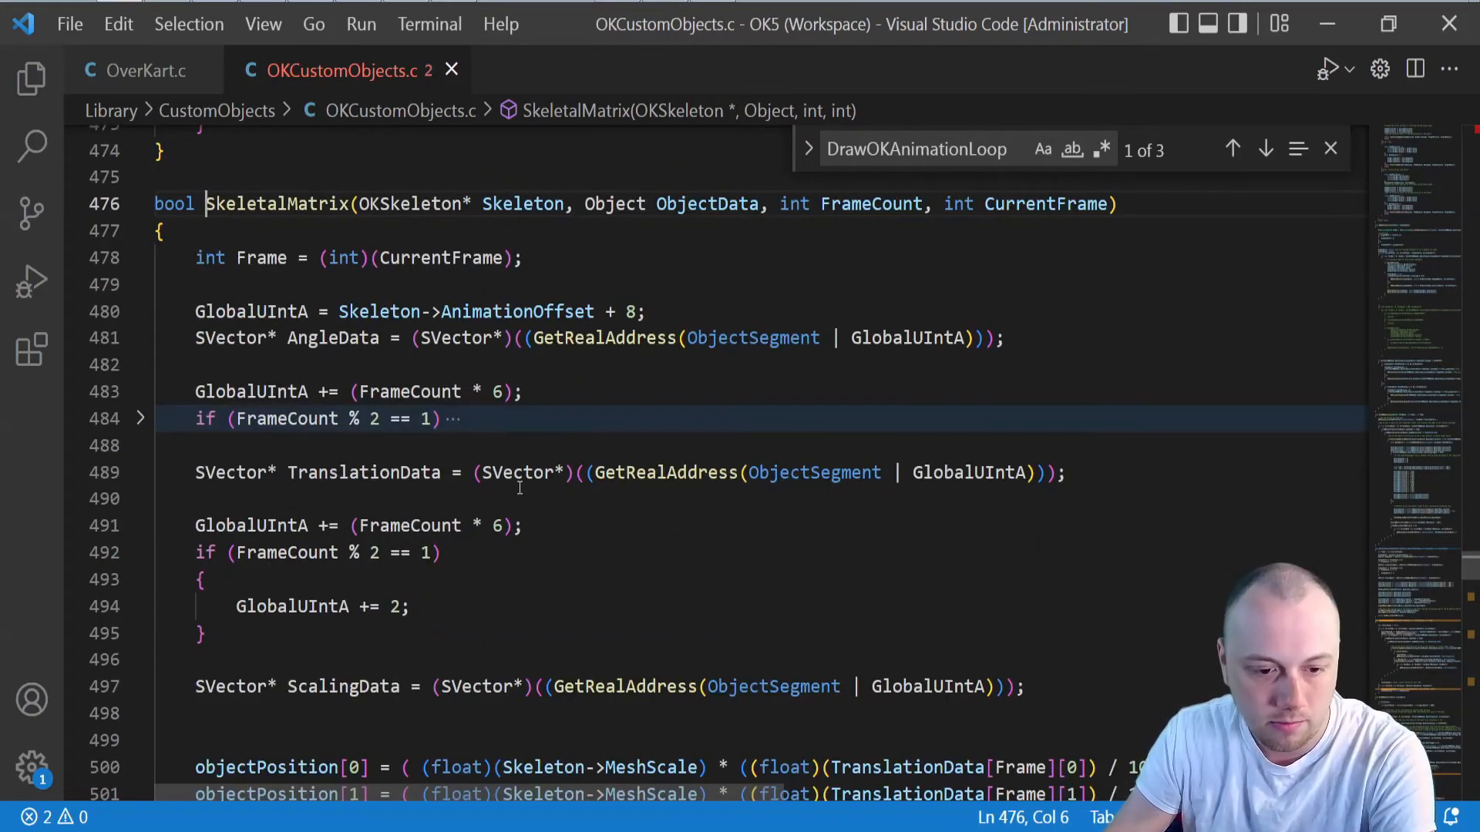
scroll("down", 3)
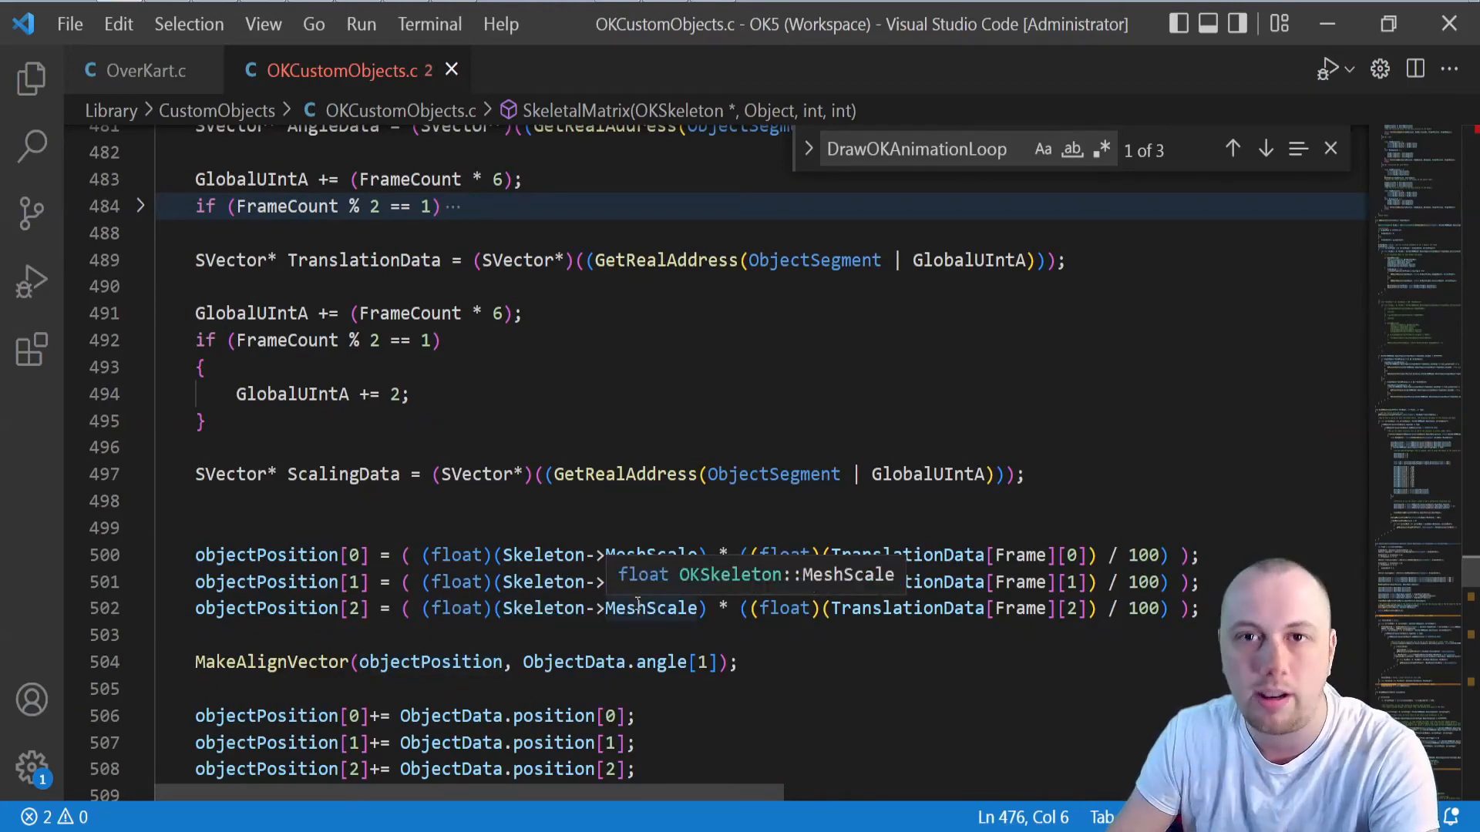
scroll("down", 3)
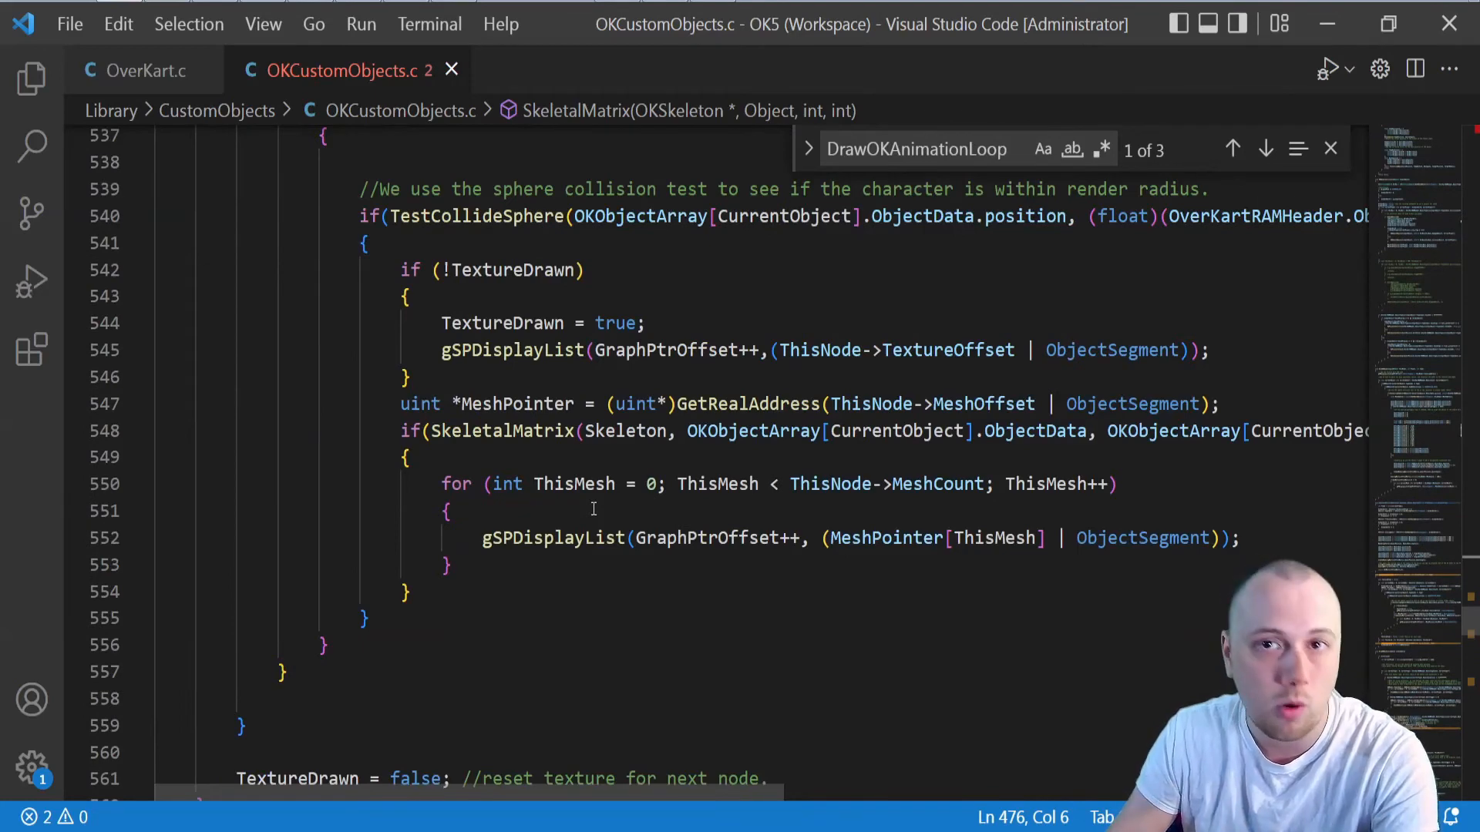
mouse_move(574, 484)
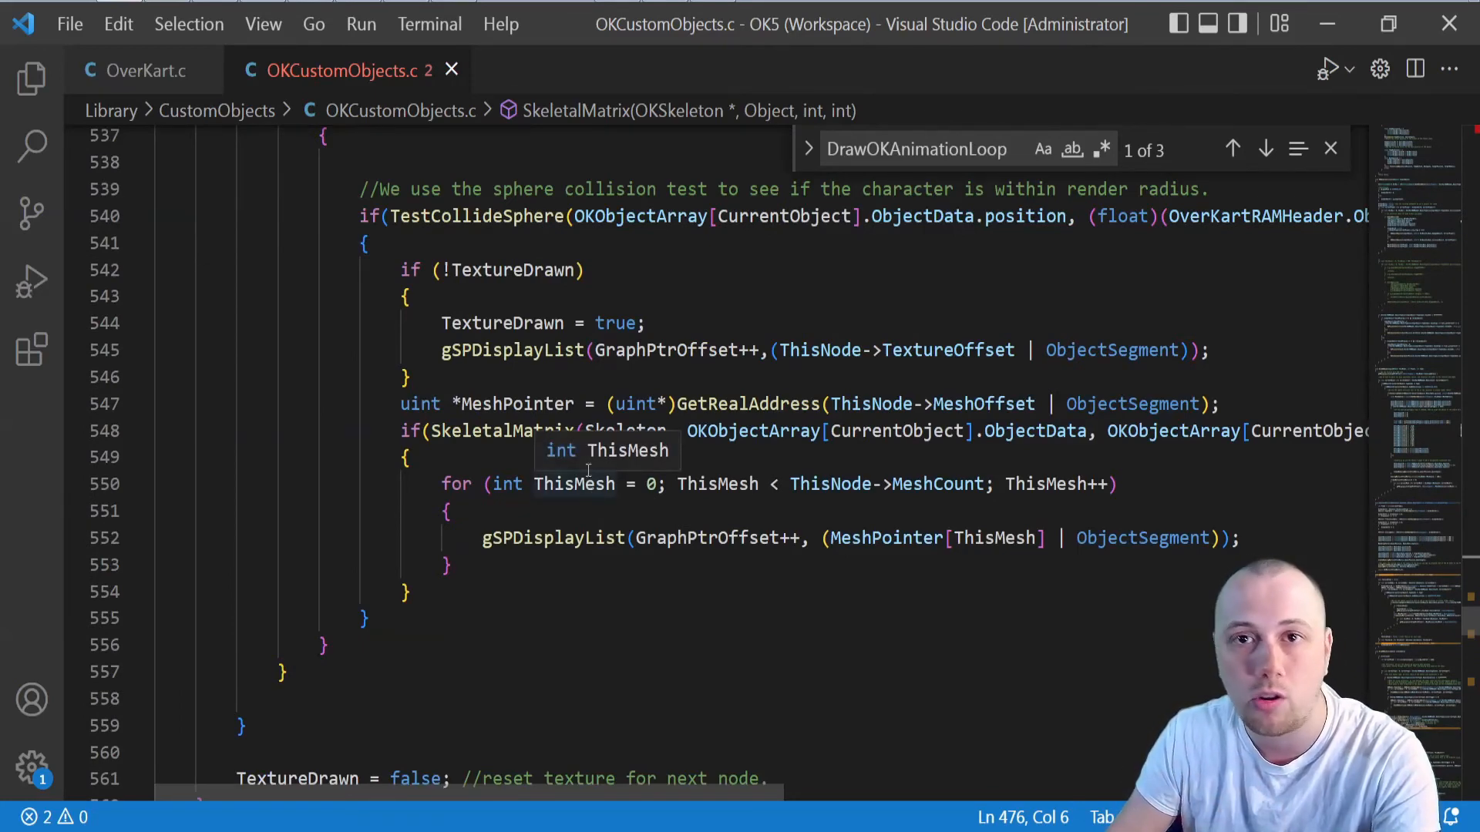
scroll("down", 3)
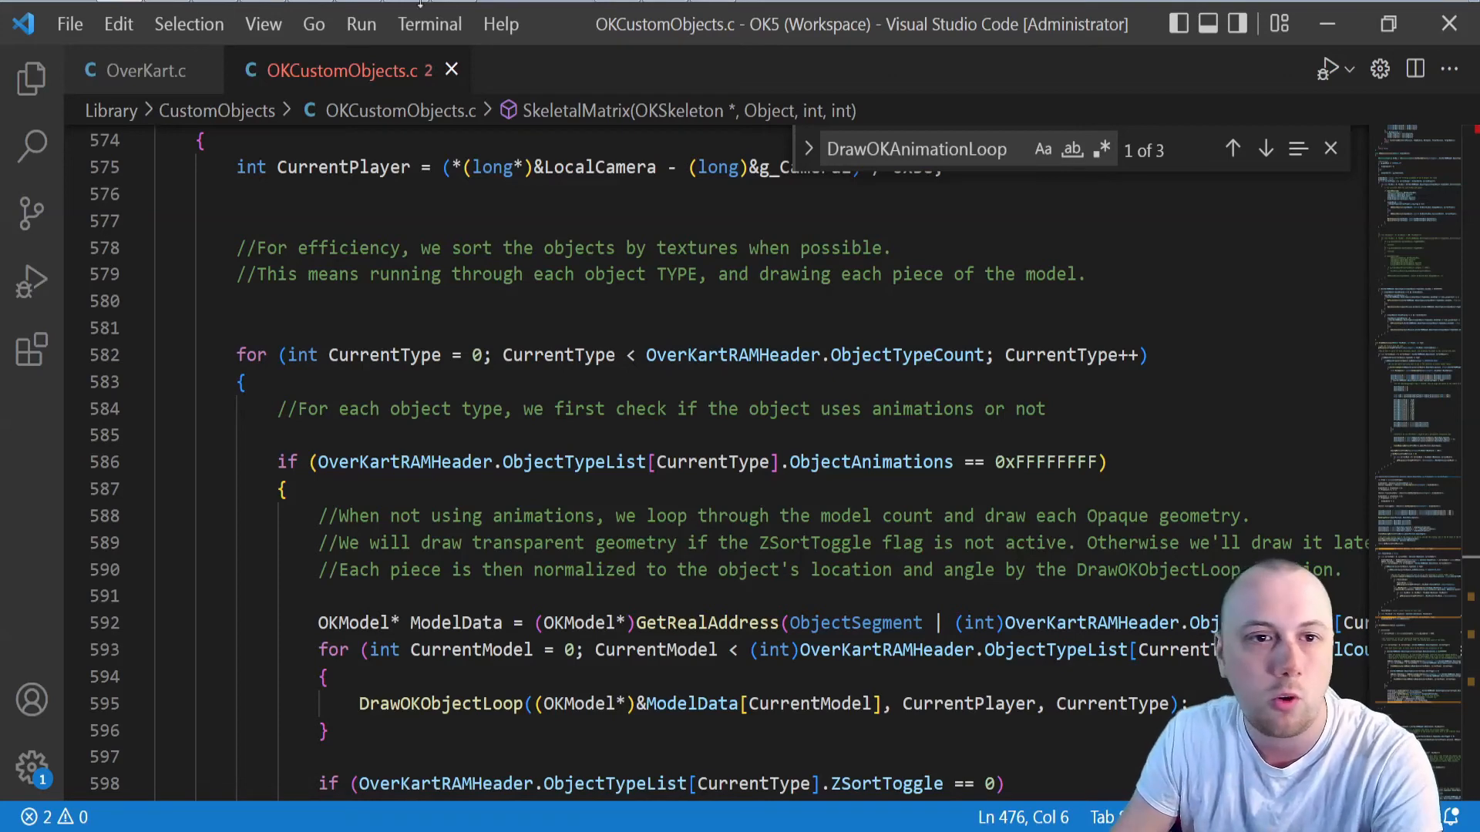
key("alt+tab")
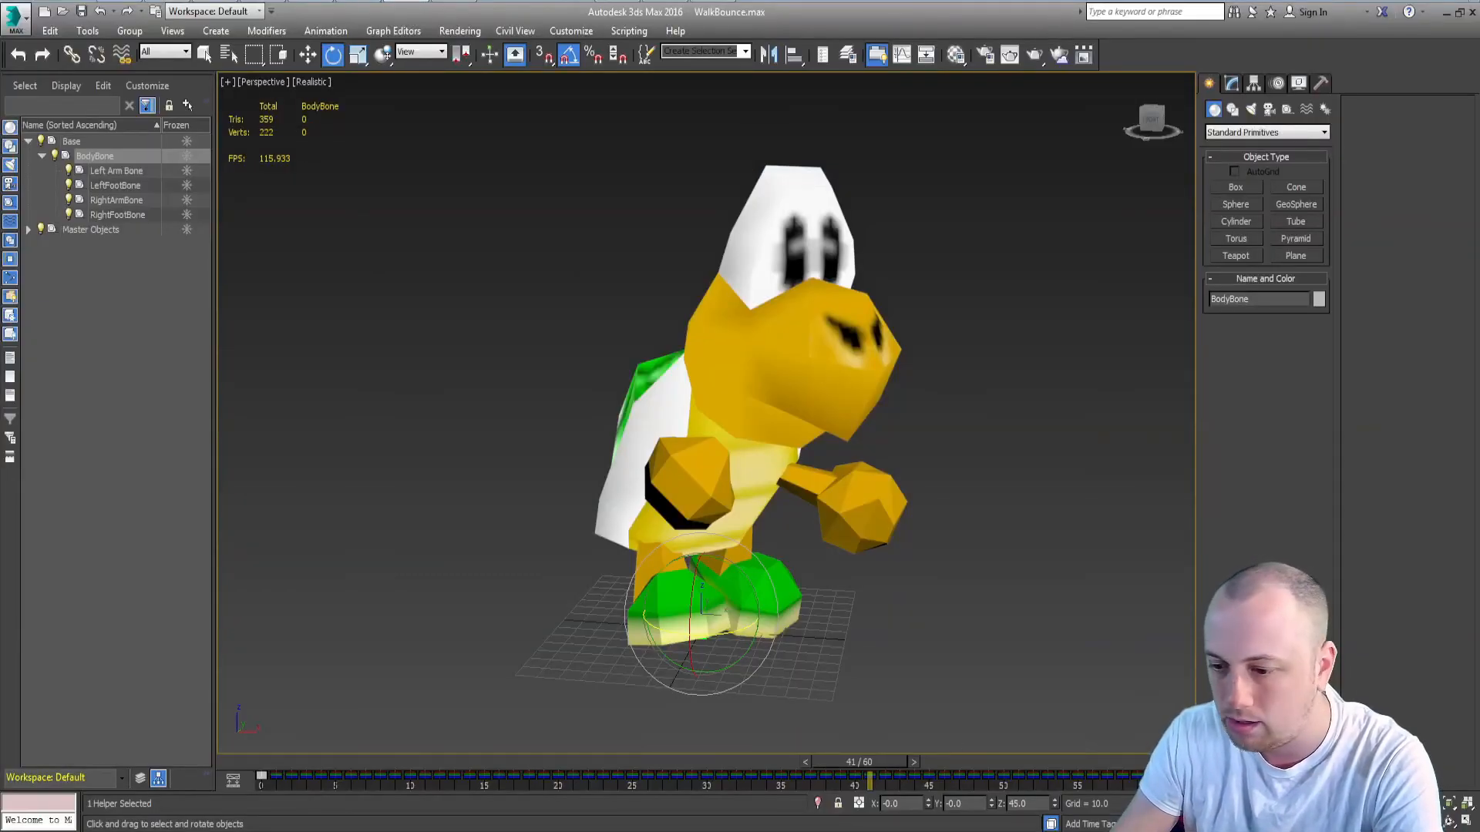